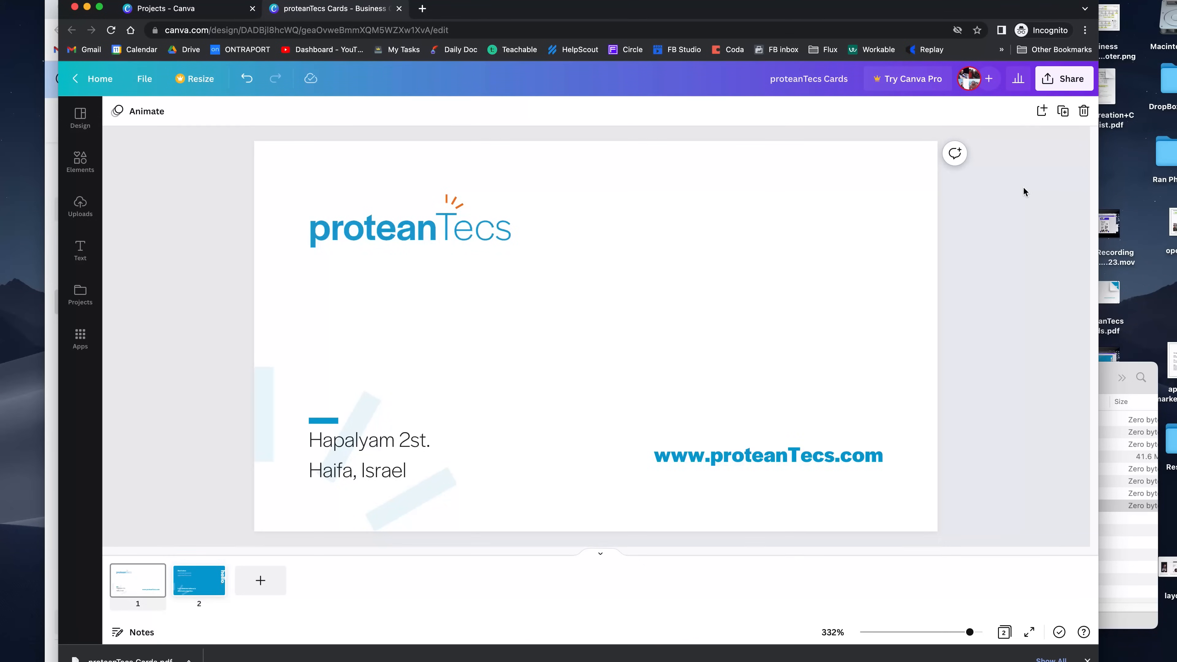
# Retype the card-back name text as 'Ran Segall'.
pyautogui.click(198, 581)
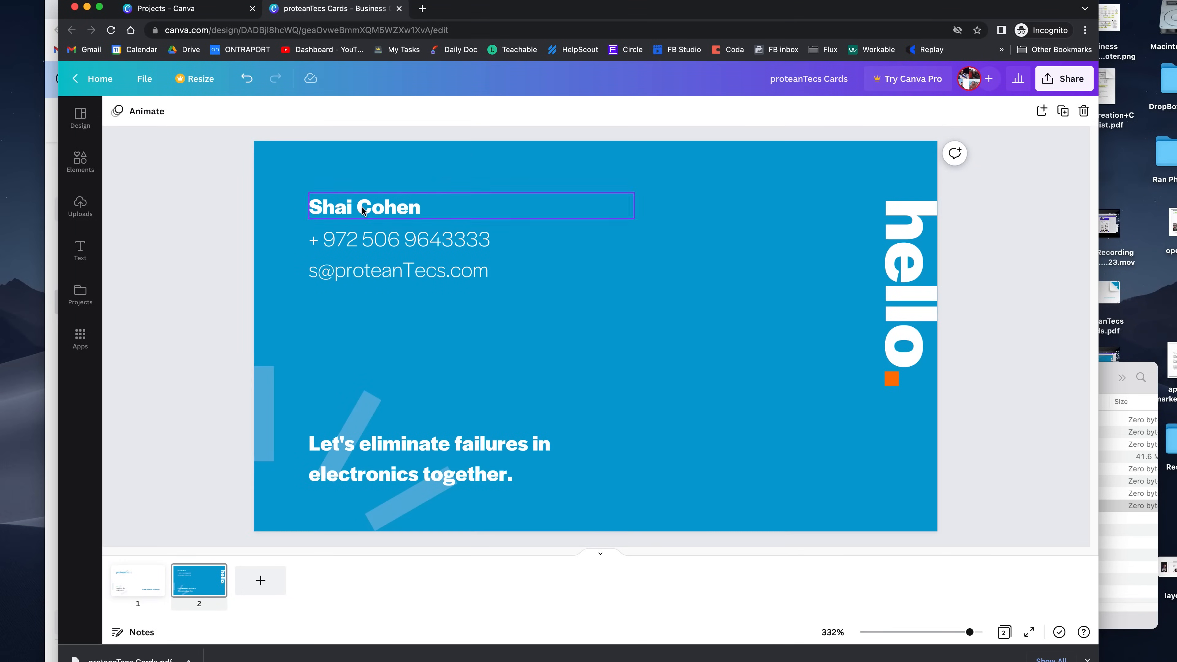
pyautogui.write('Ran Seg')
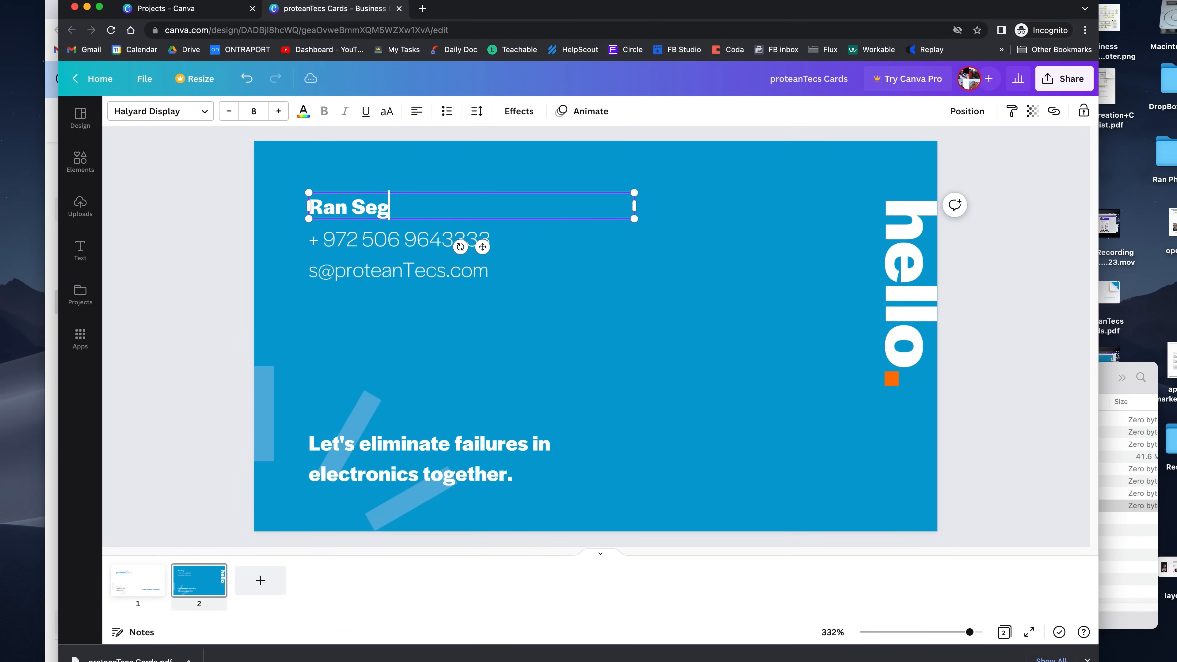
pyautogui.write('all')
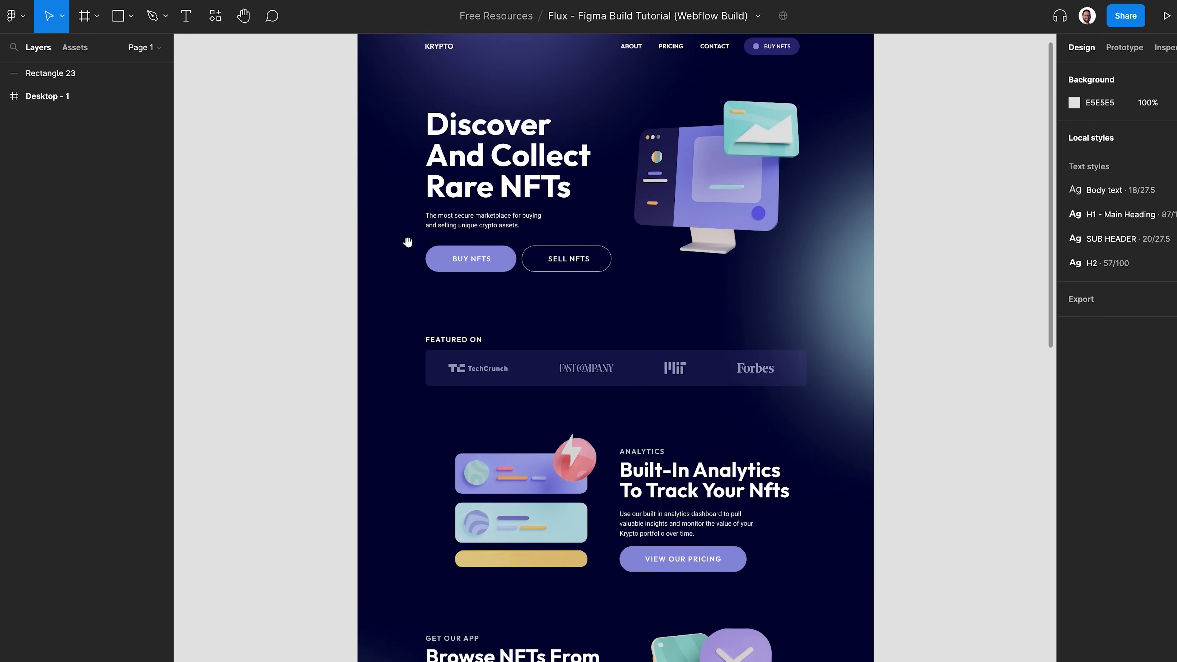
pyautogui.scroll(-3)
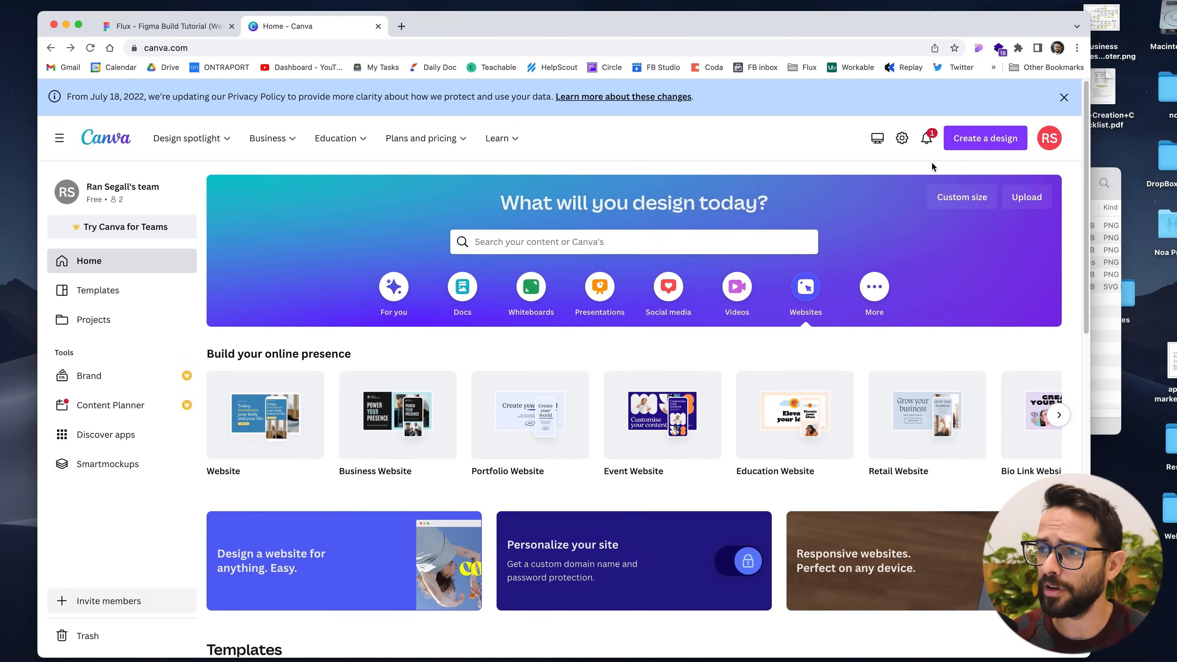
pyautogui.moveTo(805, 288)
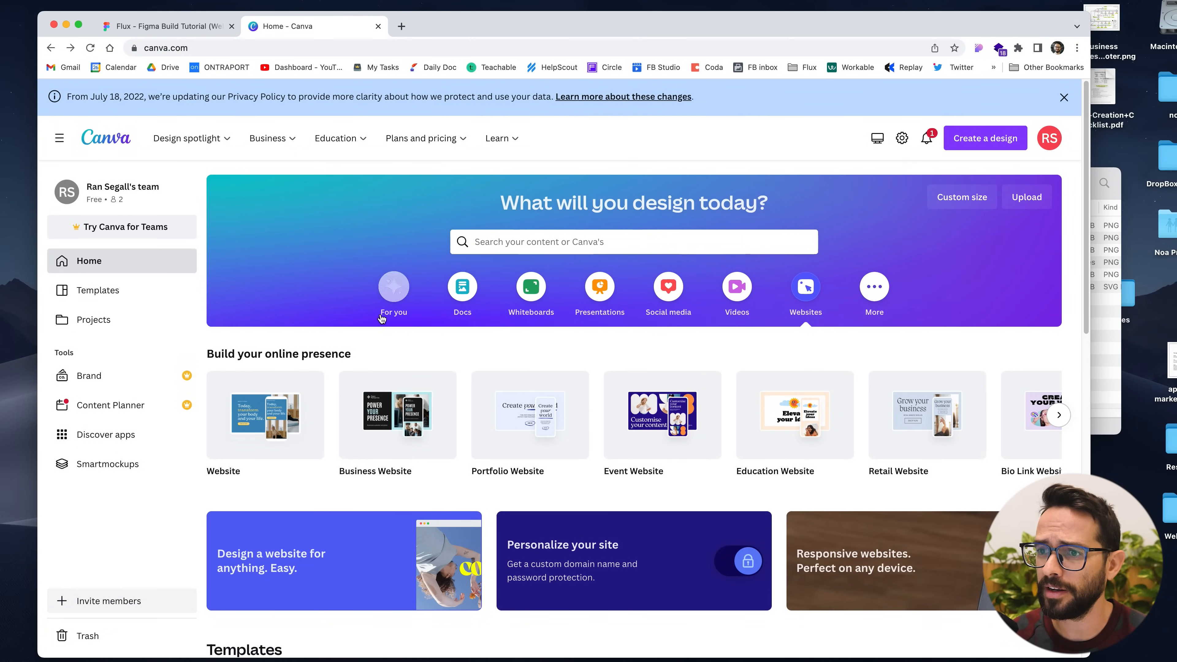
# Glance at the Figma reference design and return to the Canva home page.
pyautogui.scroll(-3)
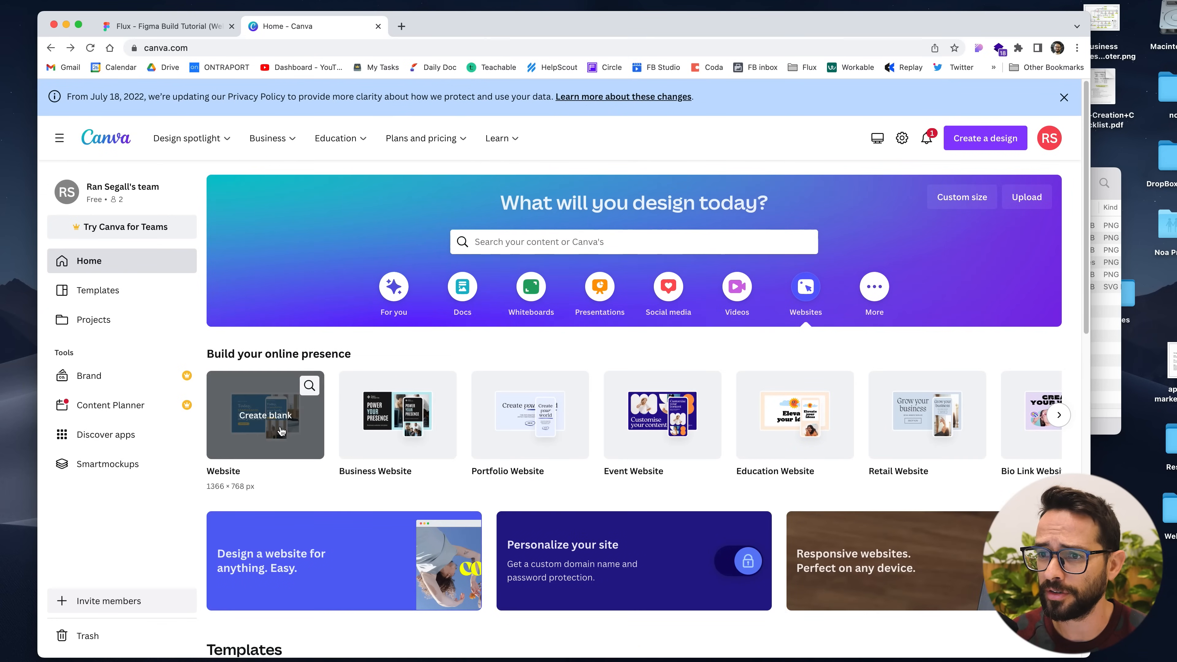
pyautogui.click(165, 26)
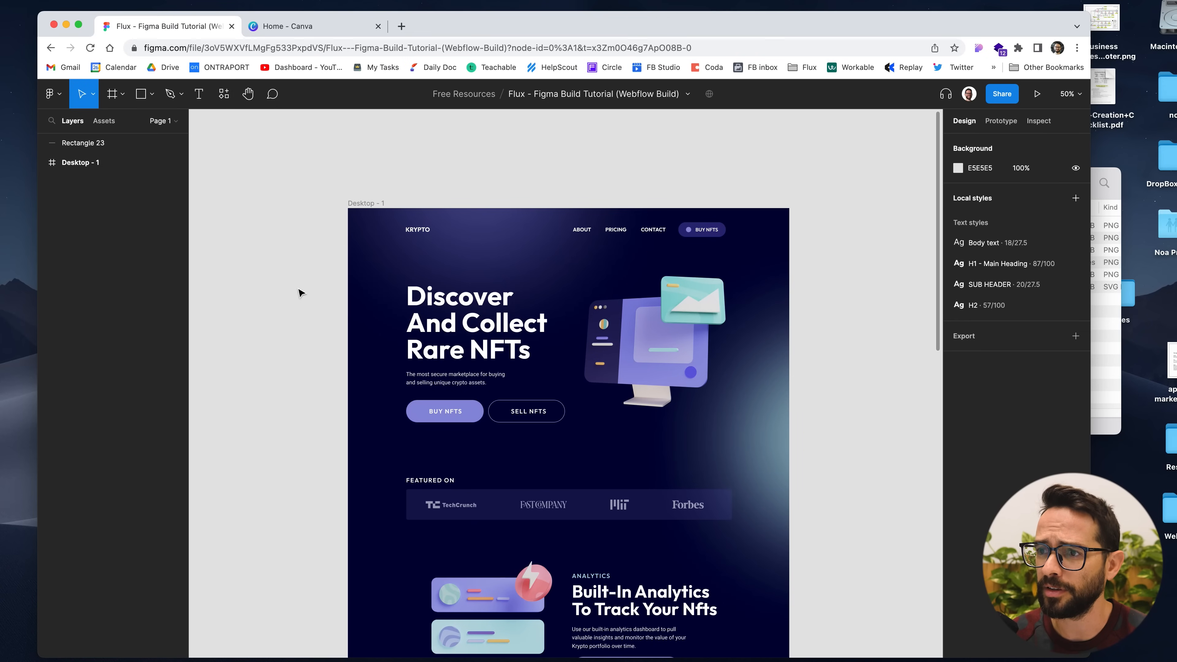
pyautogui.scroll(-3)
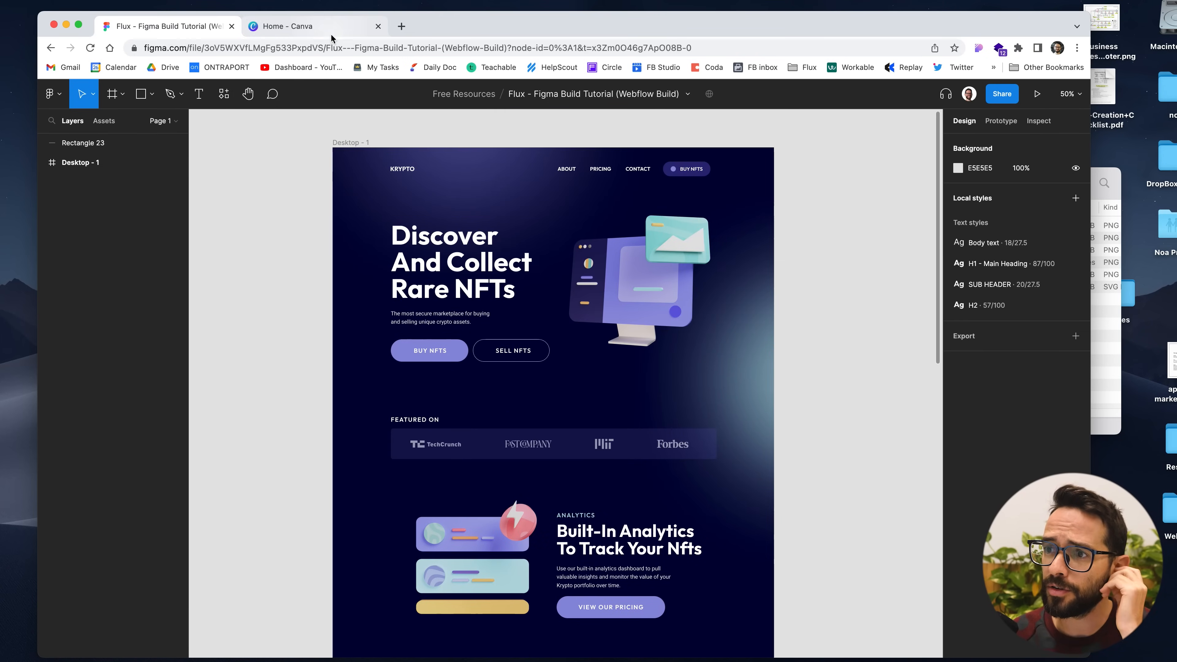
pyautogui.click(293, 26)
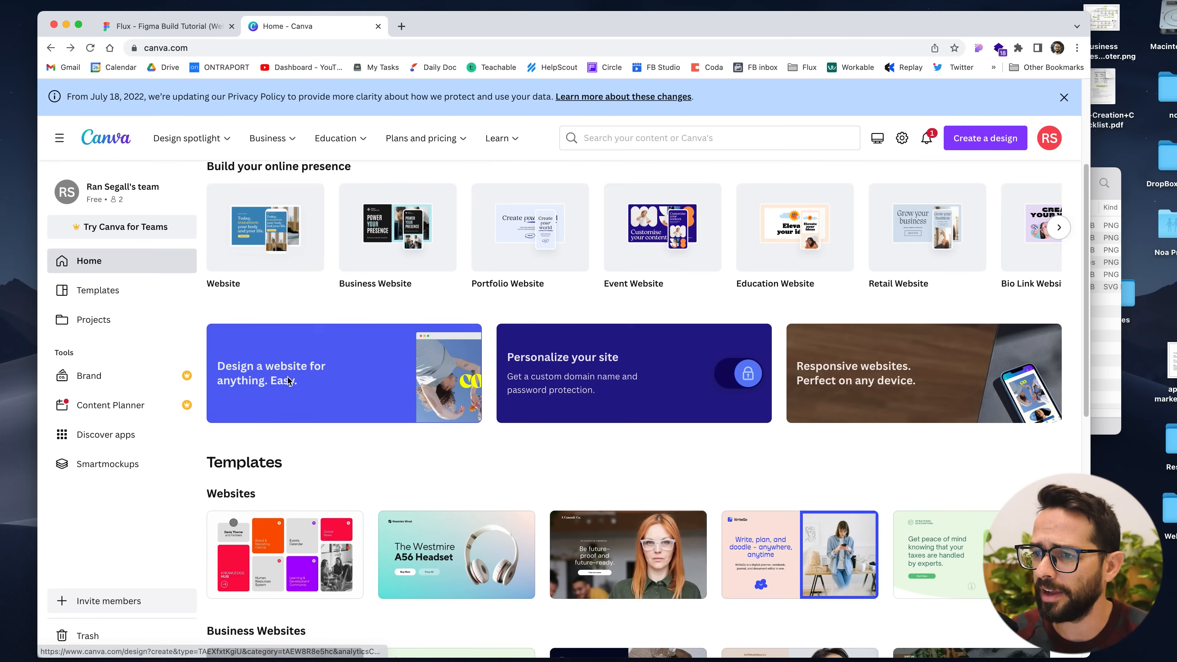
# Show all Business Websites templates from the Canva home page.
pyautogui.scroll(-3)
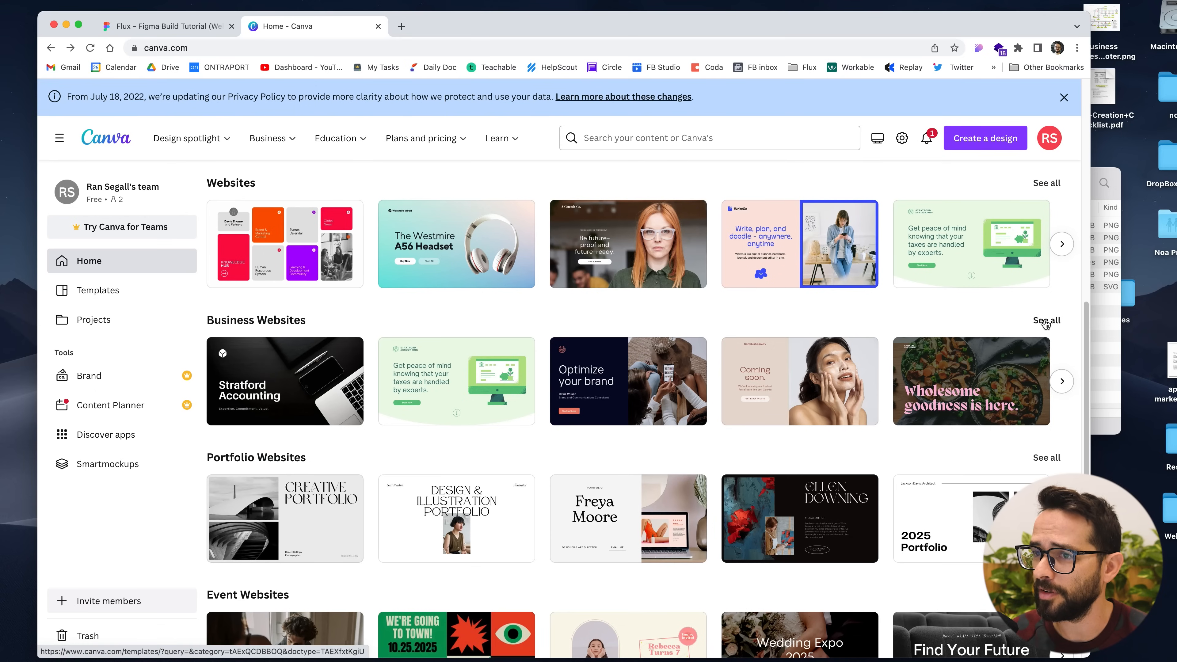
pyautogui.click(1044, 320)
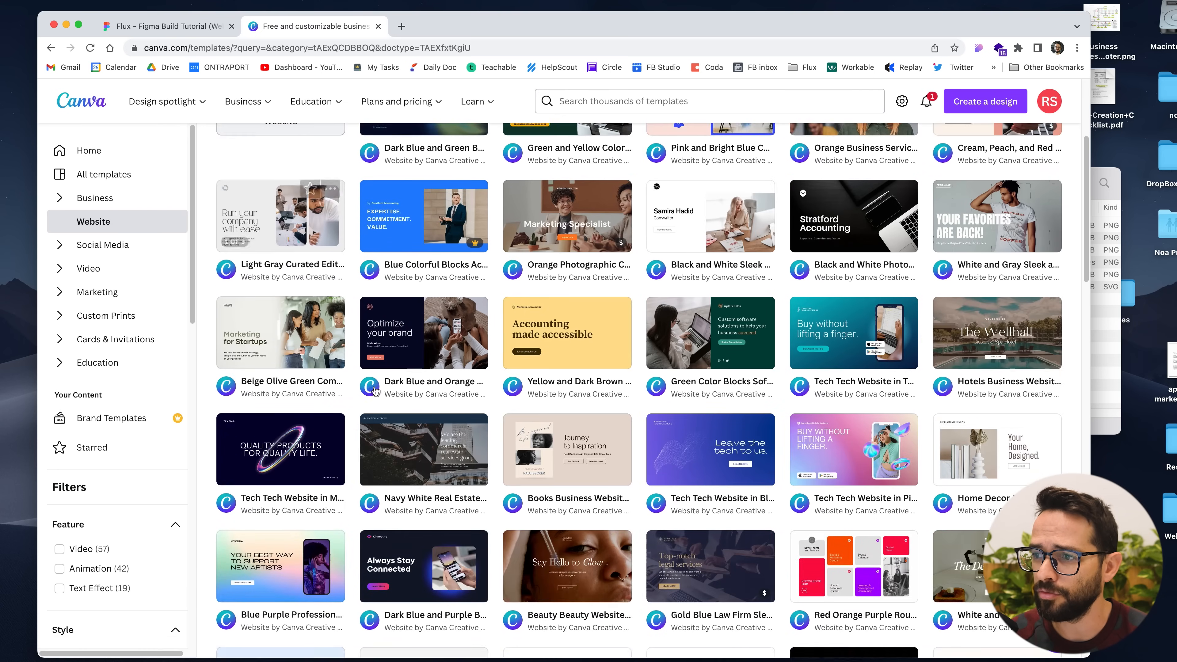
# Preview the Dark Blue and Purple Bold Tech App template and start customizing it.
pyautogui.scroll(-3)
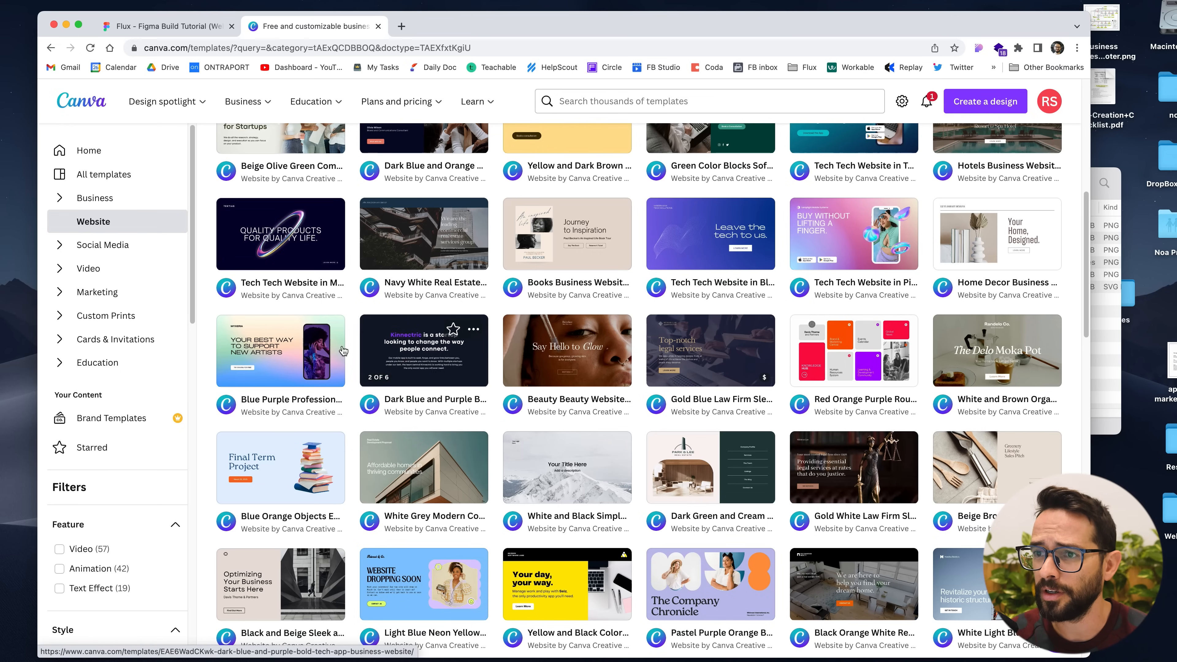
pyautogui.click(166, 26)
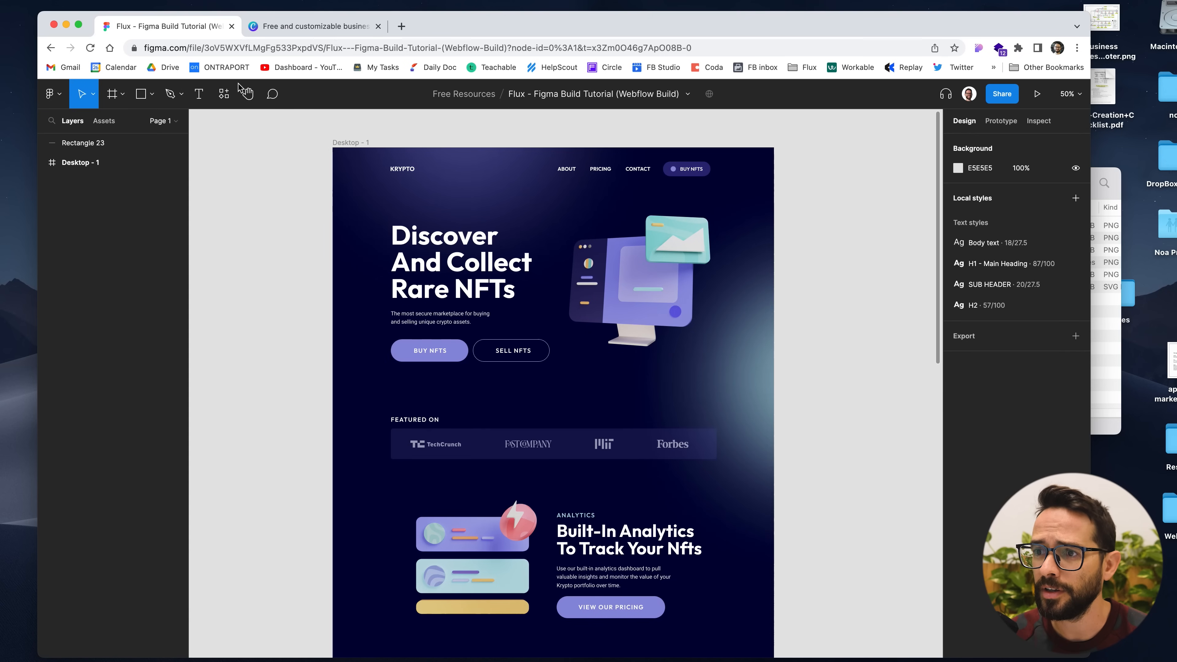
pyautogui.click(314, 26)
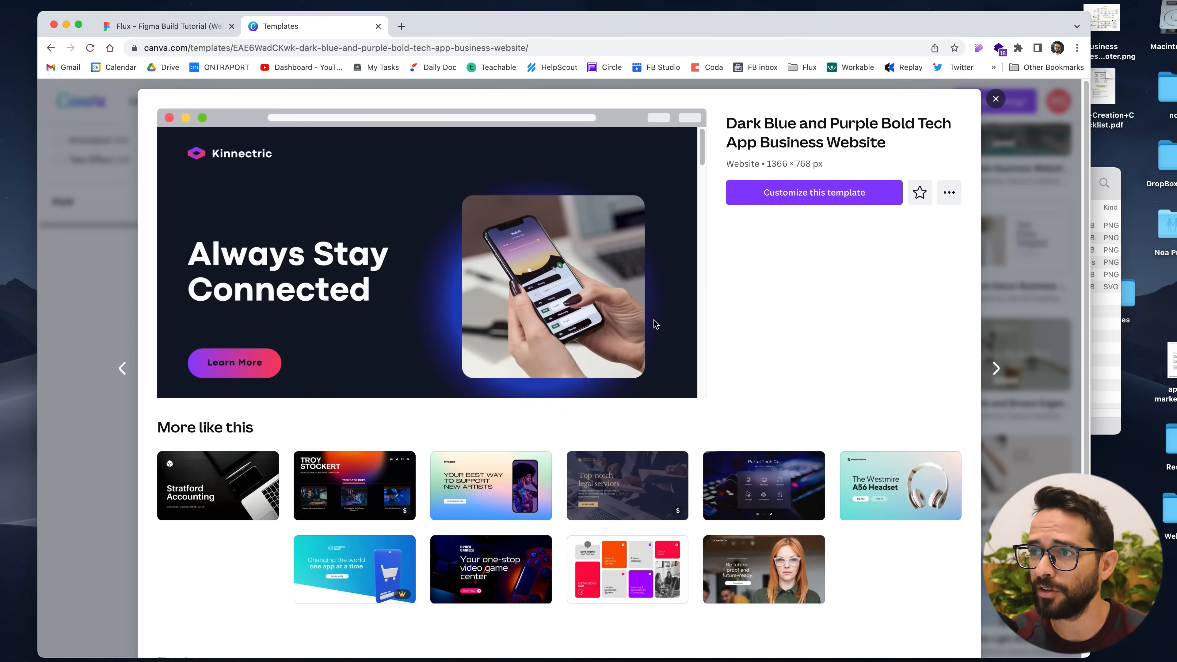
pyautogui.scroll(-3)
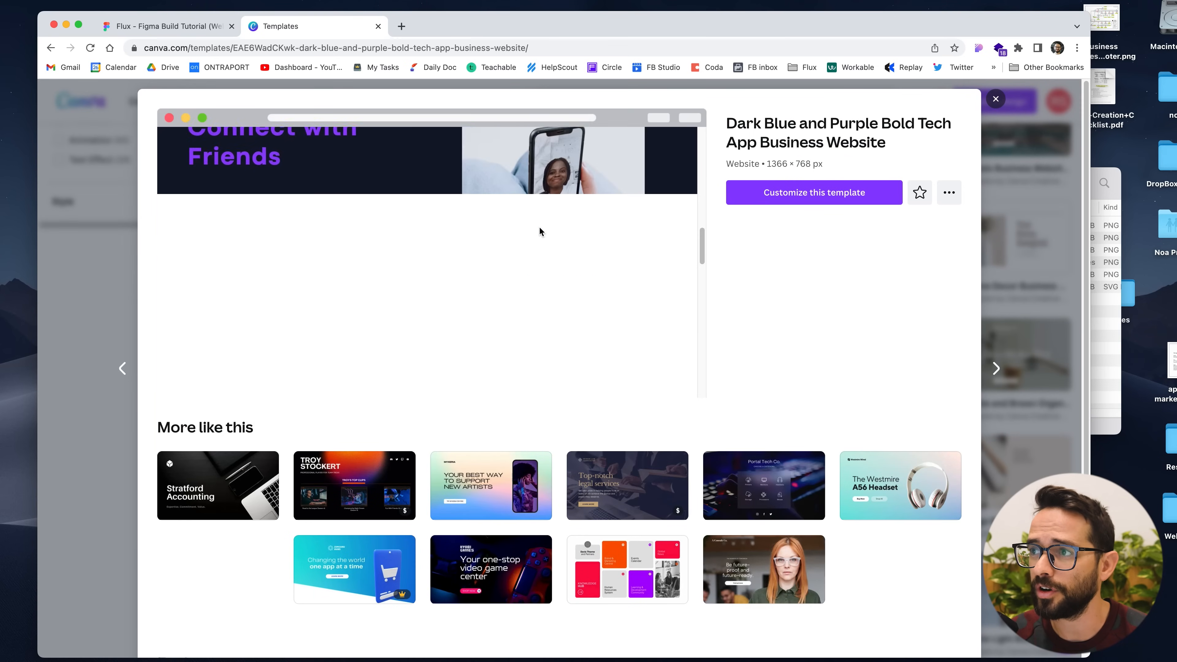
pyautogui.click(813, 192)
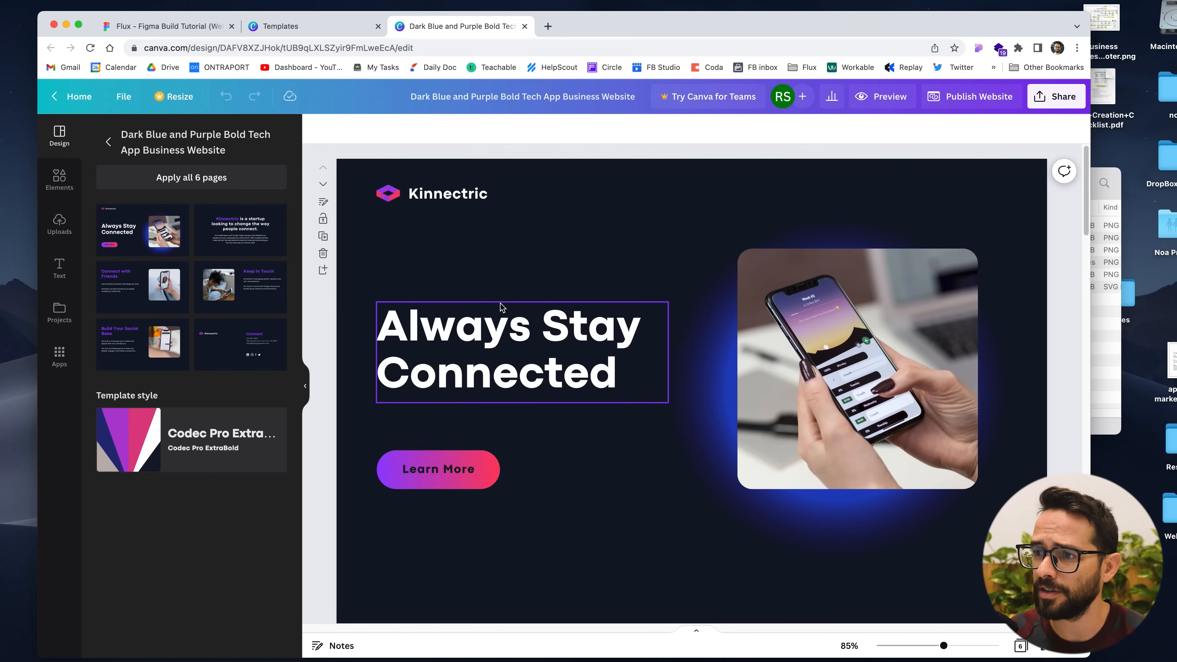
# Scroll through the loaded Kinnectric template's pages and back to the hero.
pyautogui.scroll(-3)
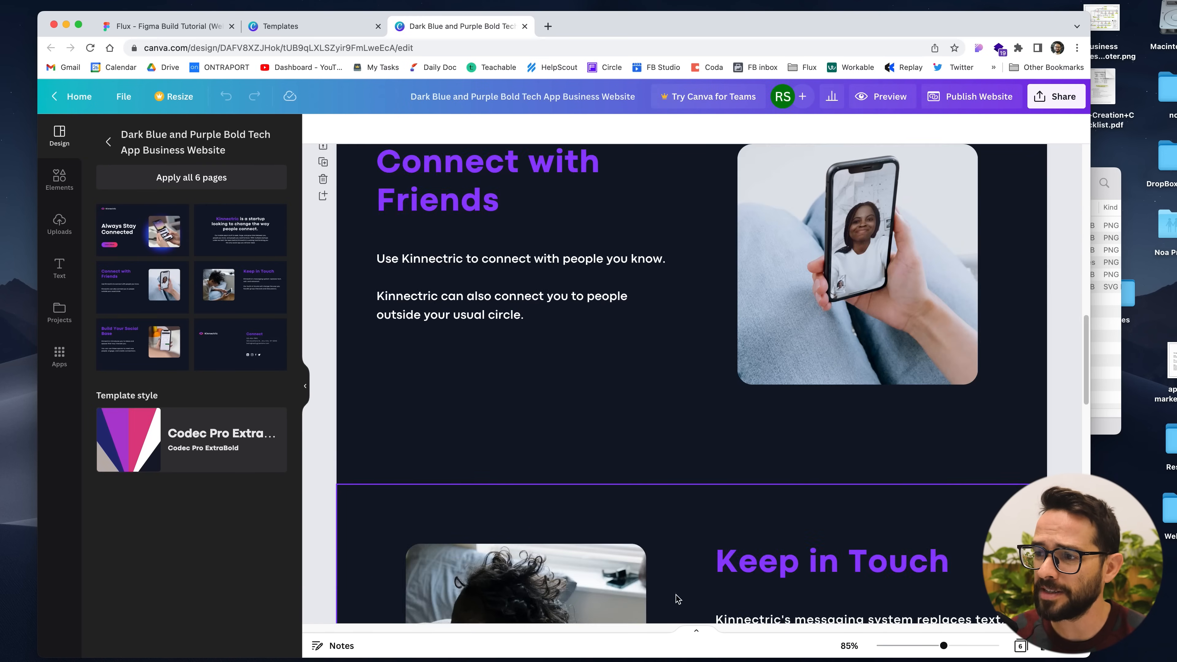
pyautogui.scroll(3)
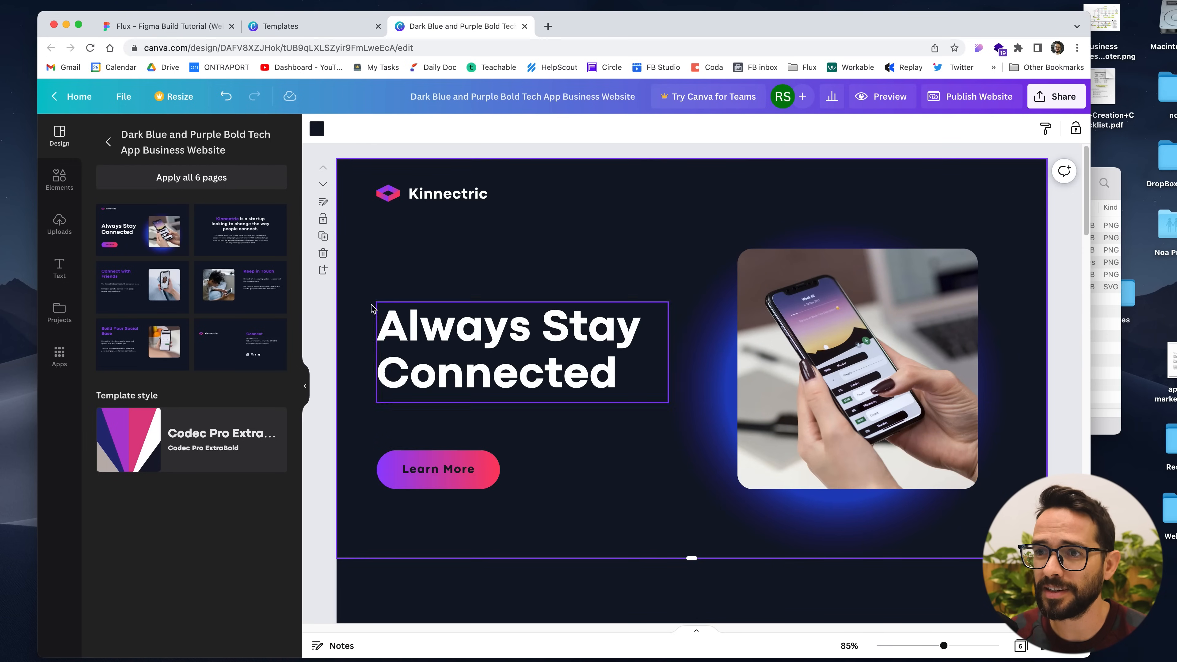
pyautogui.scroll(-3)
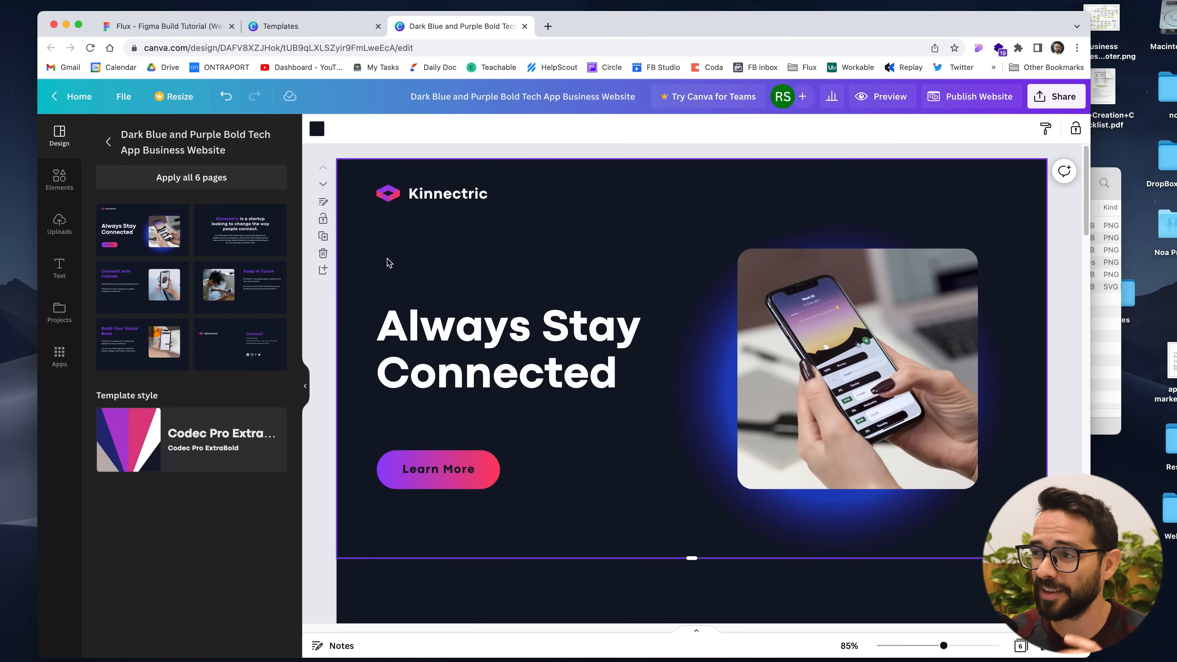
pyautogui.moveTo(371, 279)
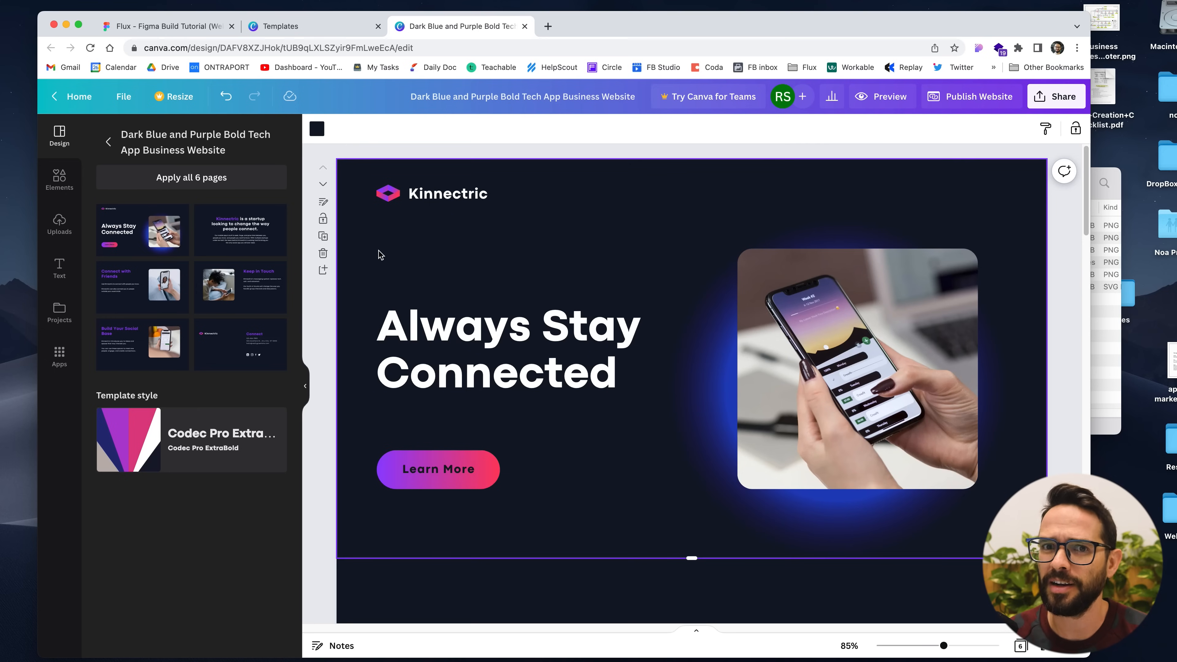
# Select the Kinnectric logo, the hero phone photo and the Always Stay Connected heading.
pyautogui.click(448, 193)
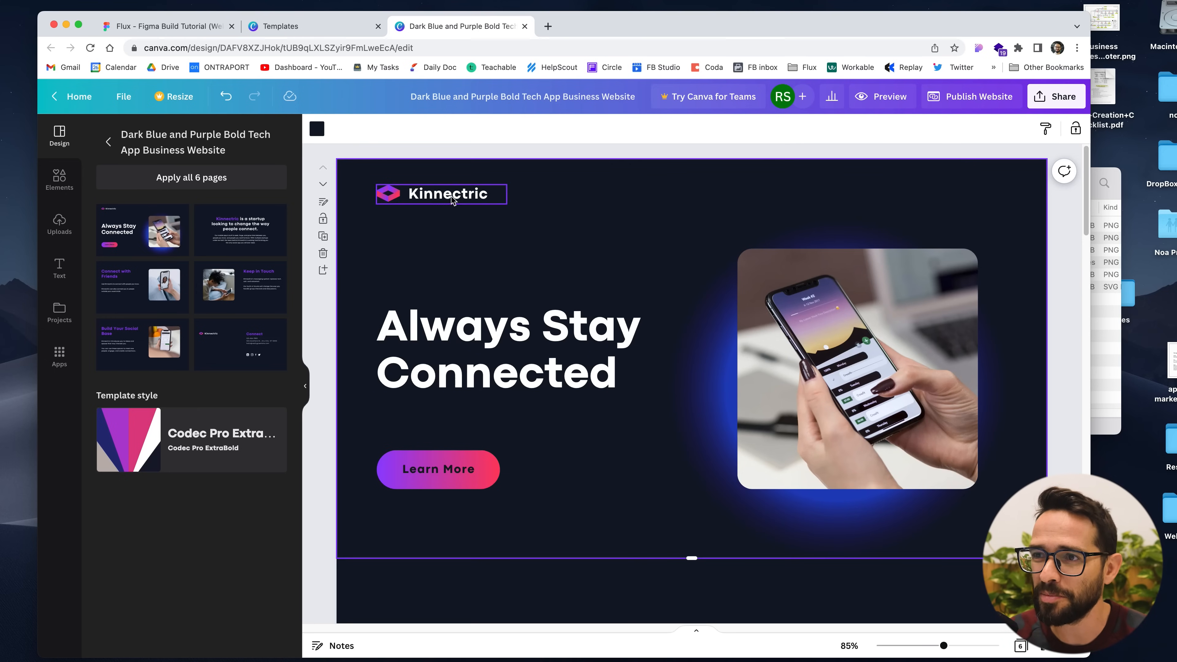
pyautogui.click(856, 368)
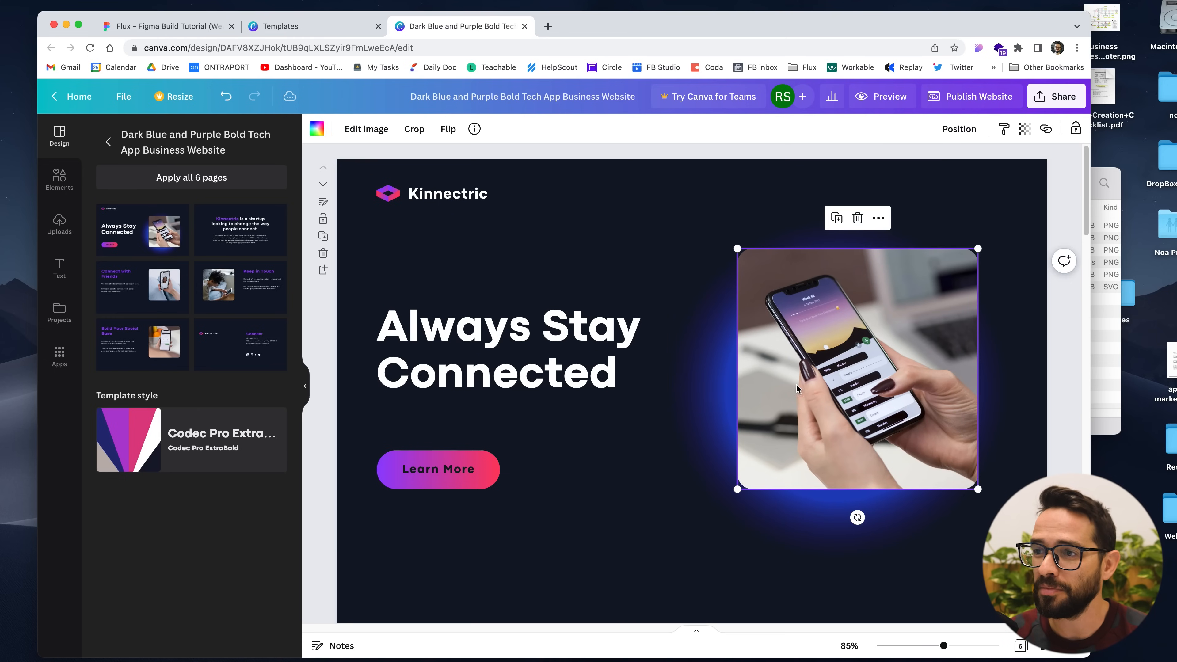
pyautogui.click(508, 349)
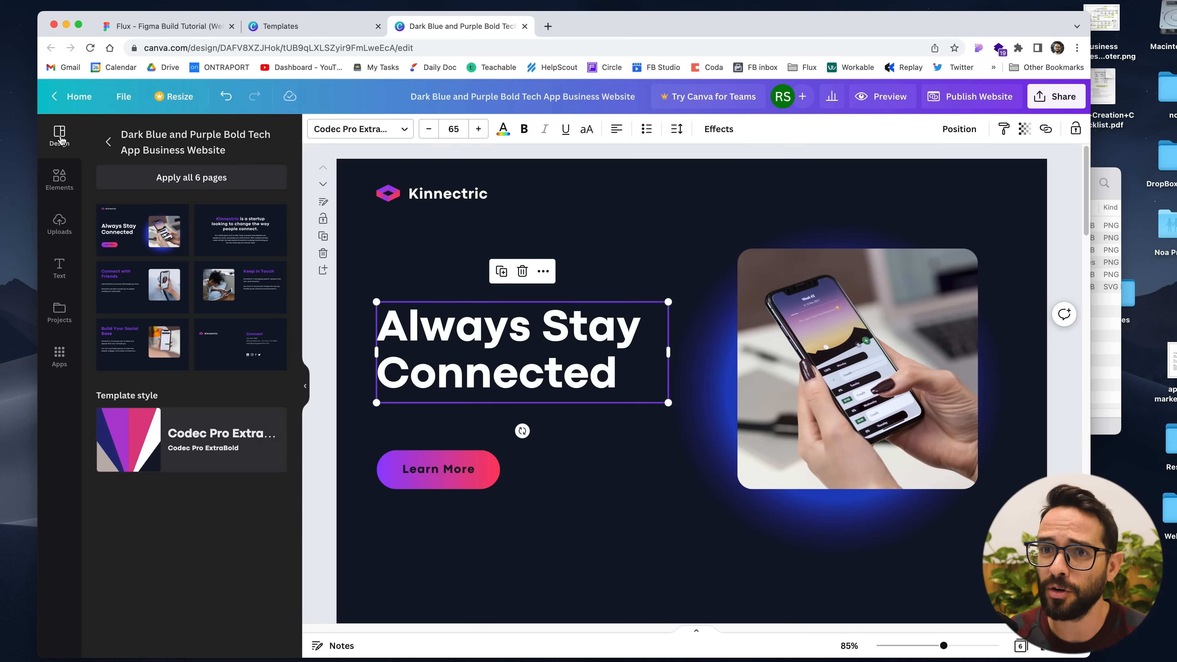
# Browse the Design panel's website templates, layouts and style presets.
pyautogui.click(59, 136)
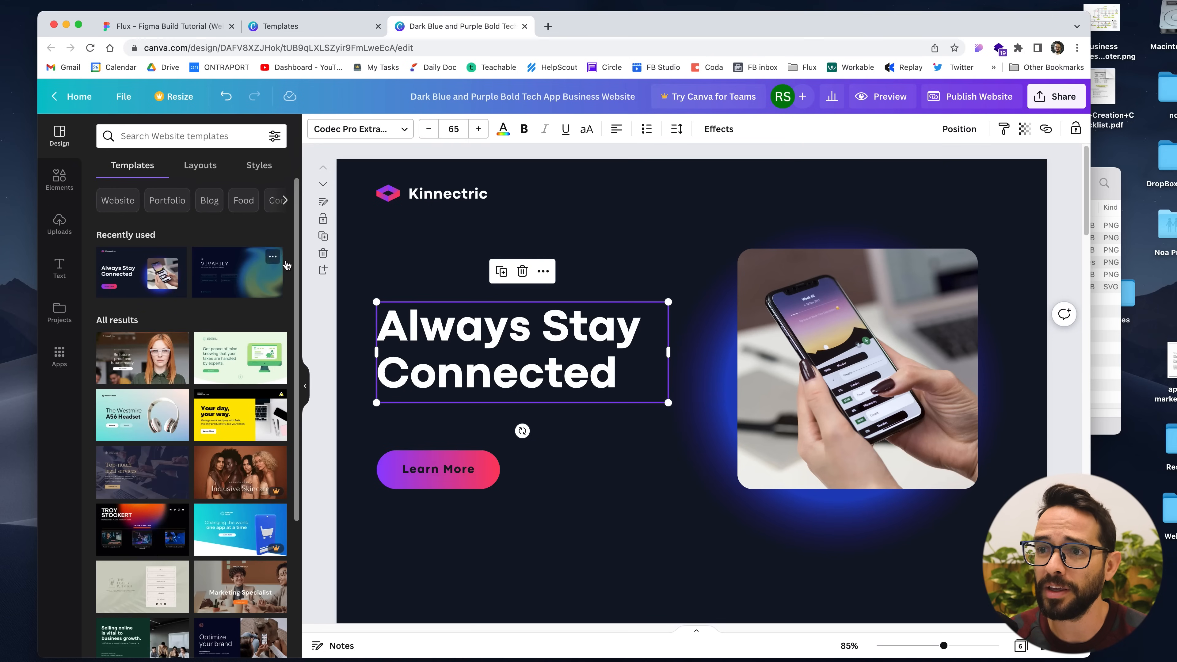
pyautogui.moveTo(160, 213)
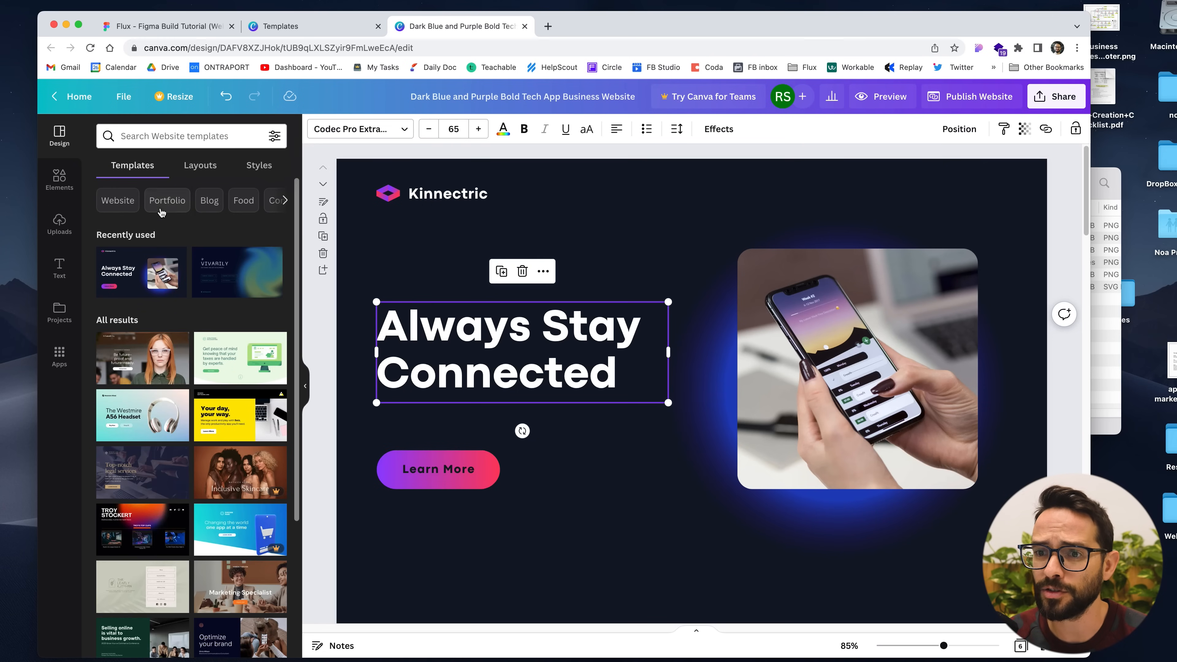
pyautogui.click(200, 165)
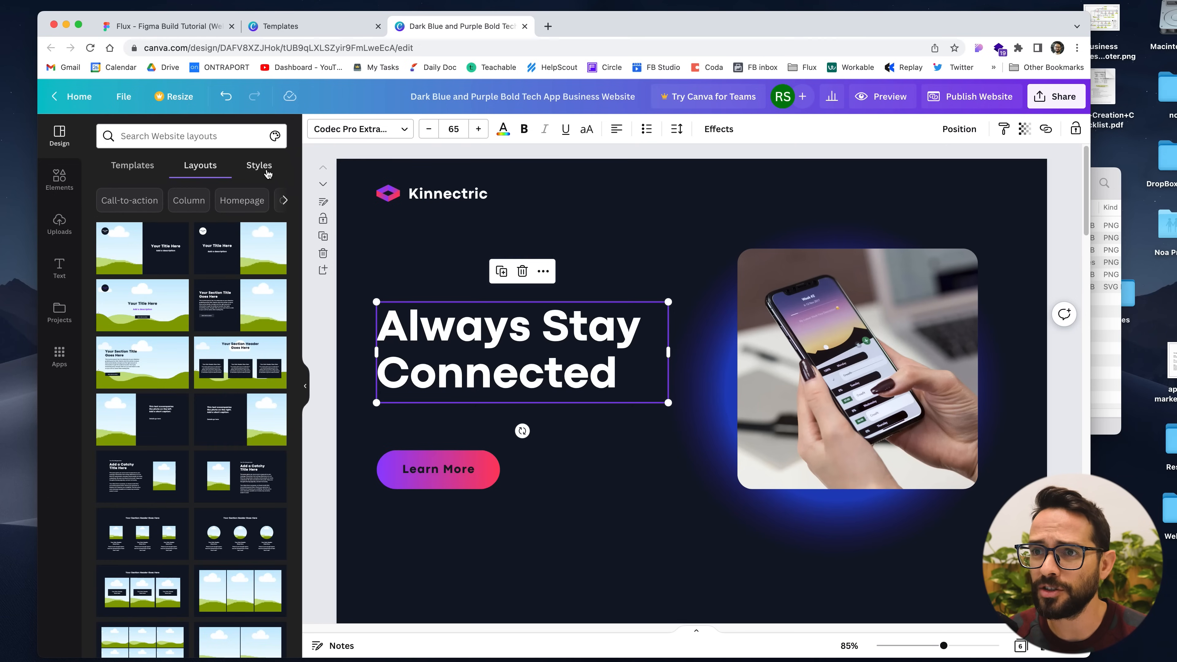
pyautogui.click(258, 165)
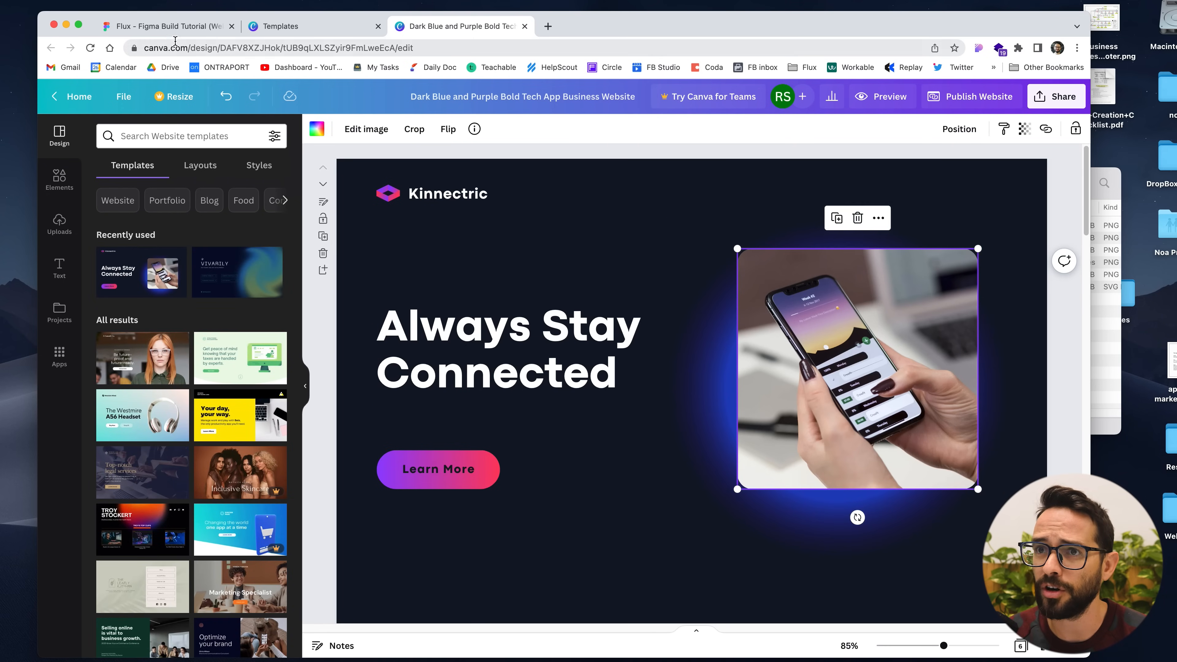
# Inspect the Figma hero heading 'Discover And Collect Rare NFTs' and its H1 style, then return to Canva.
pyautogui.click(166, 25)
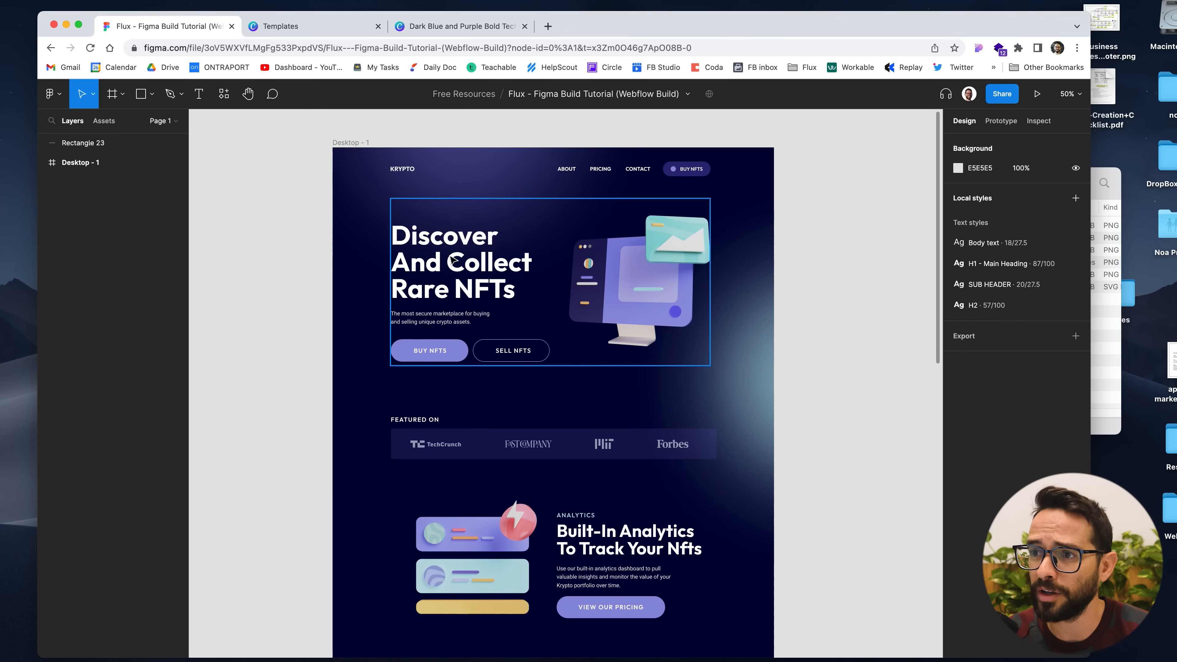
pyautogui.click(461, 261)
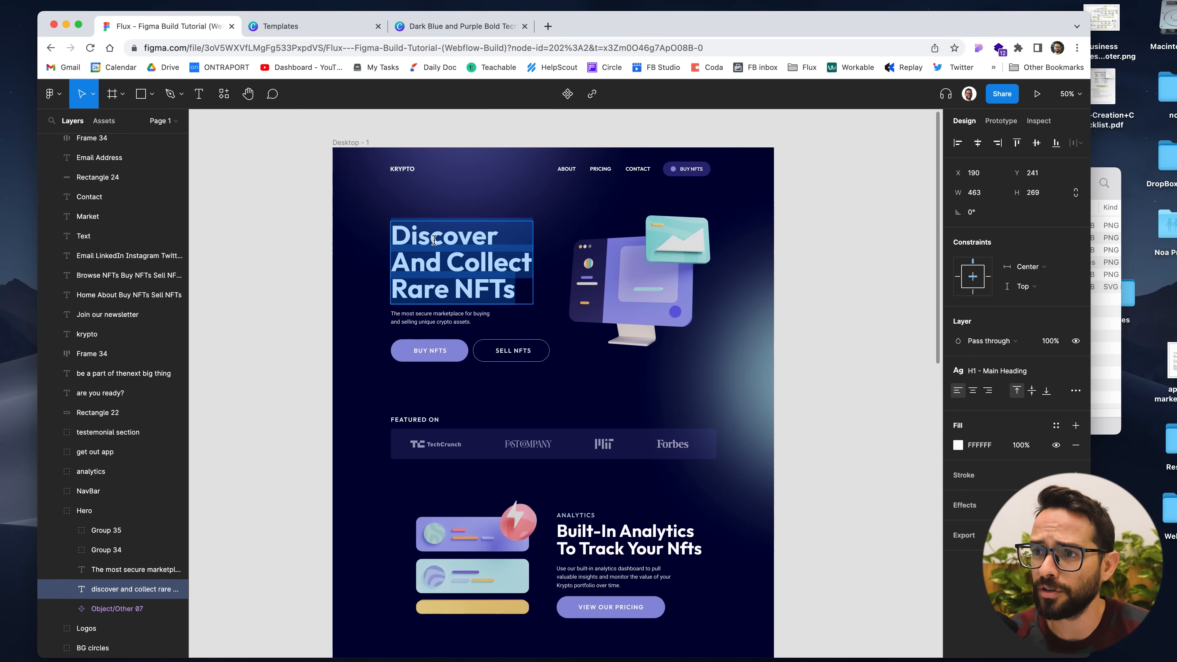
pyautogui.click(459, 26)
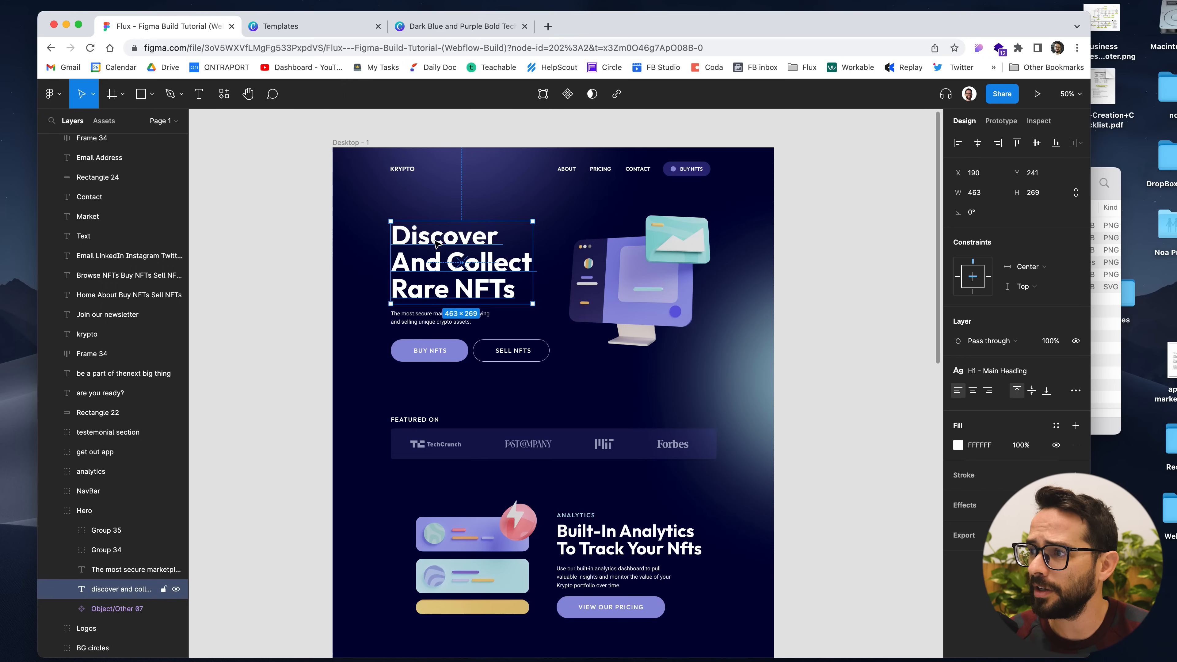
pyautogui.click(999, 370)
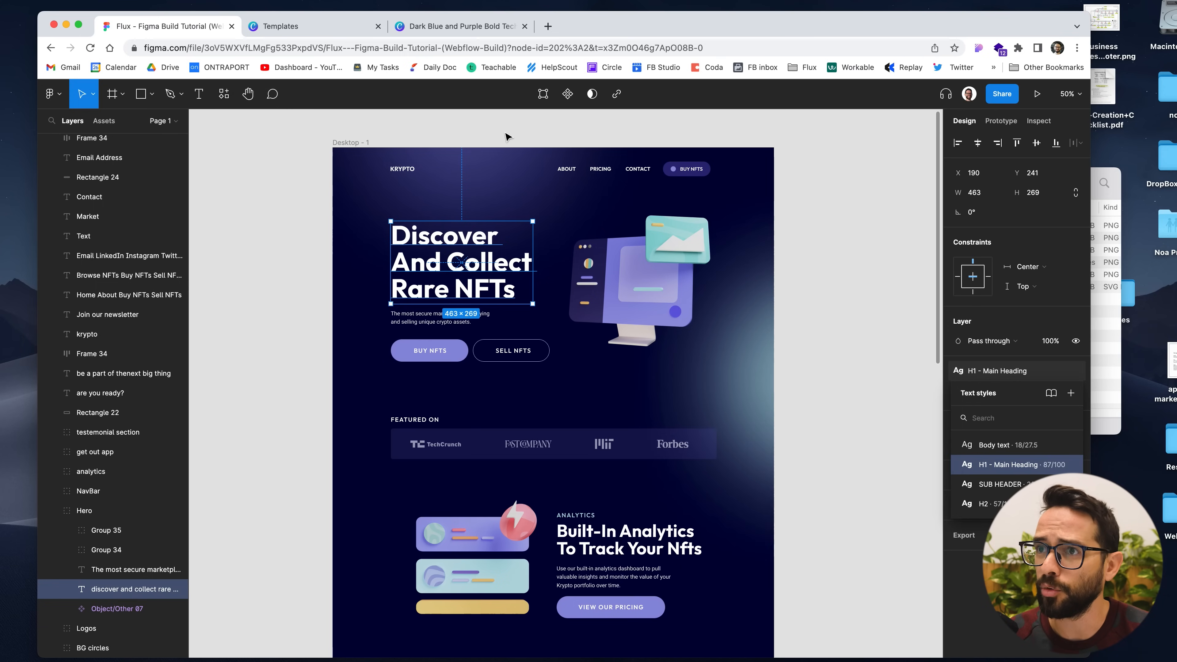
pyautogui.click(459, 26)
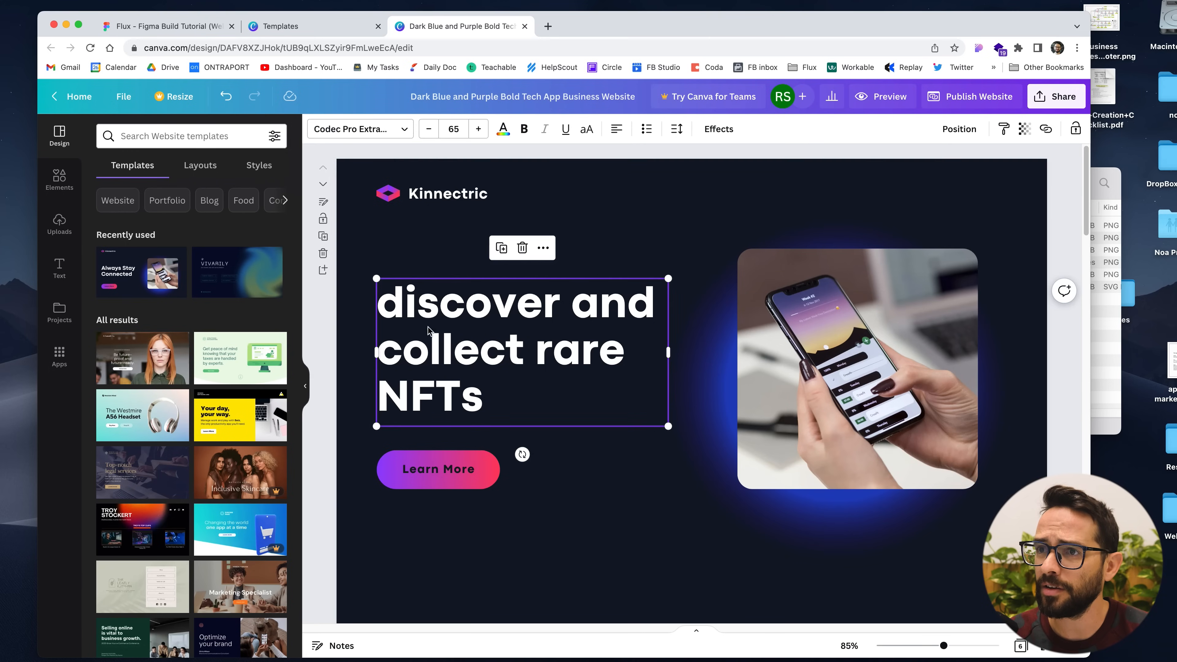
# Search the heading's font list for 'out' and keep the current font.
pyautogui.click(354, 128)
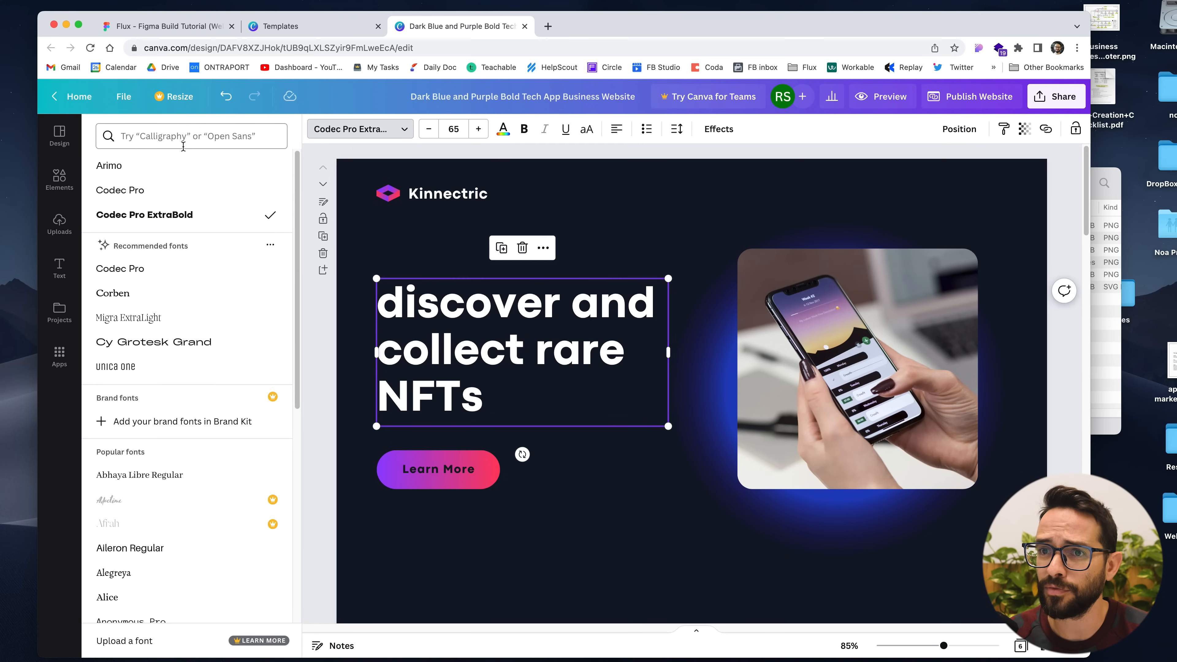
pyautogui.scroll(-3)
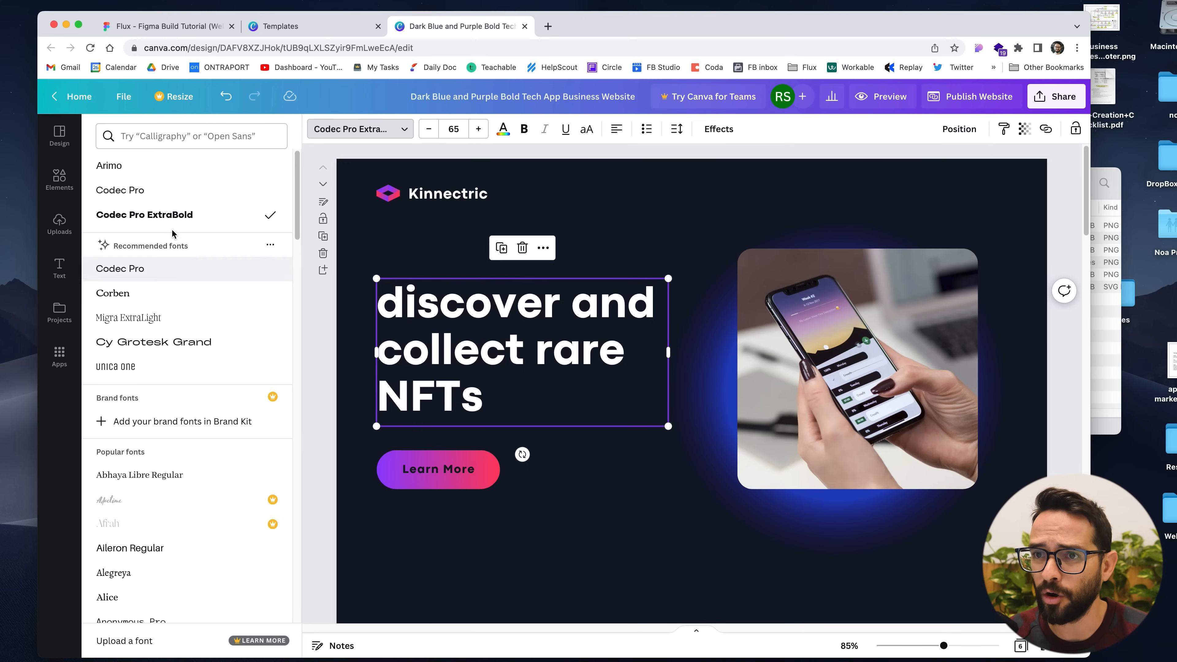
pyautogui.write('out')
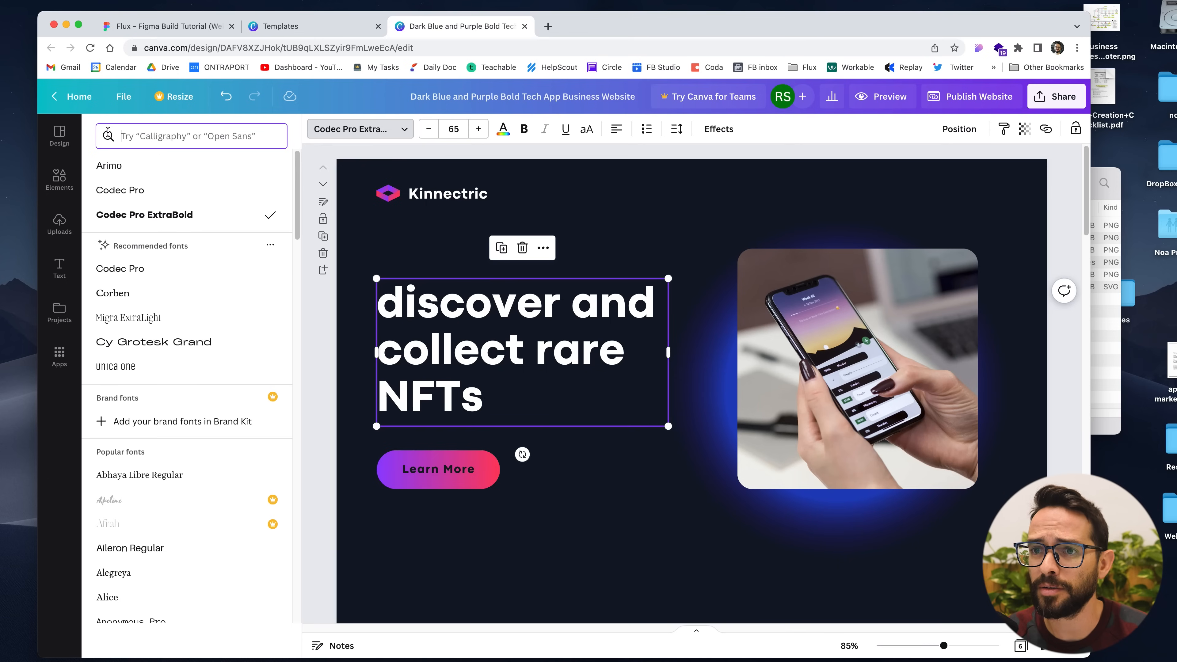
pyautogui.scroll(-3)
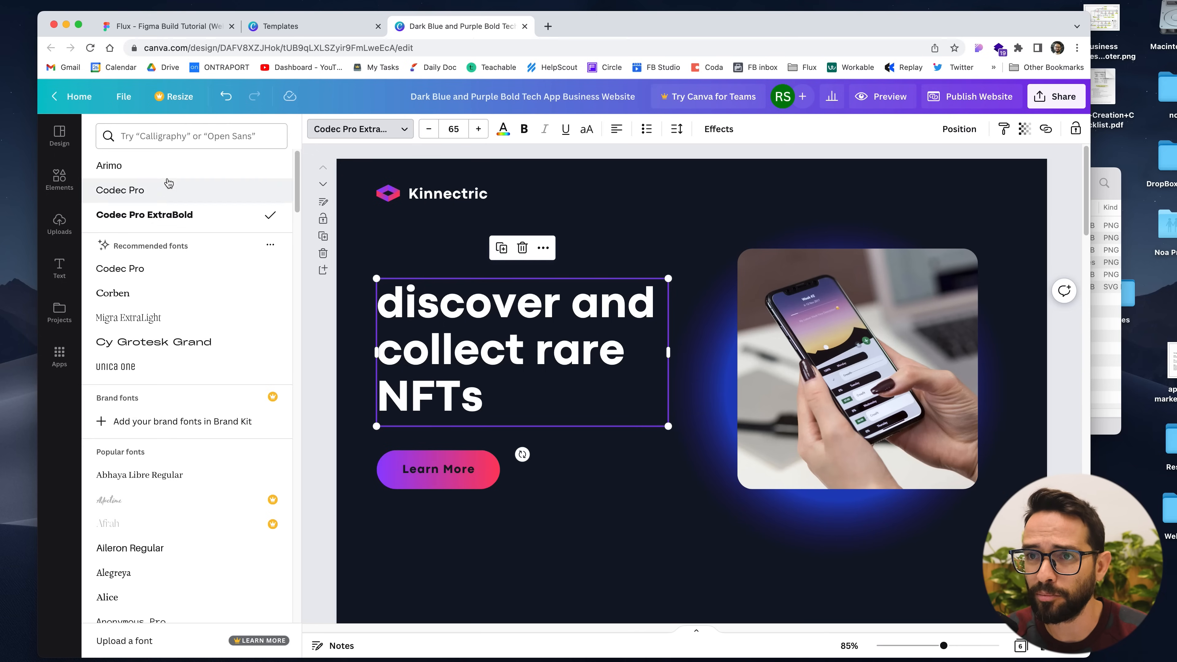
# Select the subtitle text in the Figma reference design.
pyautogui.click(59, 136)
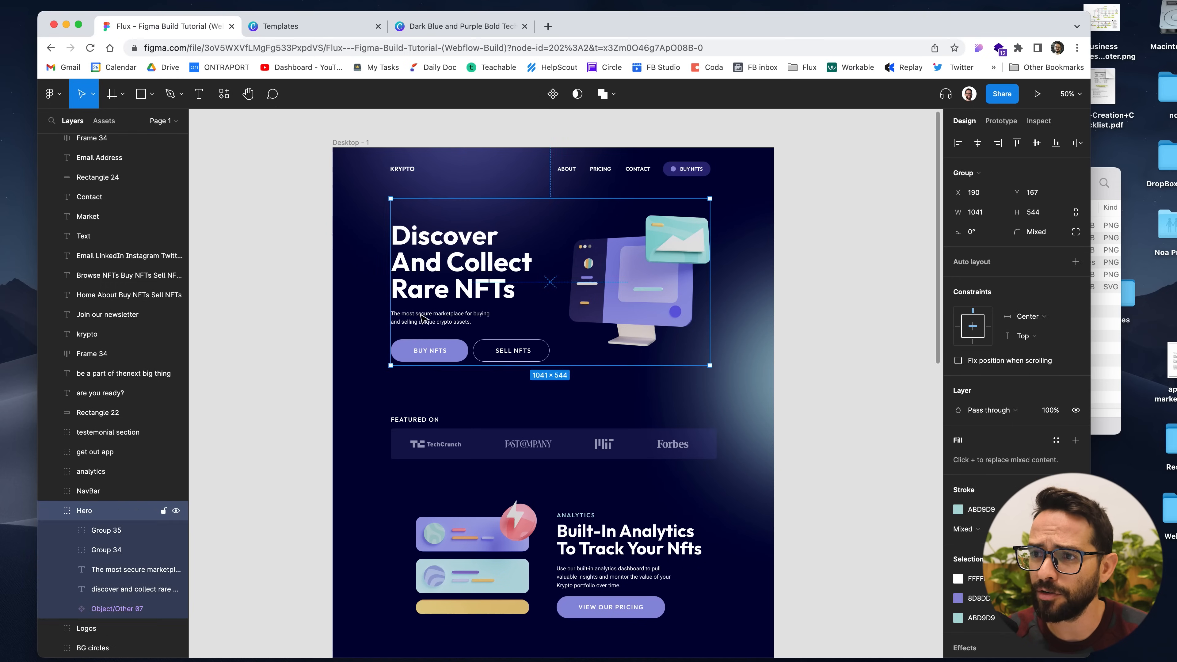
pyautogui.click(447, 317)
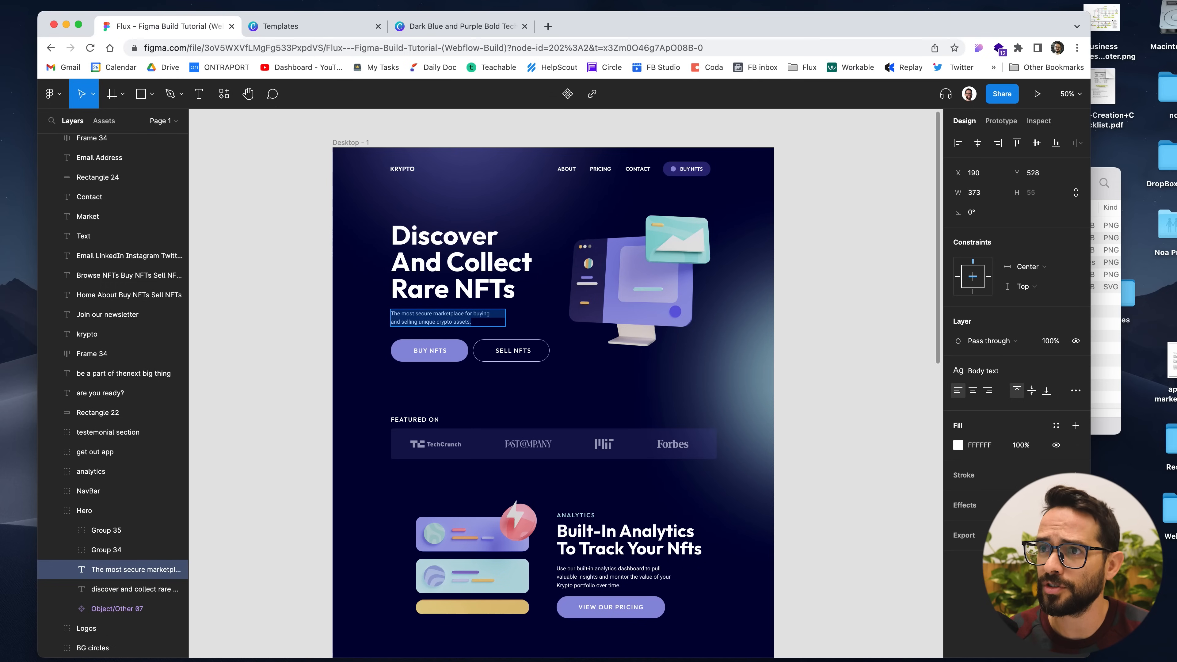
# Add a body text box reading 'The most secure marketplace for buying and selling unique crypto assets.'.
pyautogui.click(460, 26)
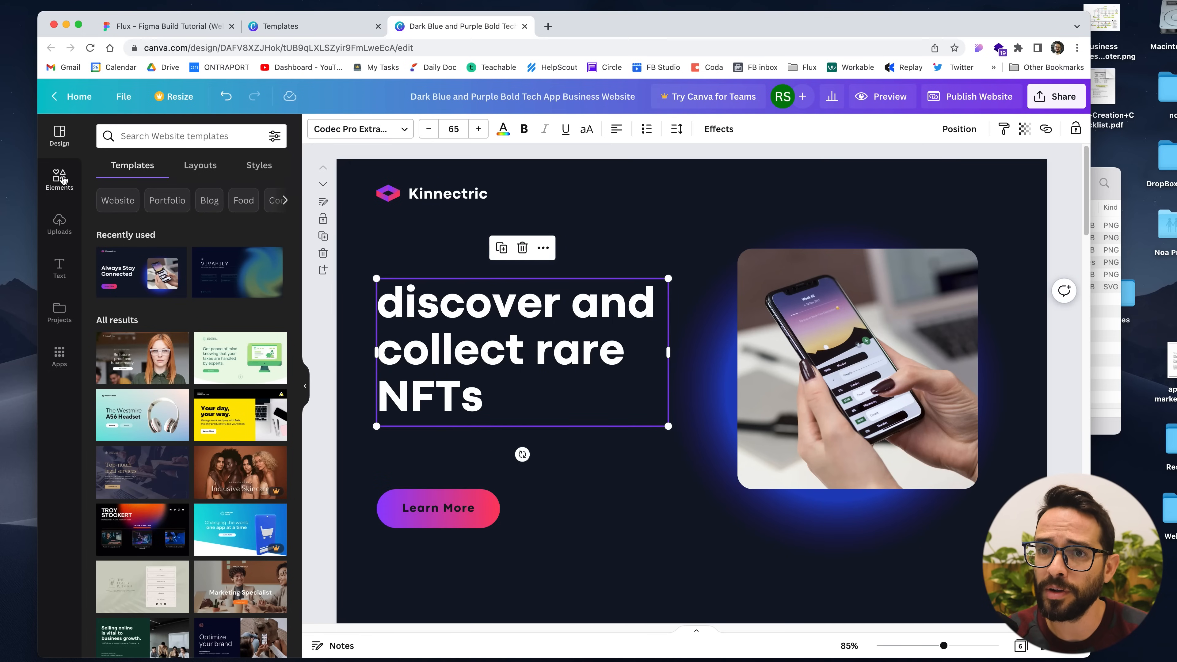
pyautogui.click(59, 178)
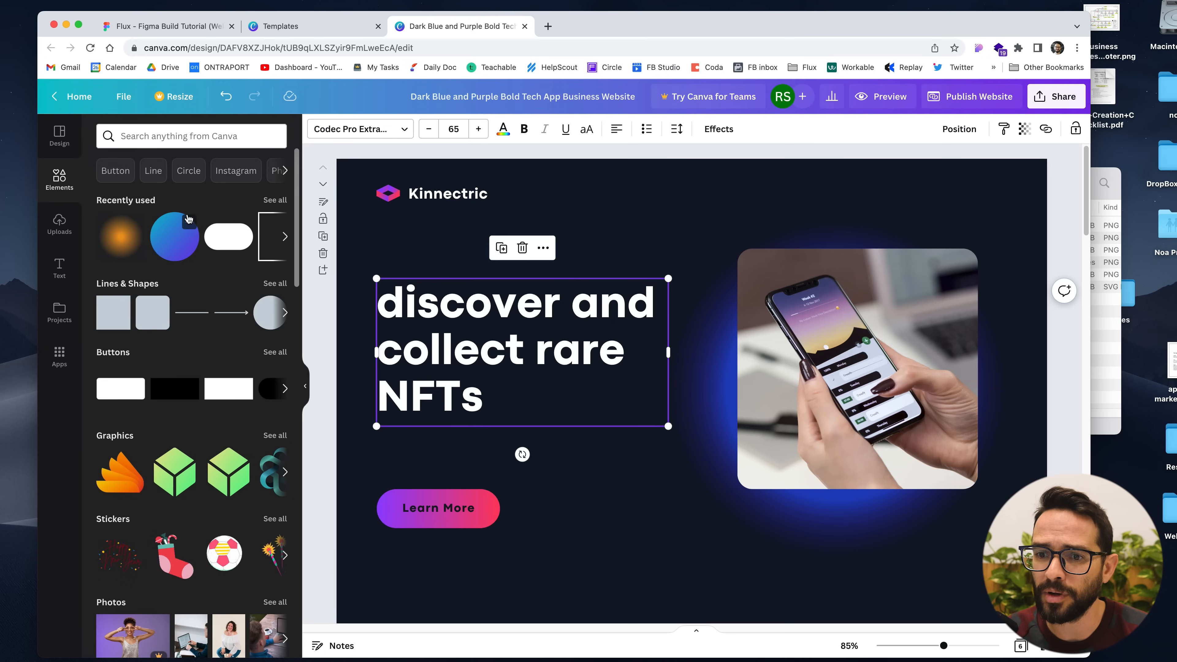
pyautogui.scroll(-3)
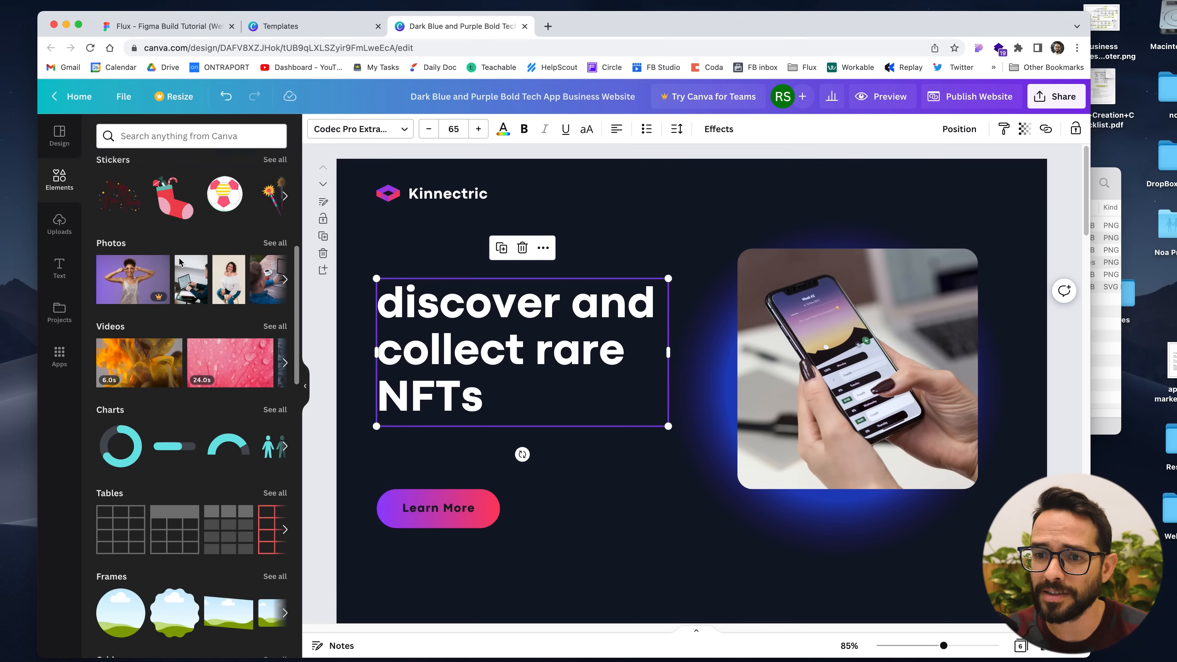
pyautogui.scroll(-3)
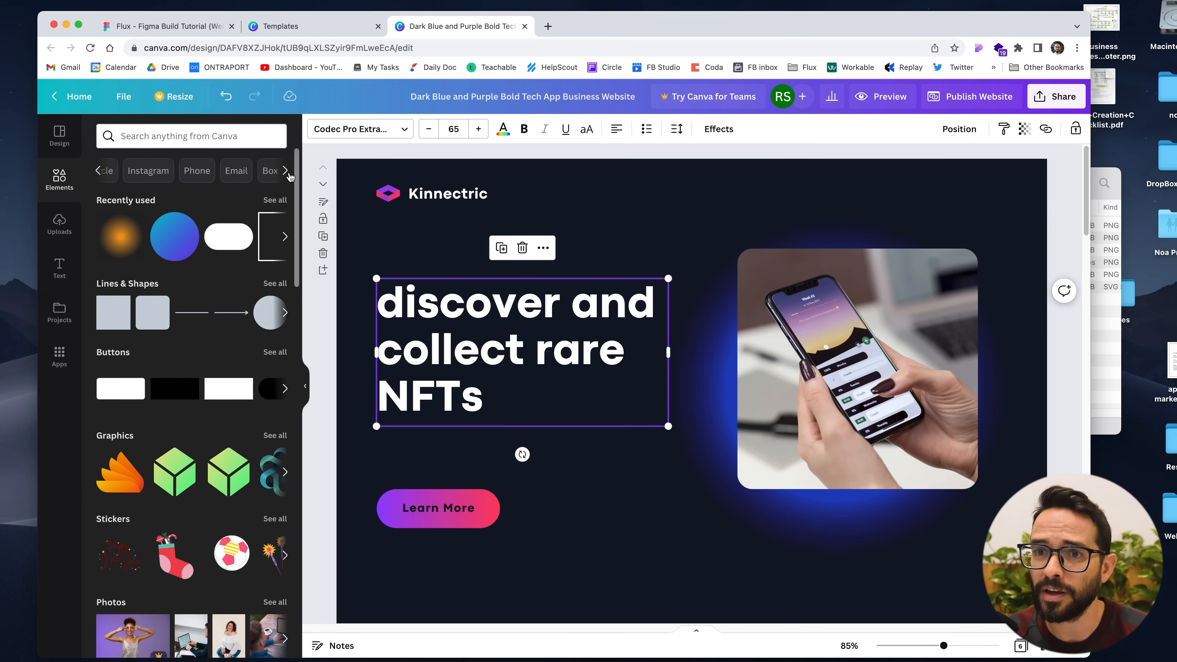
pyautogui.click(60, 267)
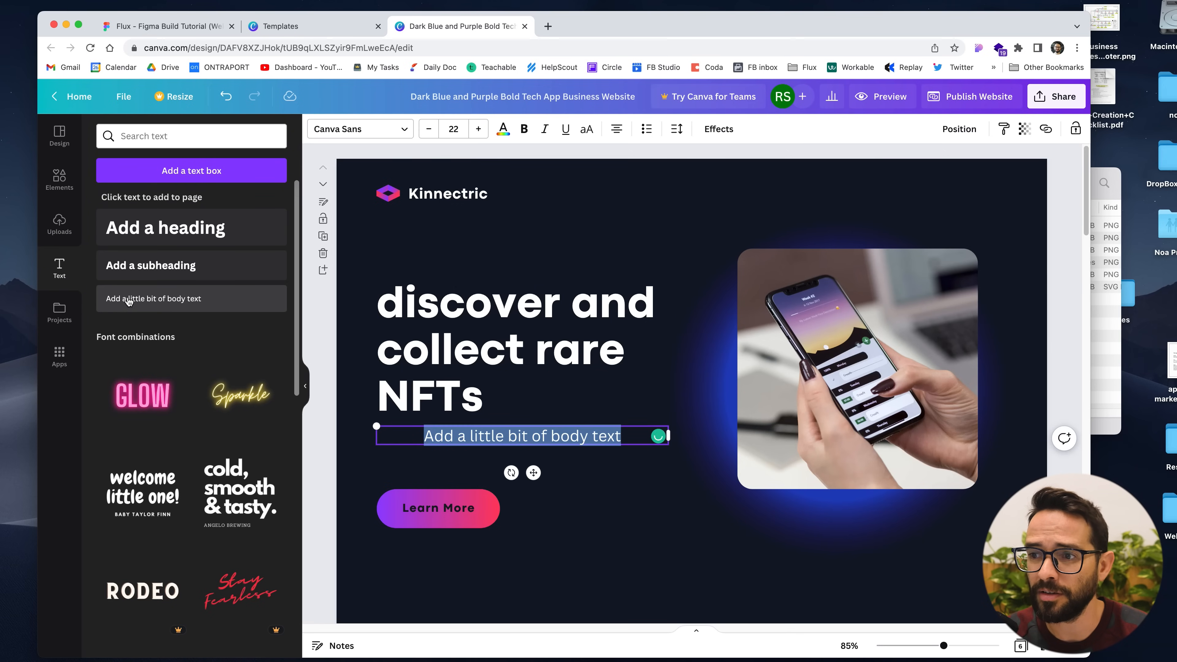
pyautogui.write('The most secure marketplace for buying  and selling unique crypto assets.')
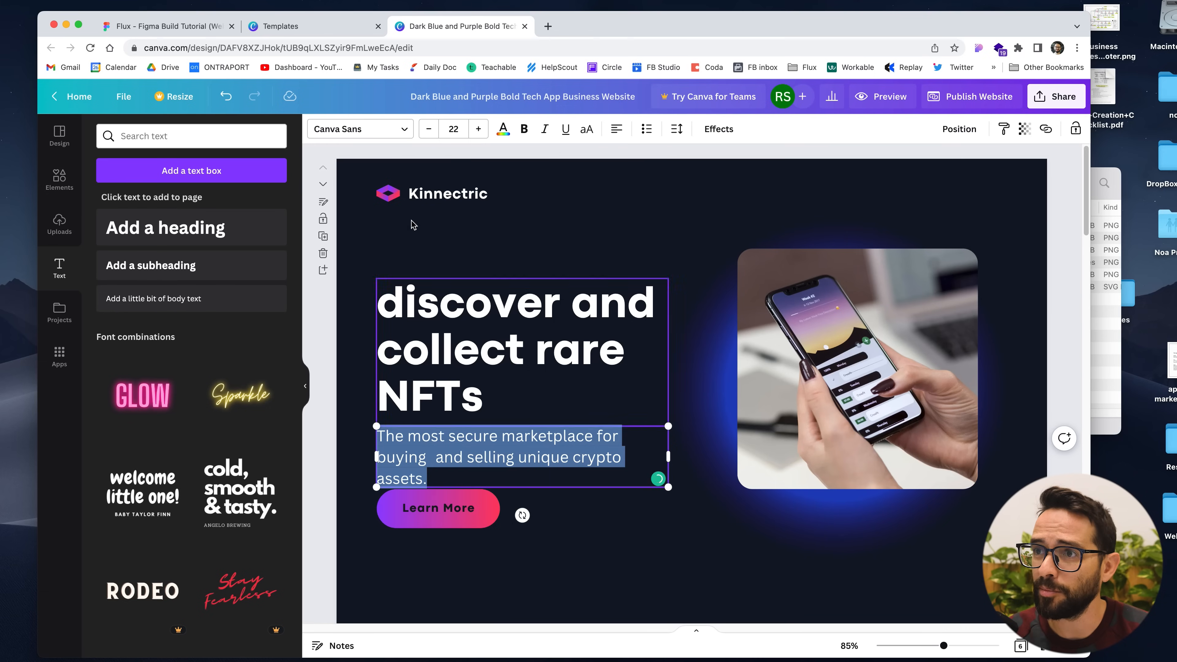
# Set the subtitle's font size to 18.
pyautogui.click(429, 128)
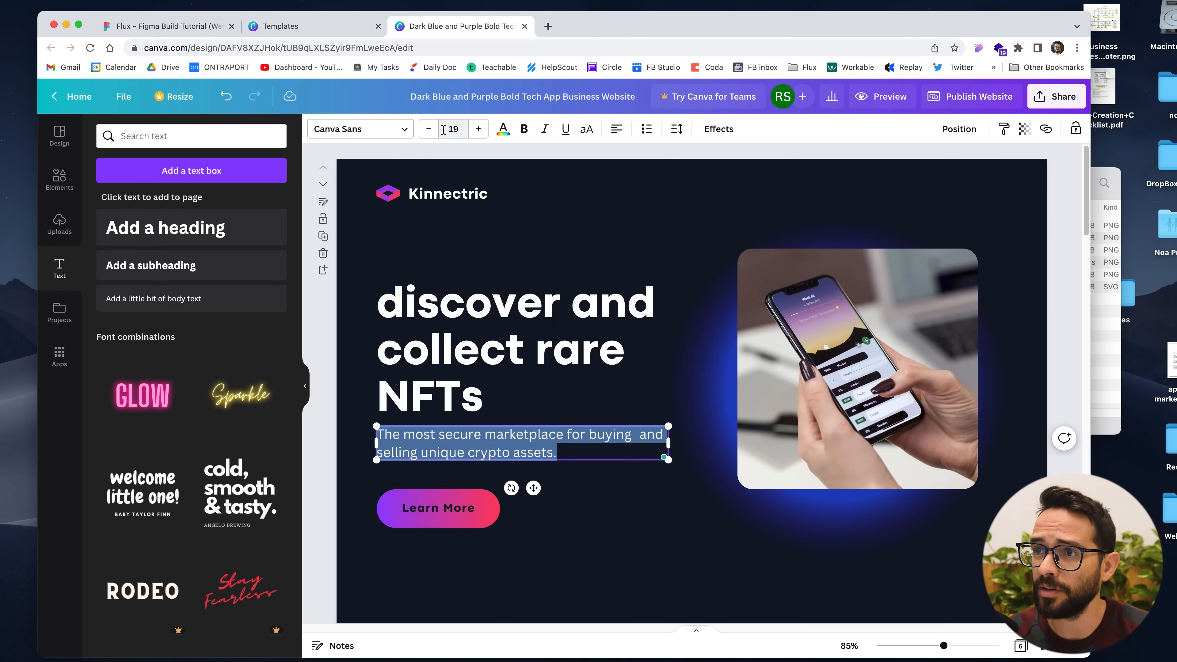
pyautogui.click(428, 128)
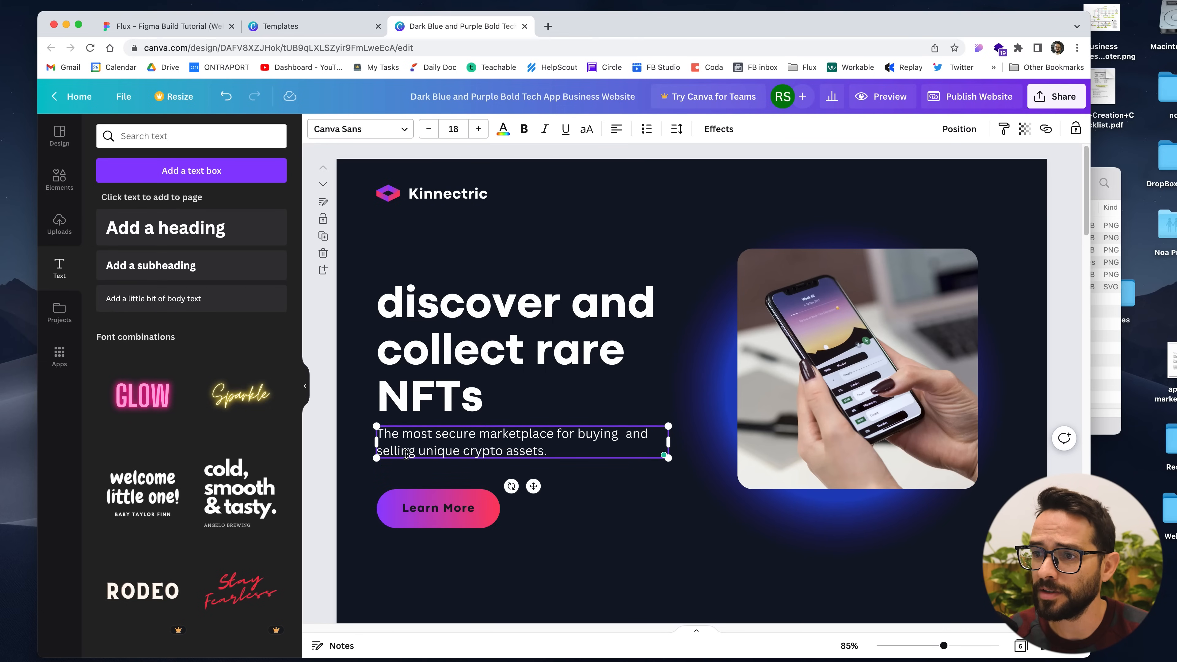
pyautogui.click(313, 26)
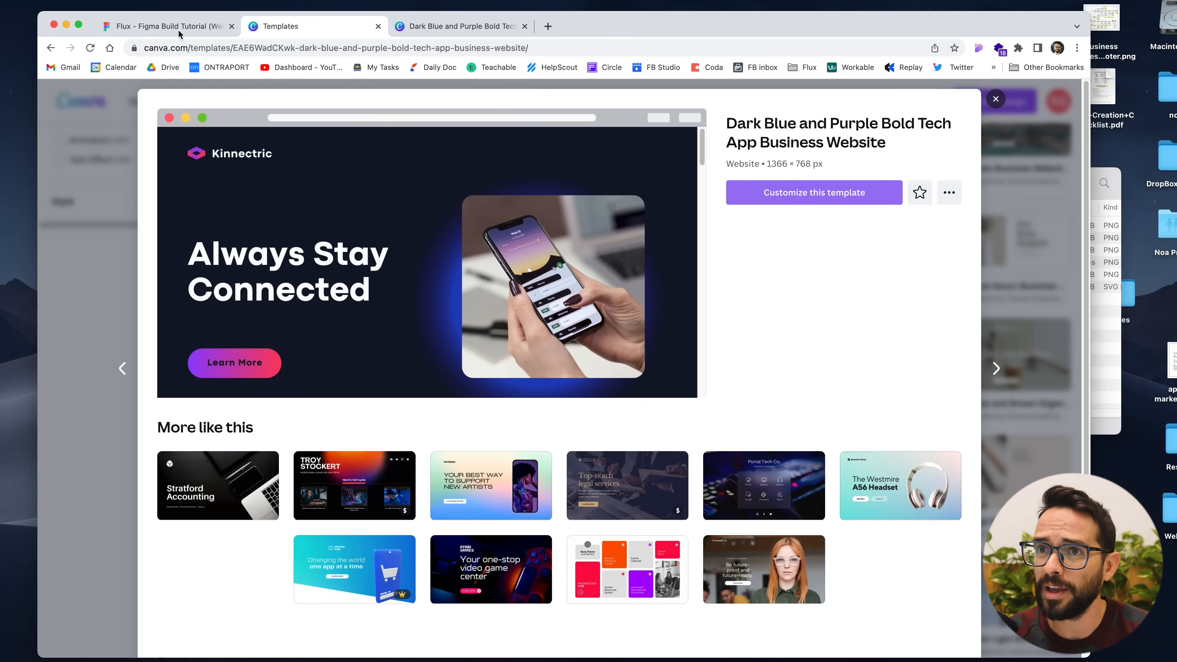
# Check the Figma Body text style: Roboto Regular, 18 size, 27.5 line height.
pyautogui.click(165, 27)
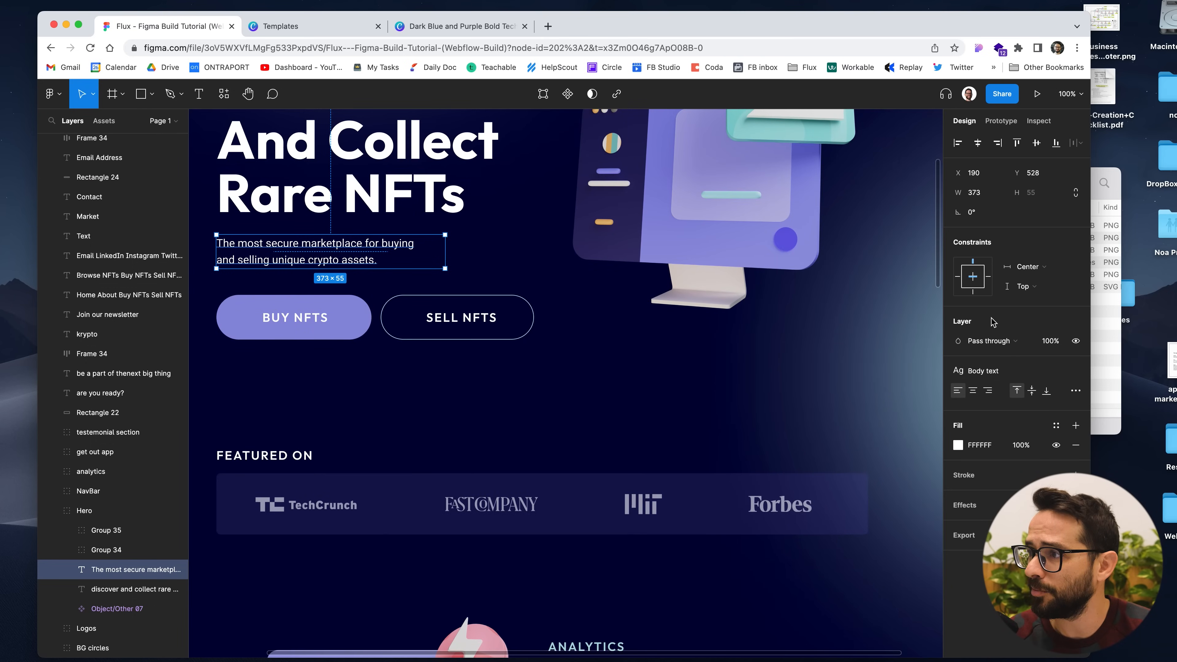
pyautogui.click(1071, 445)
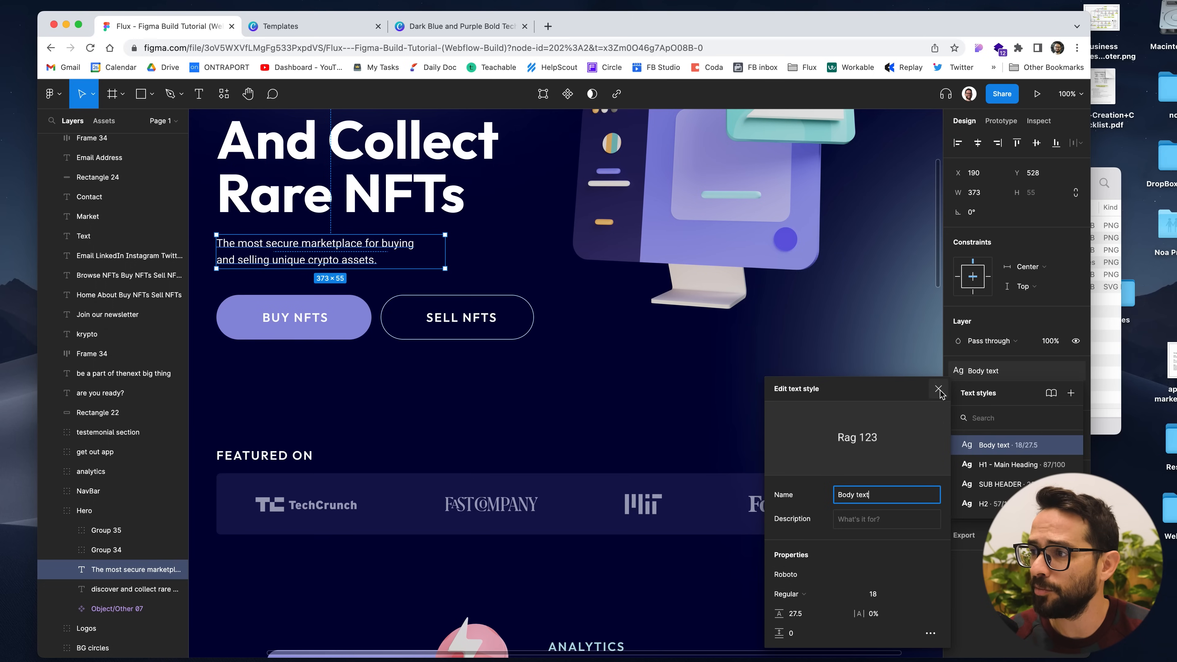
pyautogui.click(939, 388)
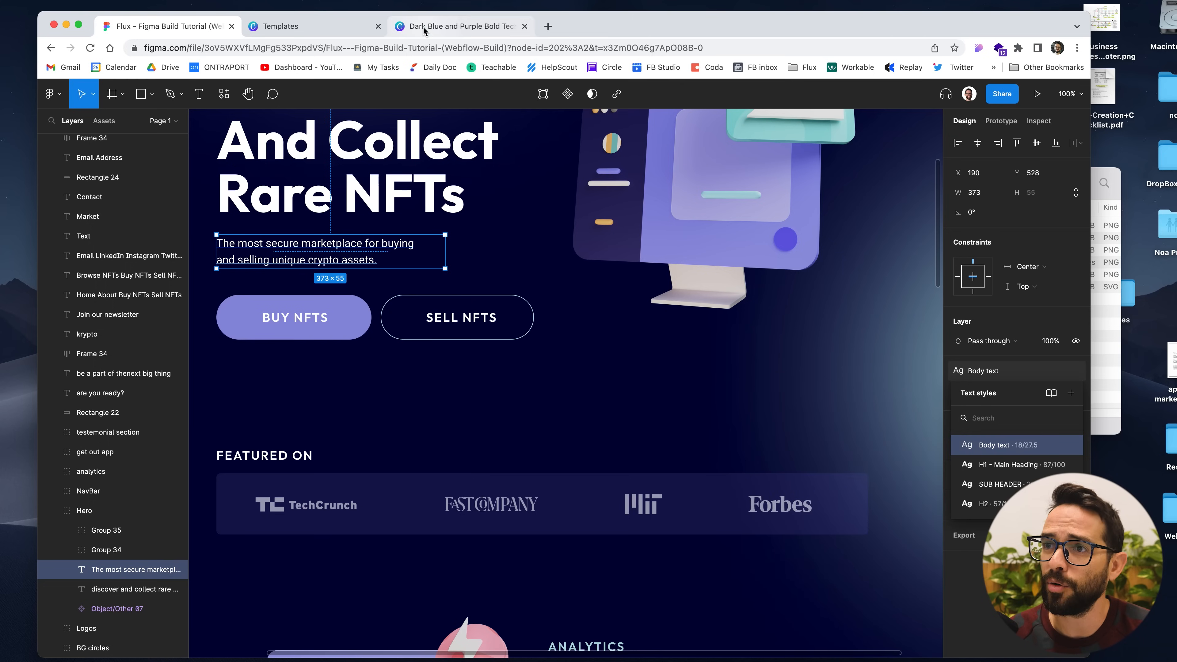
pyautogui.click(458, 26)
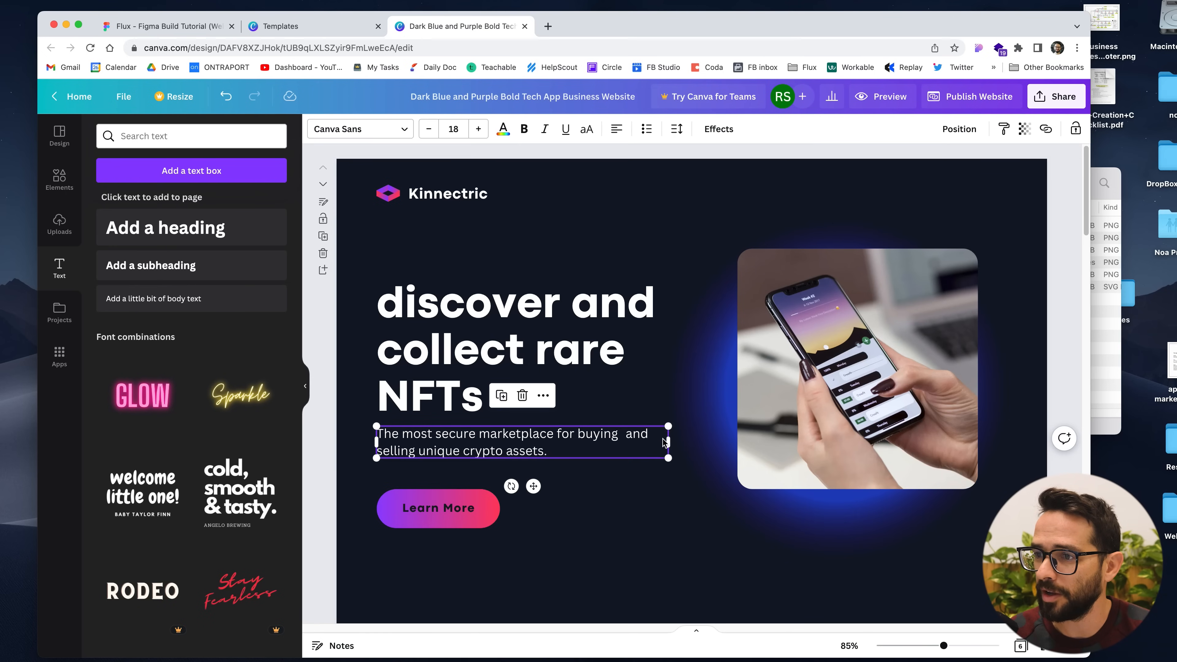
pyautogui.moveTo(474, 452)
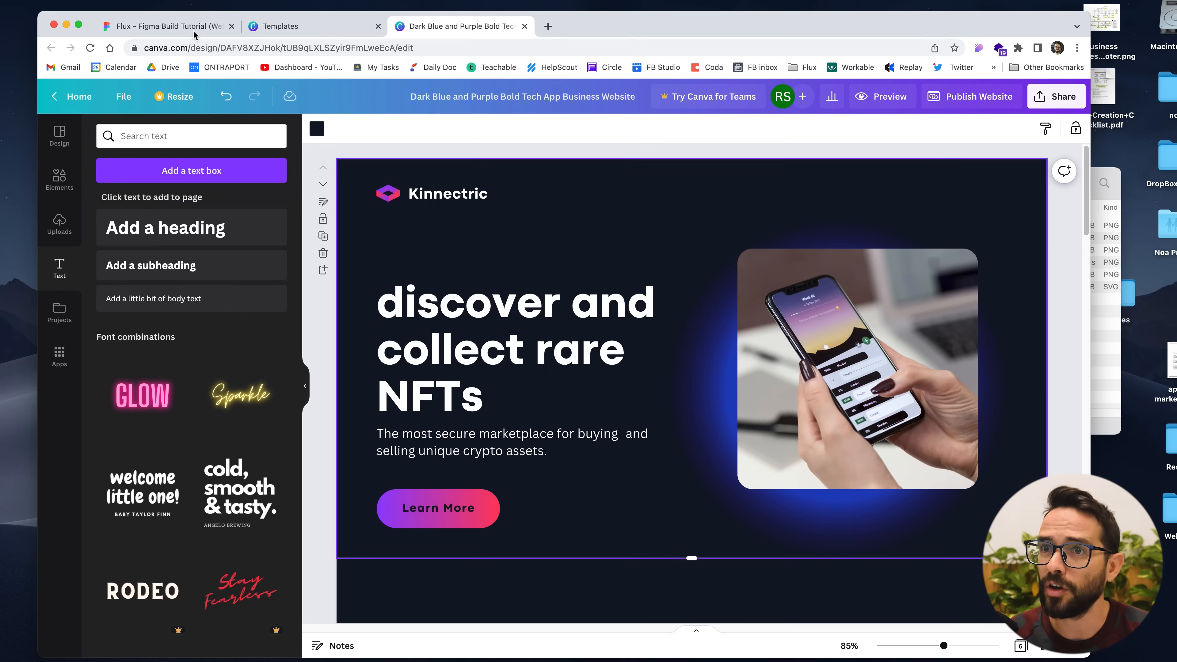
pyautogui.click(165, 26)
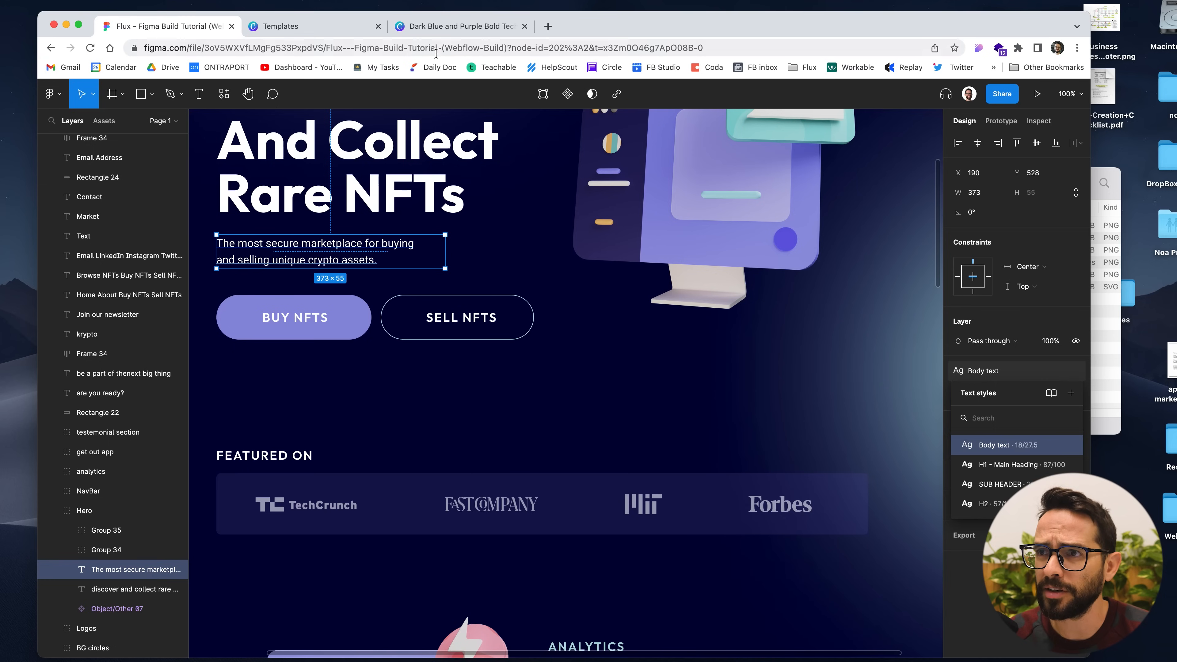
# Replace the hero phone photo with the uploaded 3D computer illustration.
pyautogui.click(458, 25)
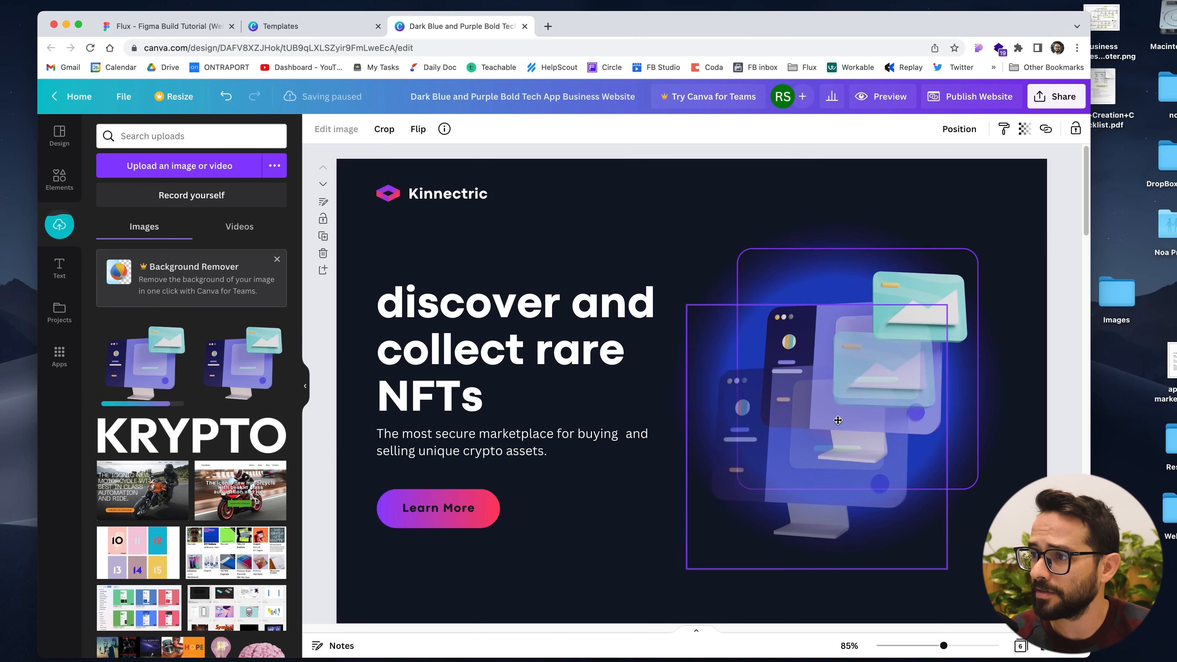
pyautogui.click(837, 420)
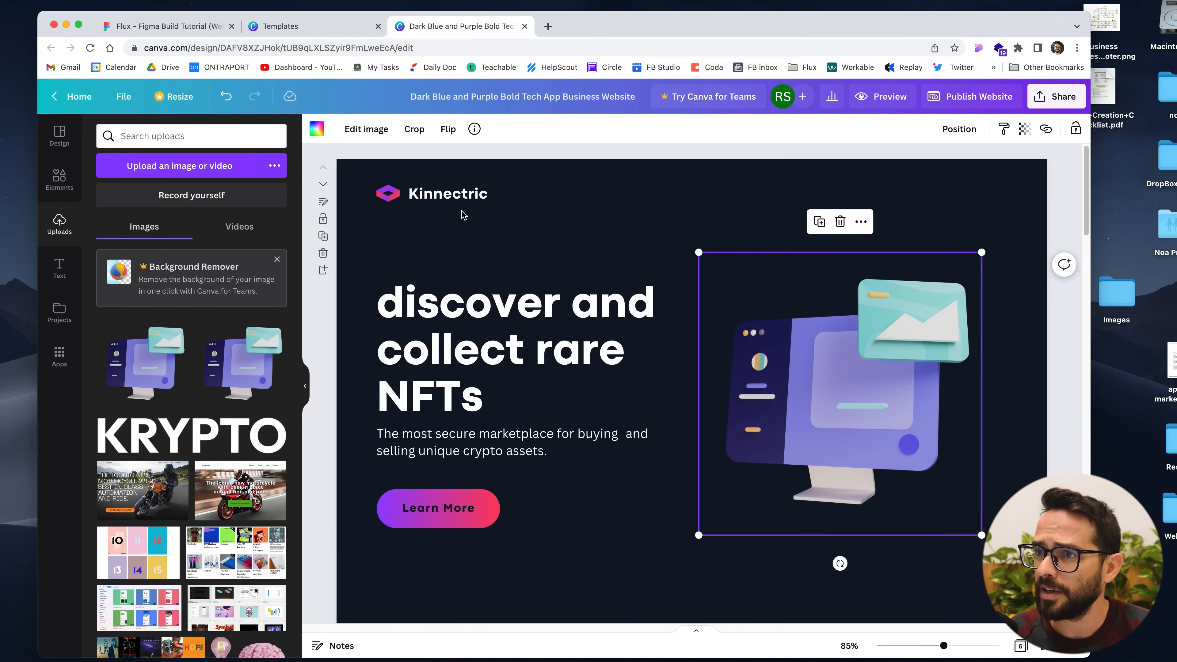
# Delete the Kinnectric logo and fit a small KRYPTO wordmark in the top-left logo spot.
pyautogui.click(447, 194)
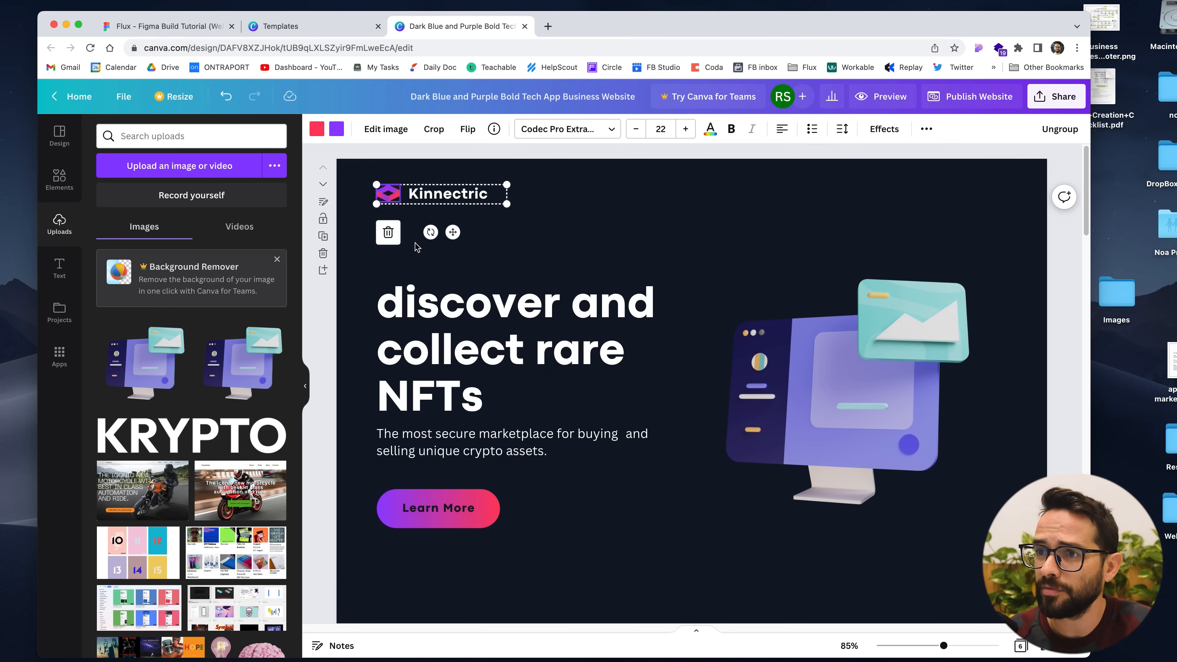
pyautogui.press('cmd+tab')
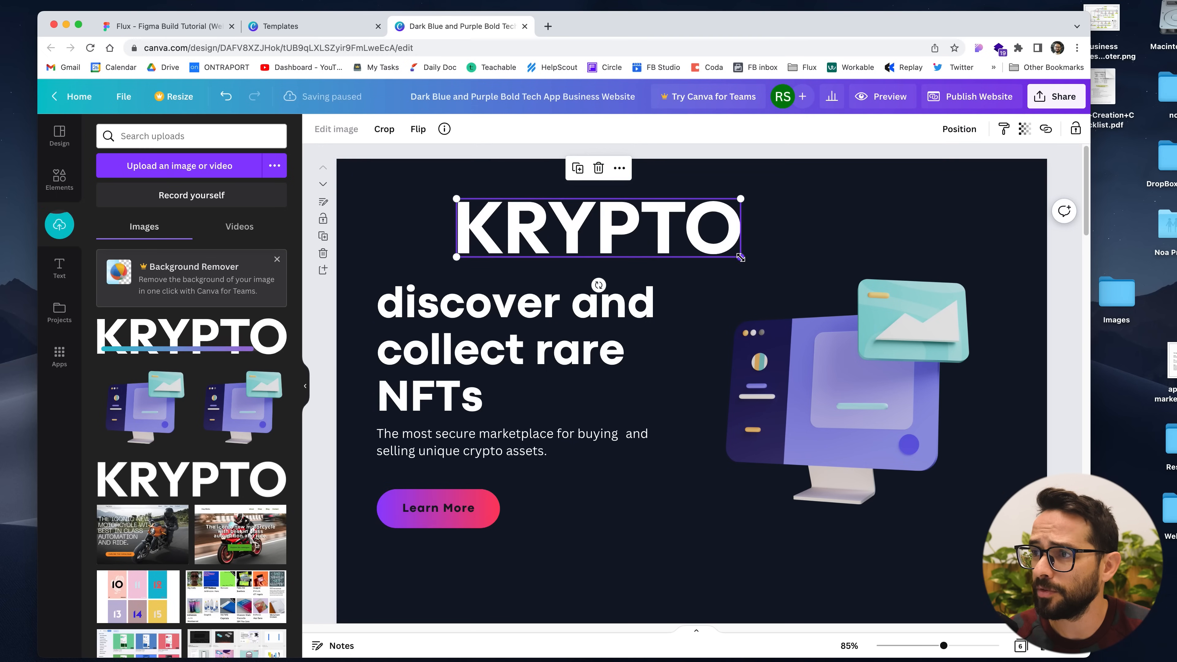
pyautogui.moveTo(740, 257); pyautogui.dragTo(530, 217)
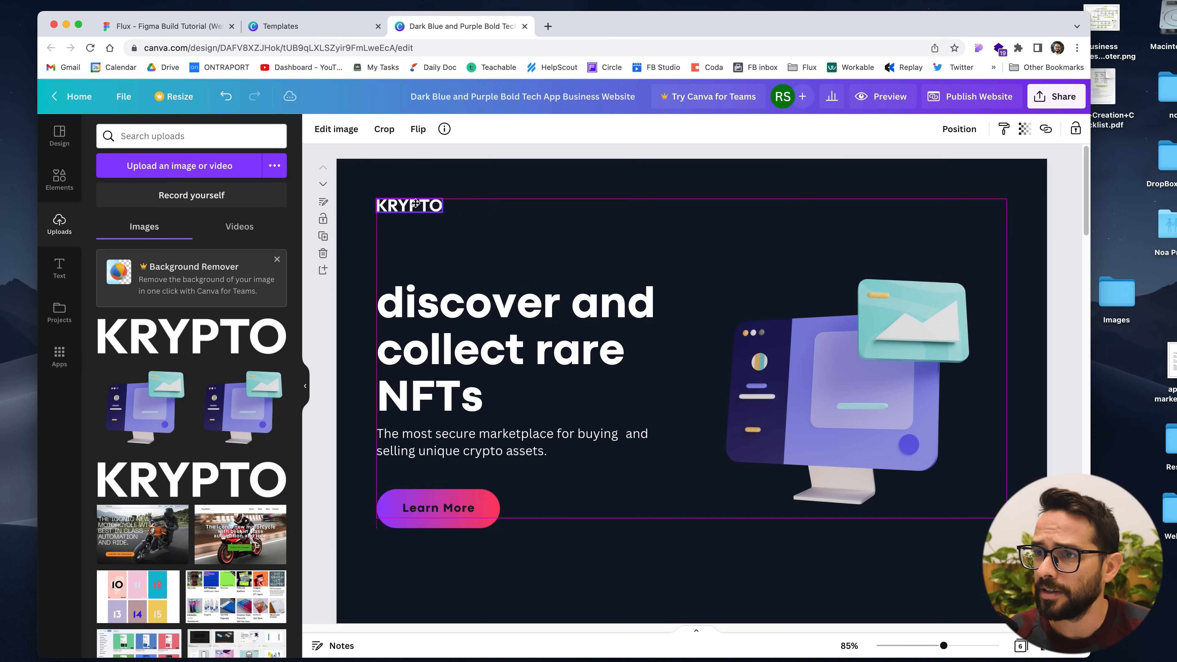
pyautogui.click(438, 508)
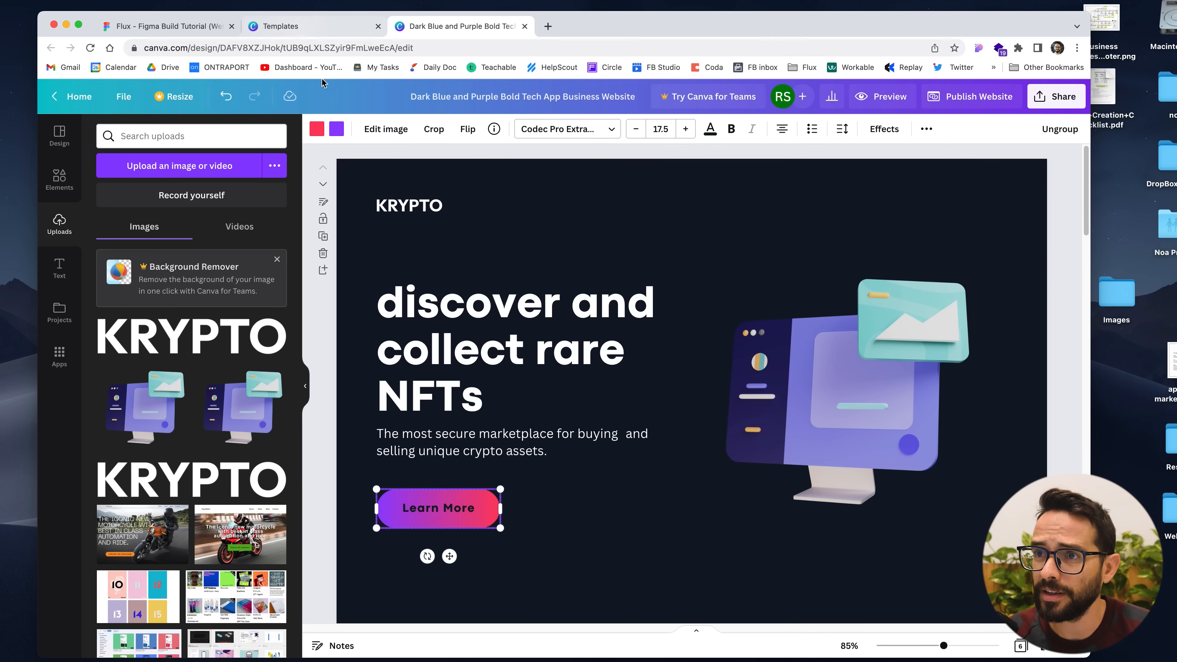
# Compare against the Figma reference, then bring up colour choices for the Learn More button.
pyautogui.click(165, 25)
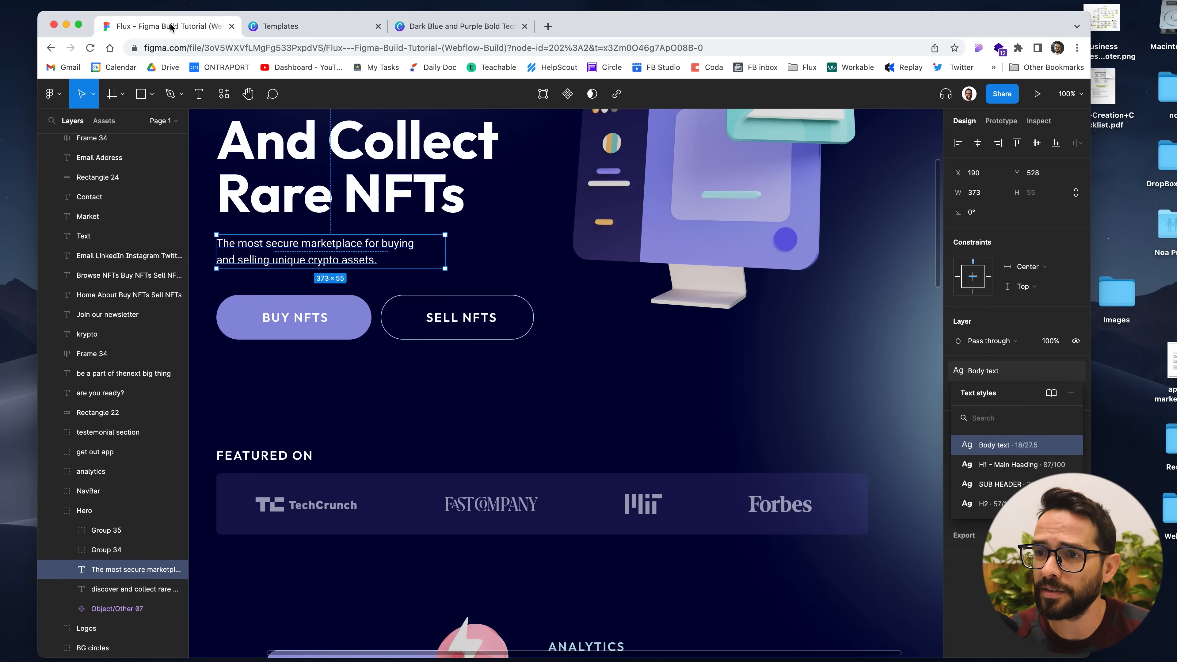
pyautogui.click(458, 25)
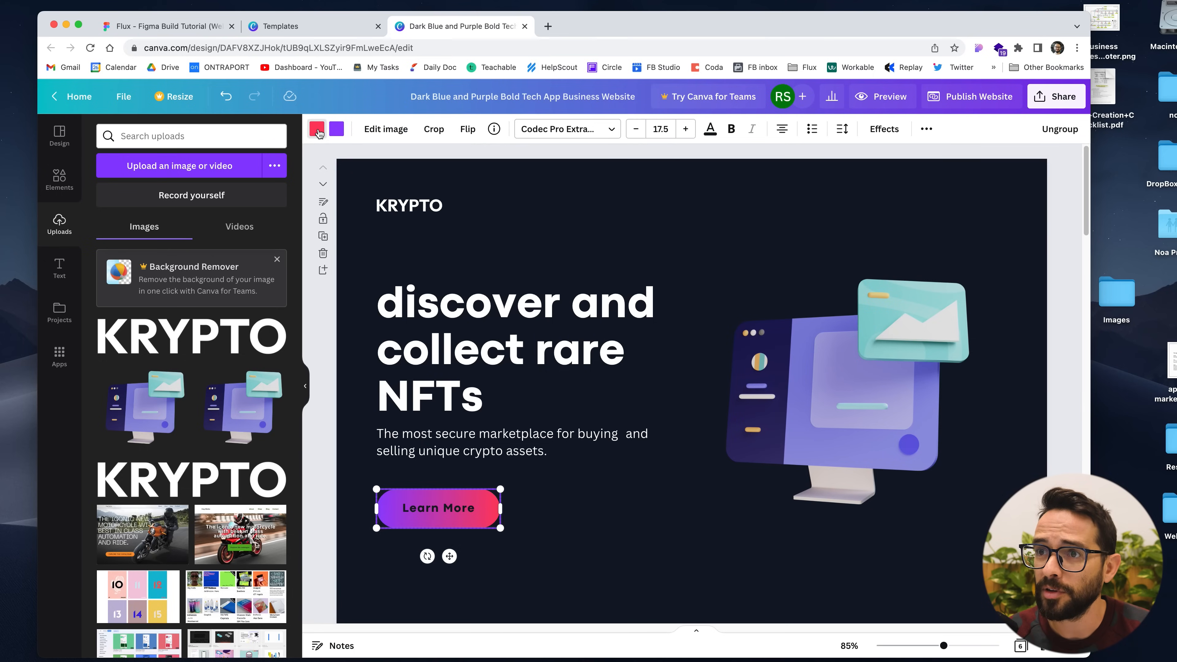
pyautogui.click(316, 128)
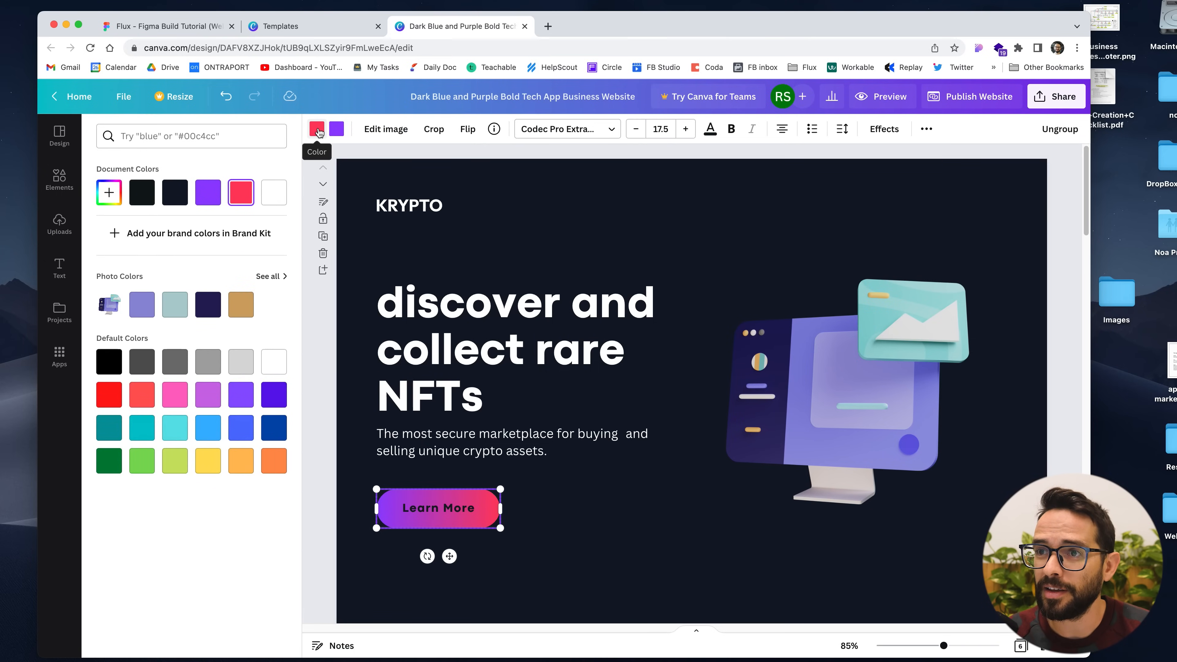
pyautogui.moveTo(337, 128)
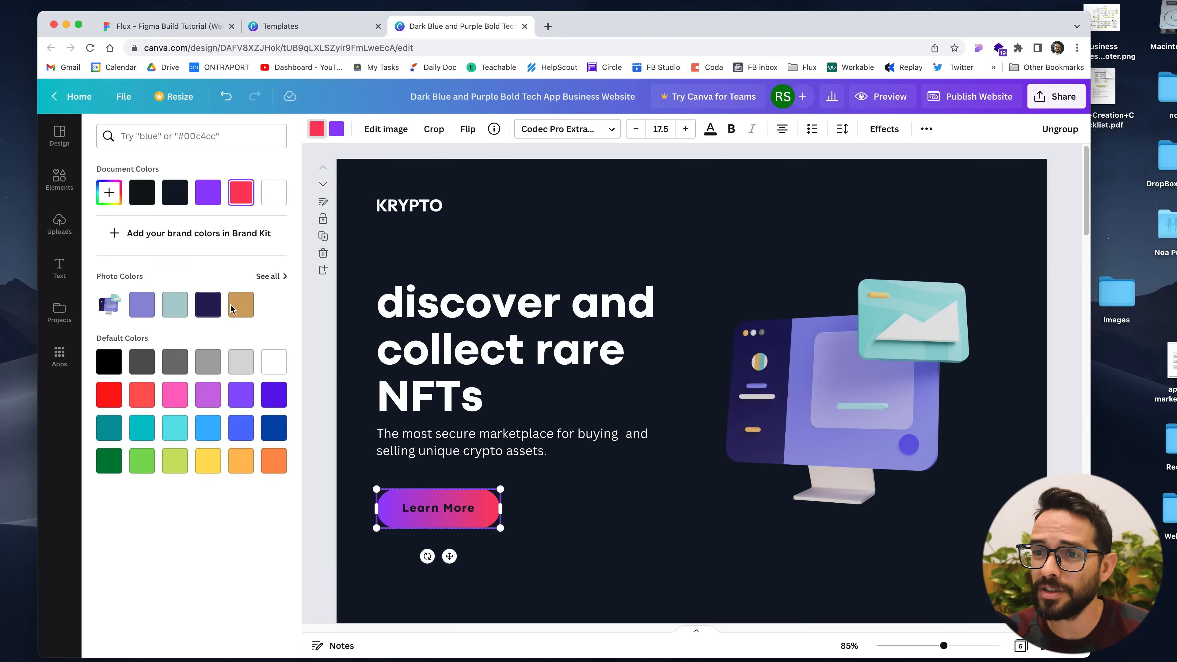
pyautogui.moveTo(208, 304)
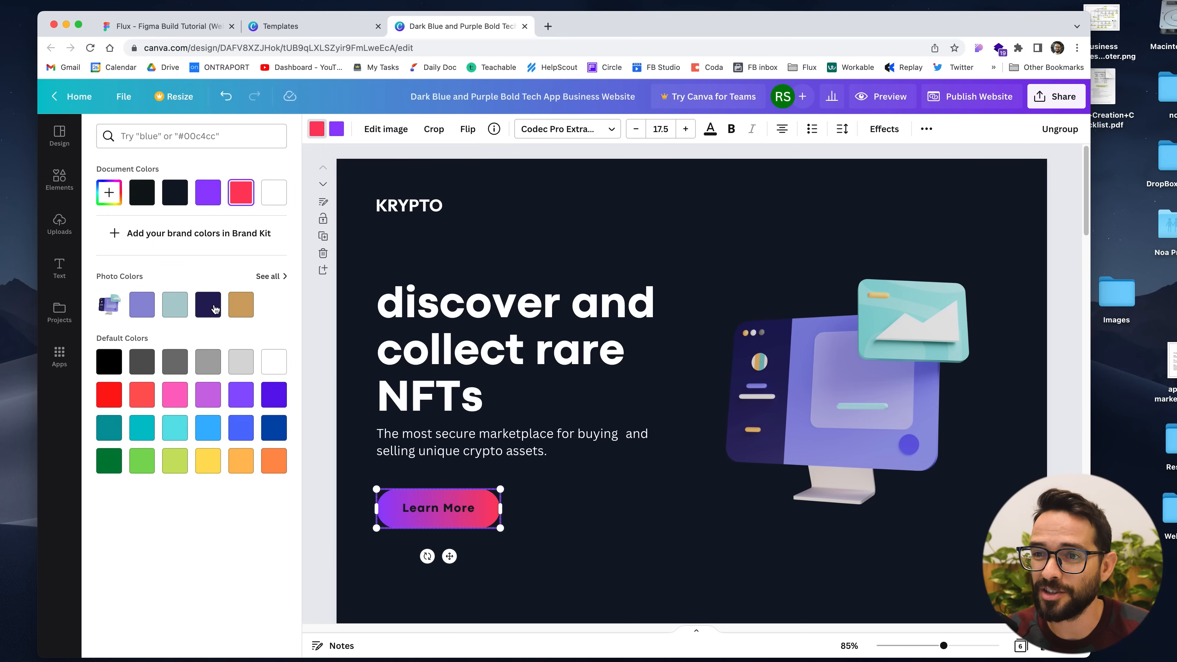
# Set both gradient stops to the light purple photo colour so the button reads as a solid fill.
pyautogui.click(141, 305)
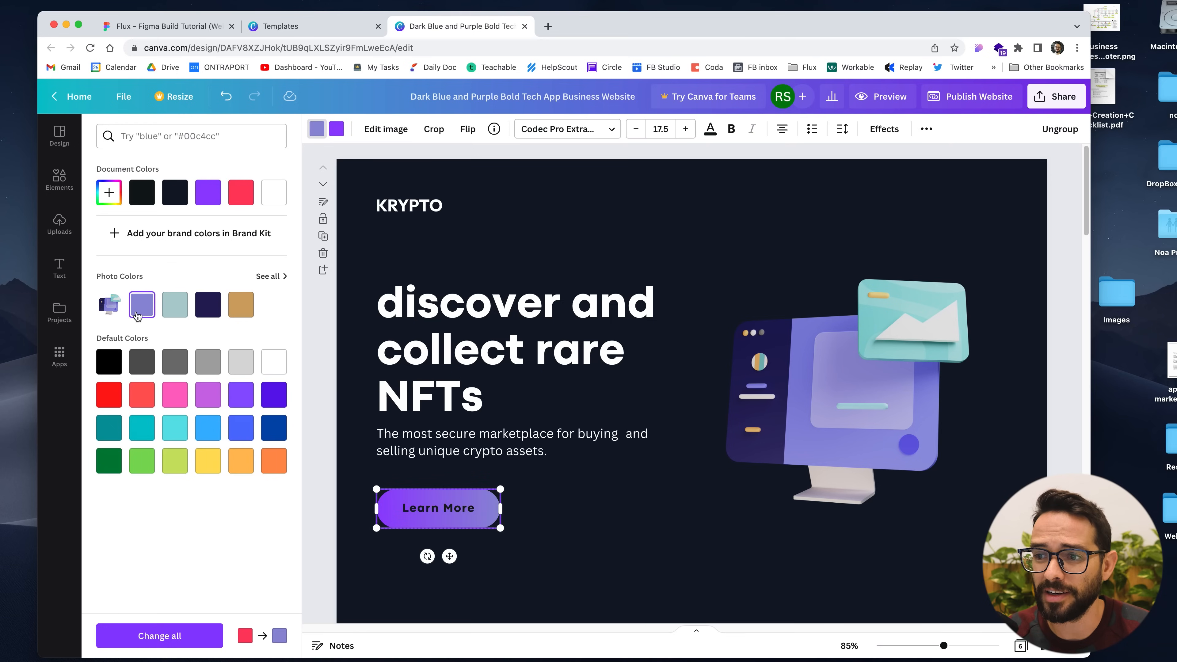
pyautogui.click(141, 304)
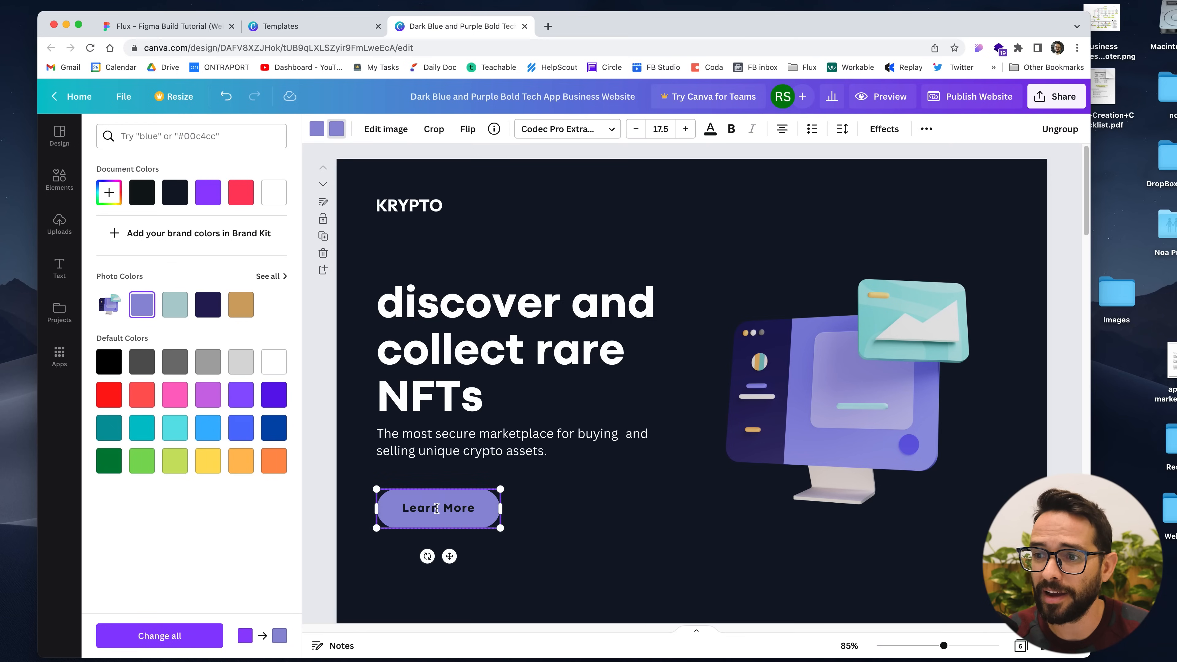
pyautogui.click(59, 223)
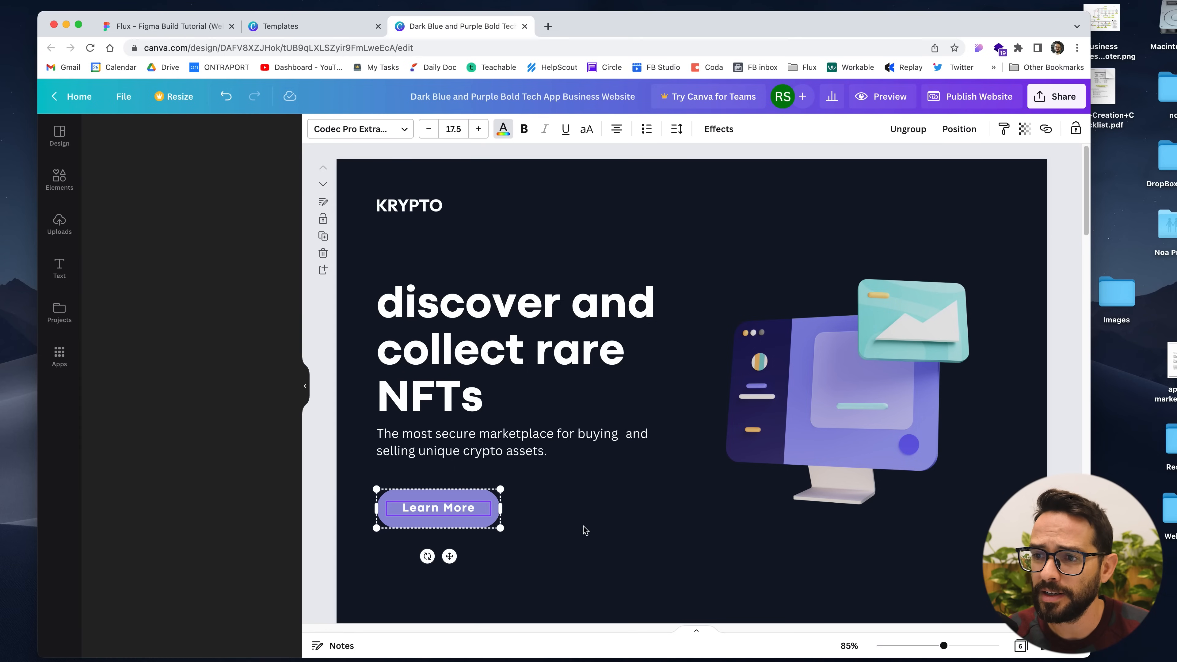
pyautogui.click(165, 26)
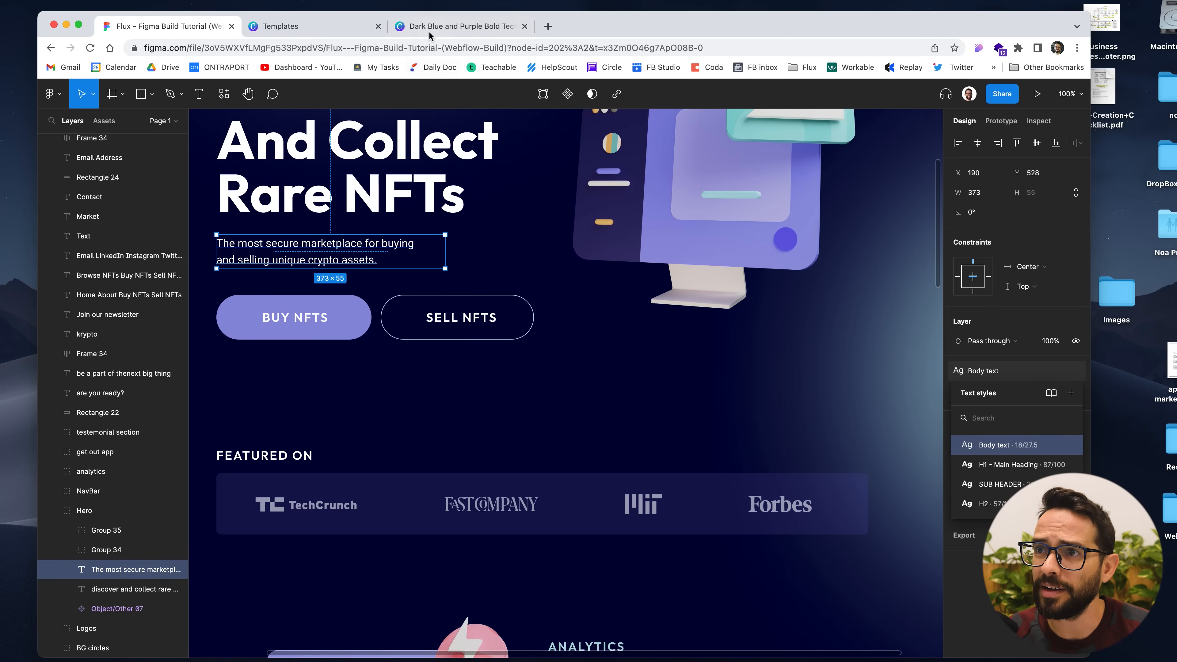
# Read the BUY NFTS button's fill (8D8DDA, 253×73) in Figma and return to Canva.
pyautogui.click(458, 26)
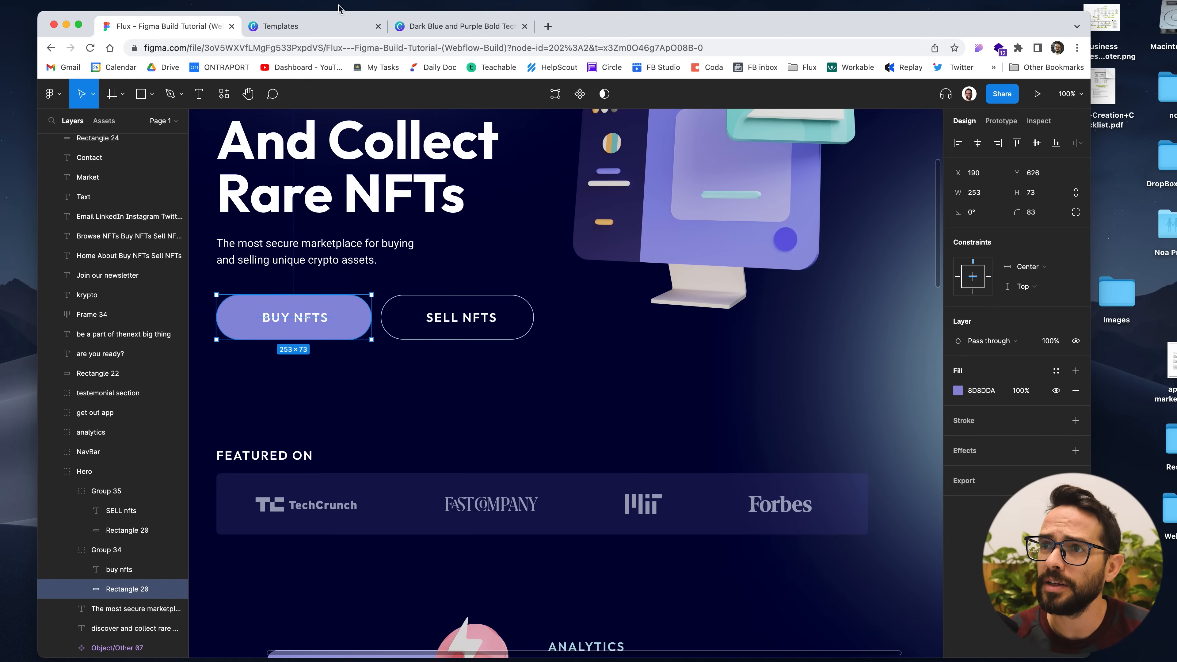
pyautogui.click(460, 27)
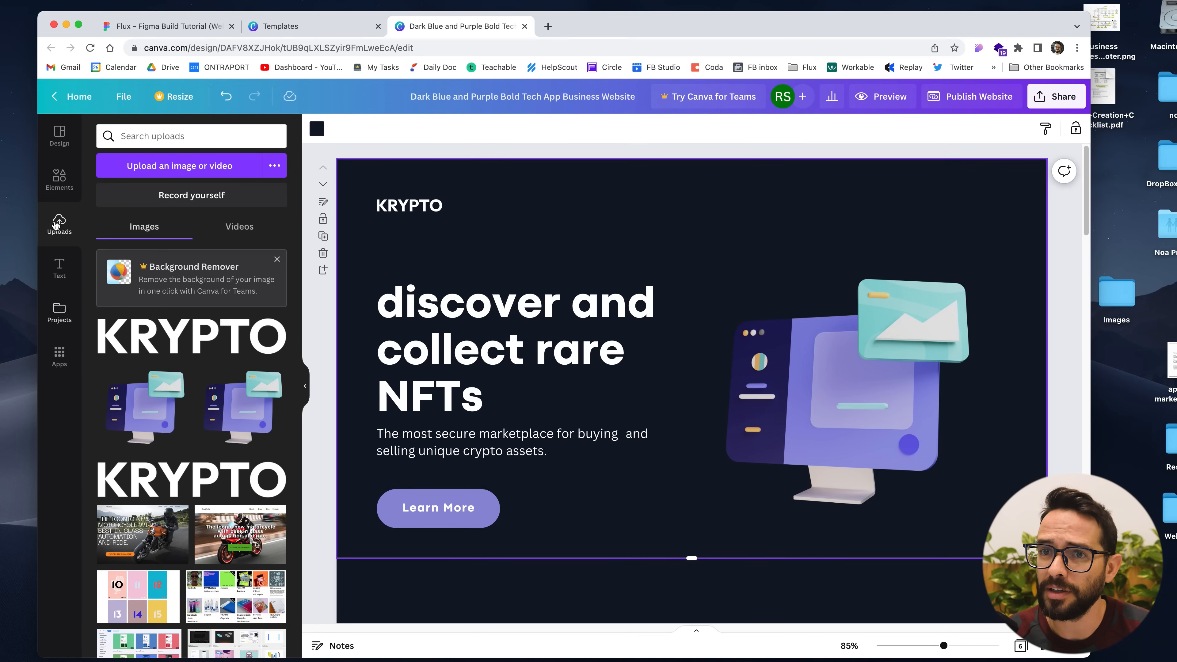
# Add a rounded pill shape from Elements with a transparent fill and a white border.
pyautogui.click(59, 181)
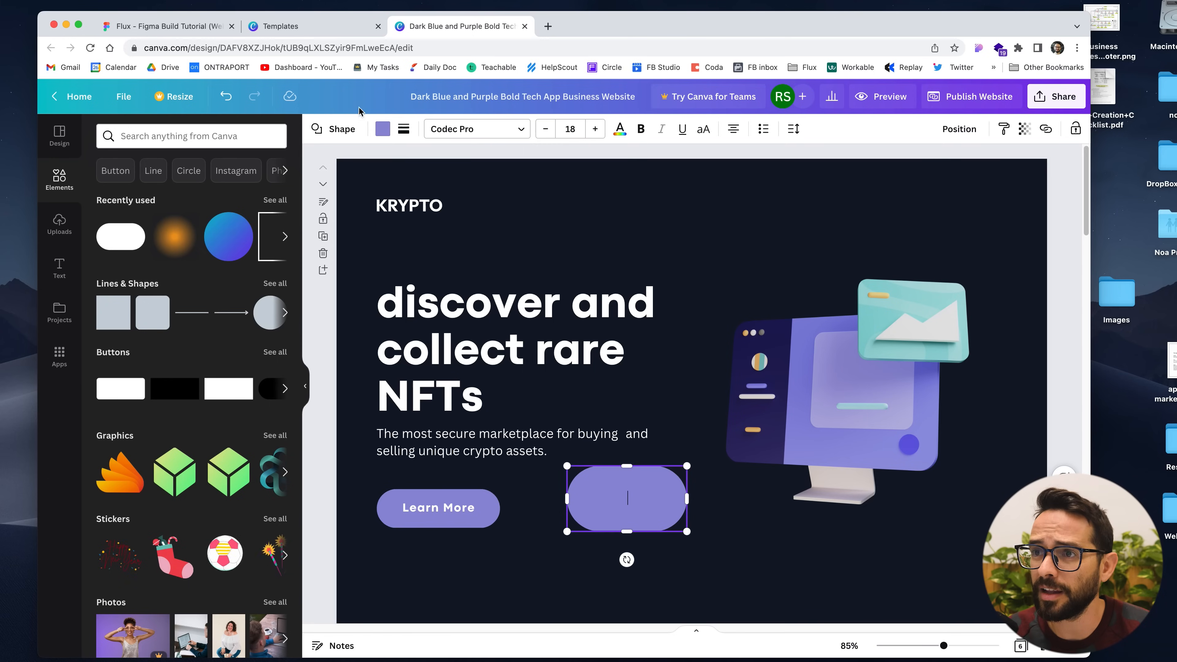
pyautogui.click(382, 128)
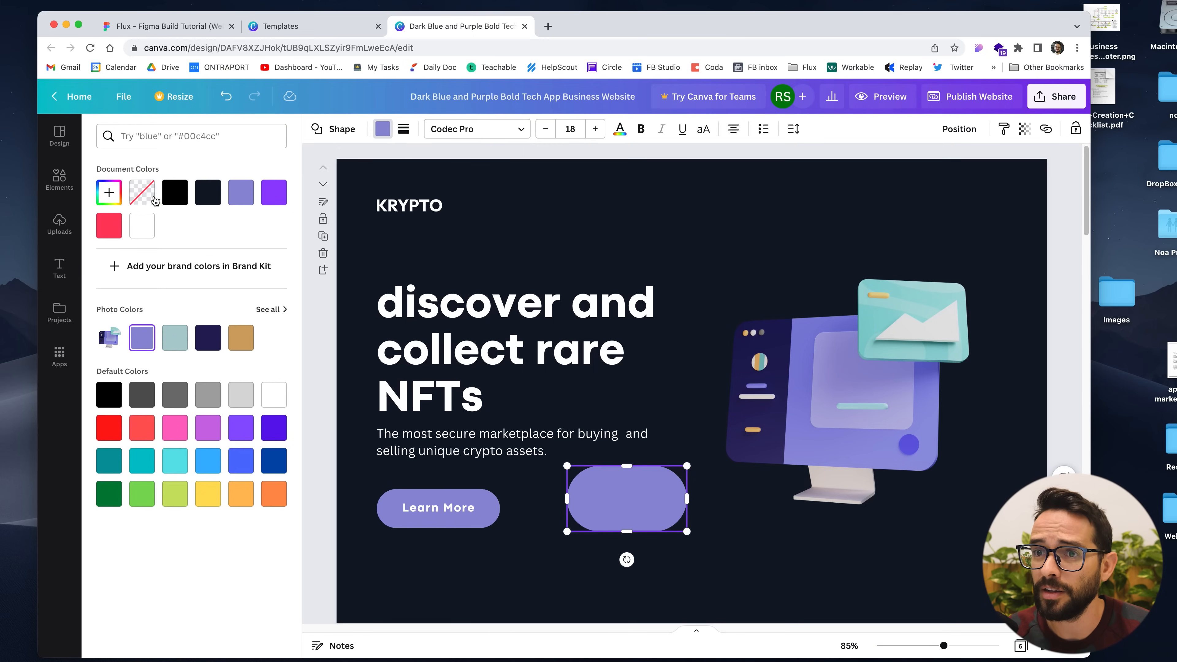
pyautogui.click(423, 128)
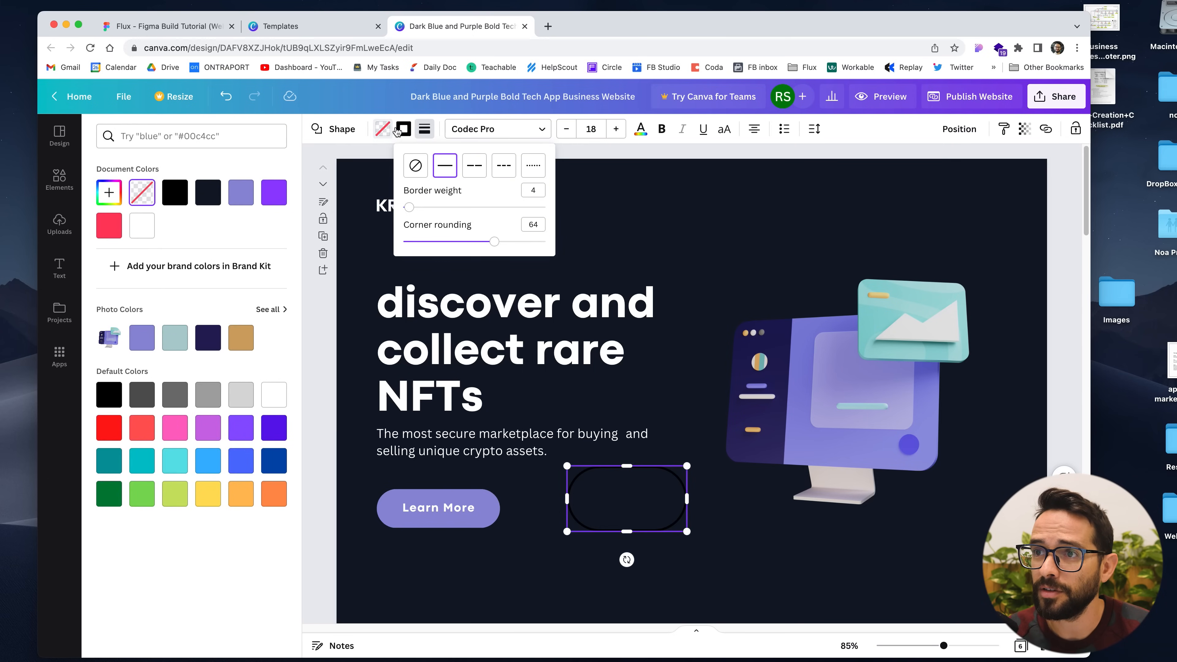
pyautogui.click(403, 128)
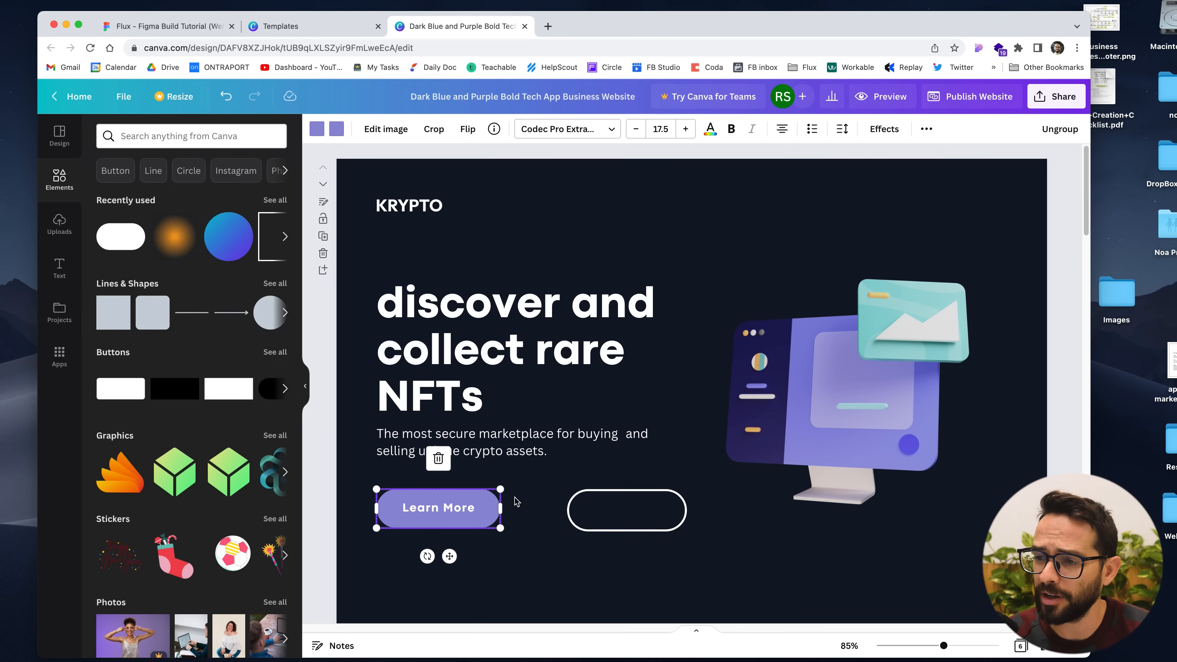
# Position the outlined pill beside the Learn More button as a second button.
pyautogui.rightClick(438, 508)
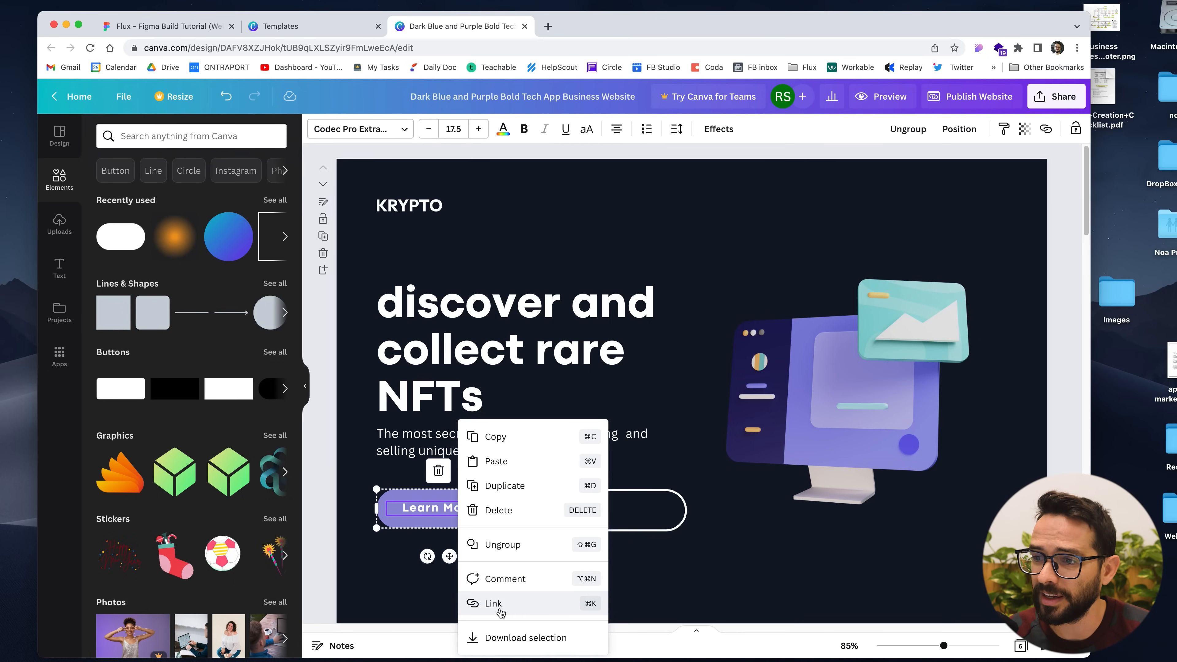
pyautogui.click(801, 197)
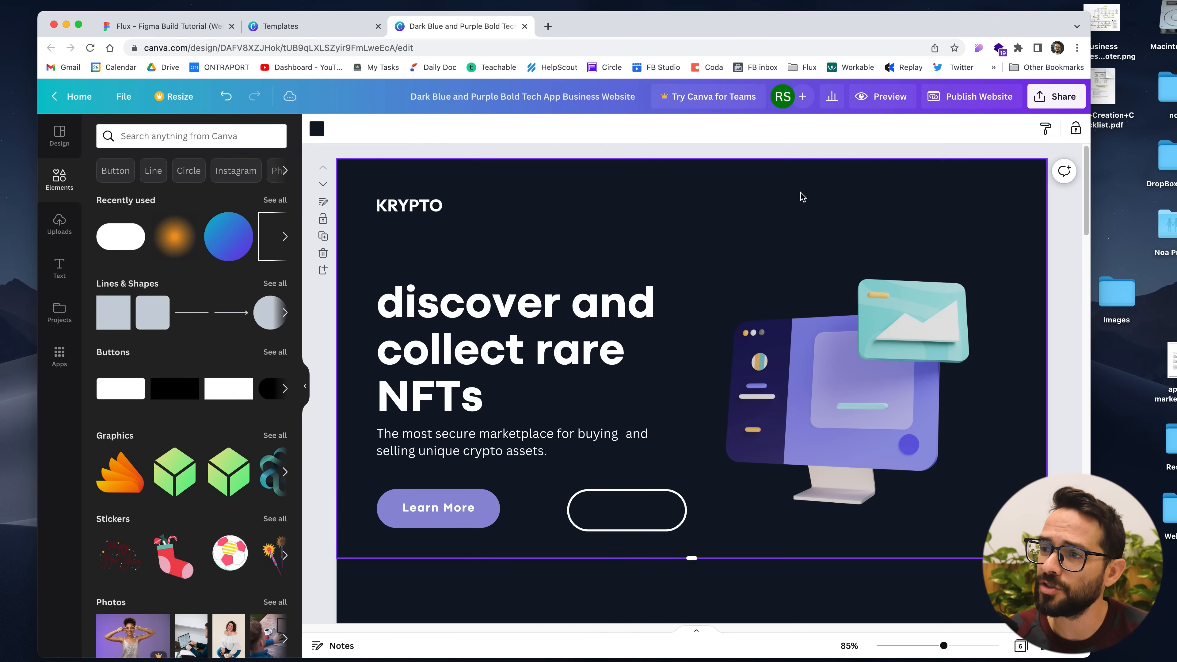
pyautogui.click(626, 511)
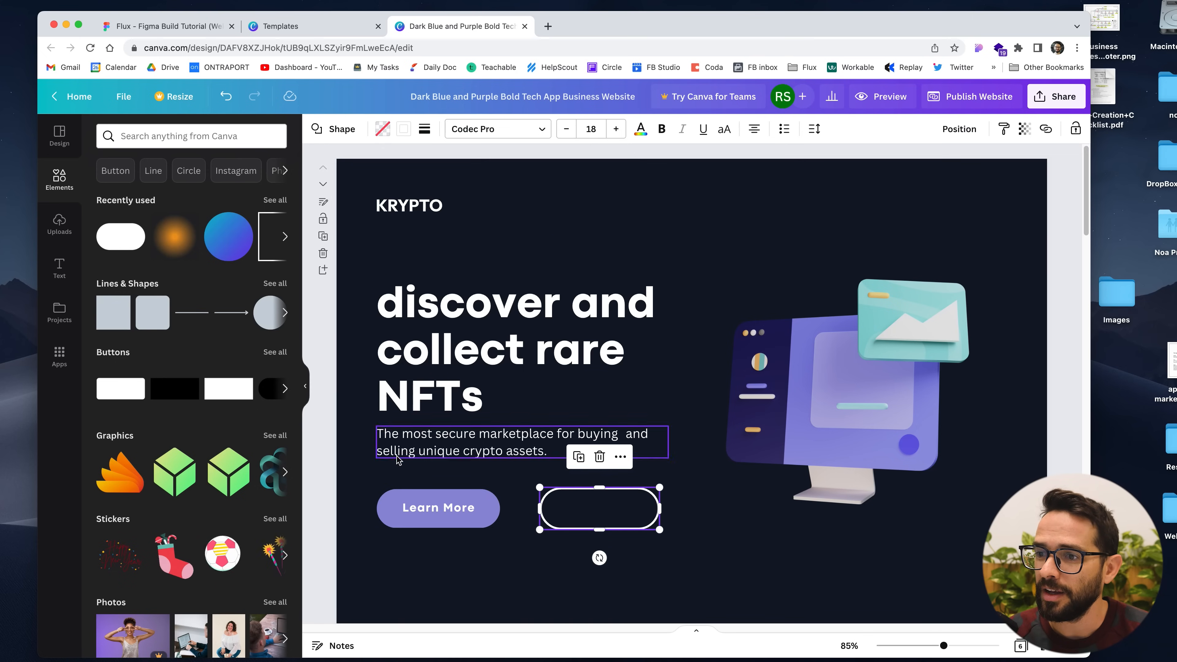
pyautogui.click(437, 508)
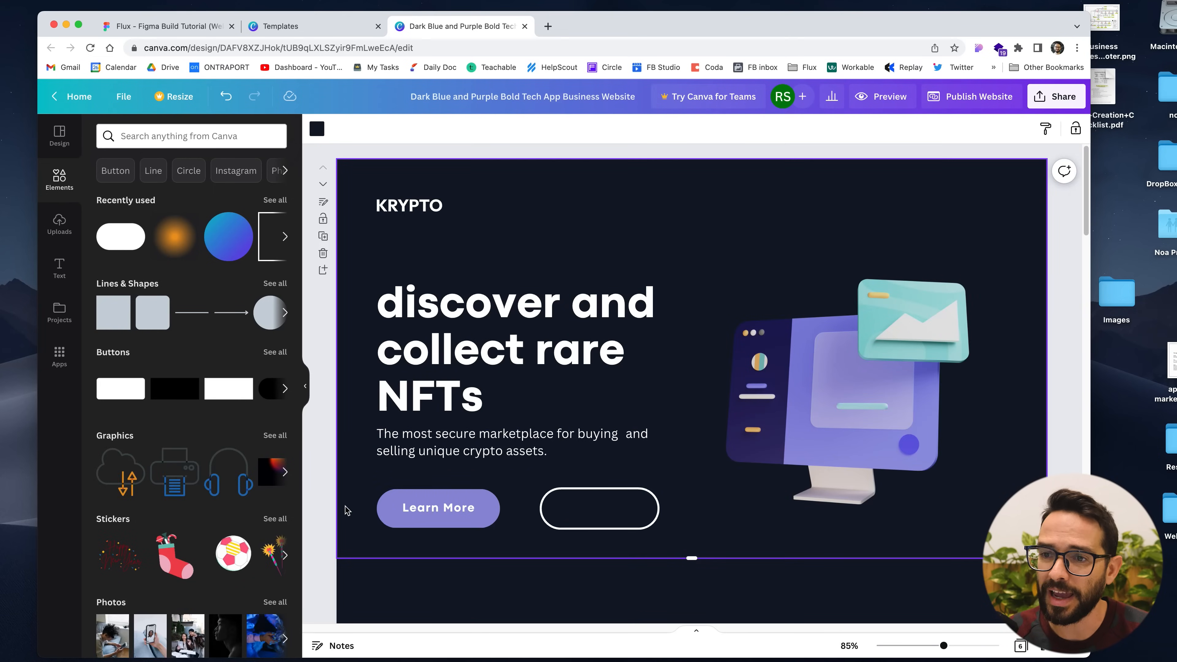
pyautogui.click(59, 179)
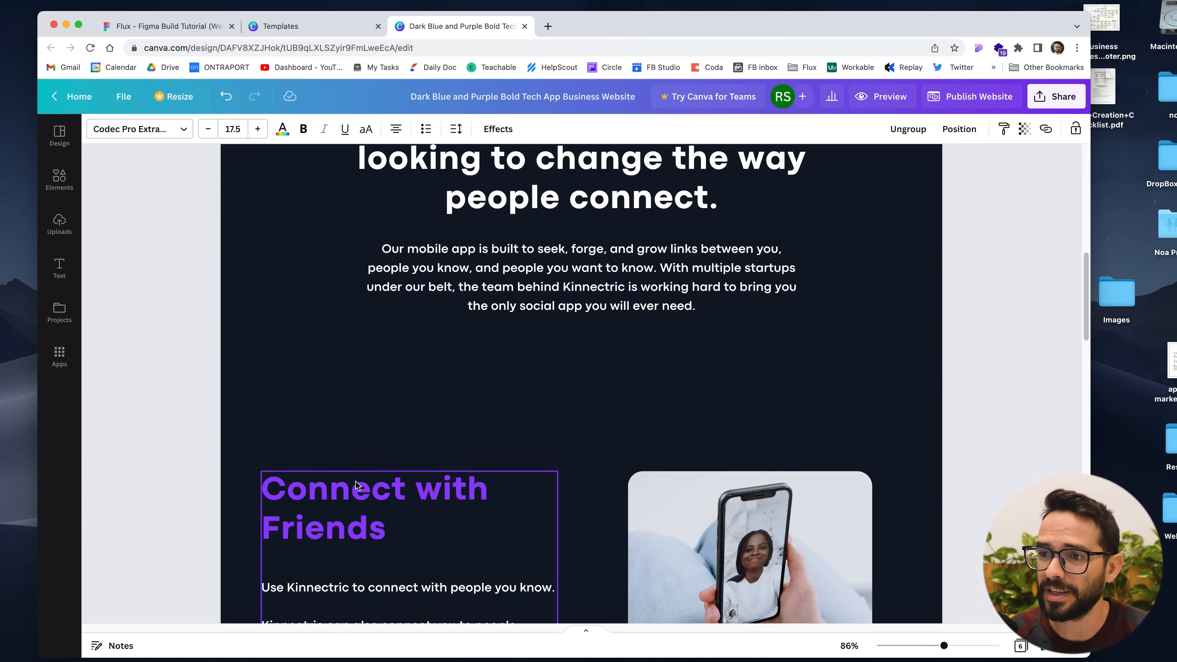
# Link the Learn More button to page 2 of this document.
pyautogui.rightClick(285, 514)
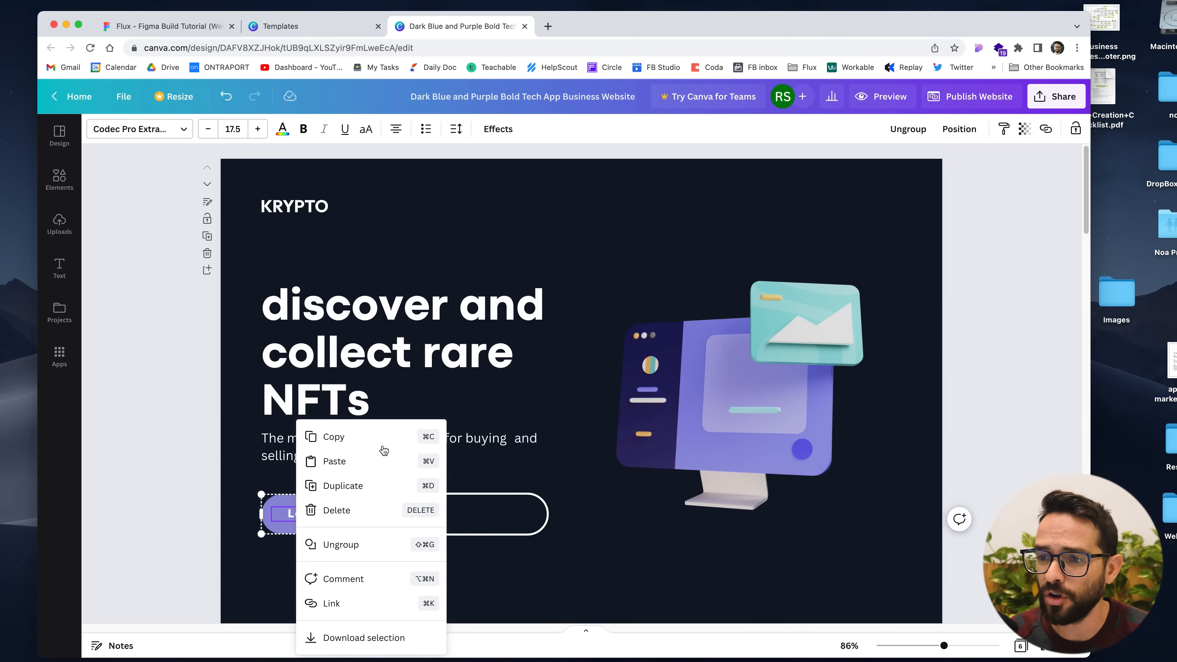
pyautogui.click(331, 603)
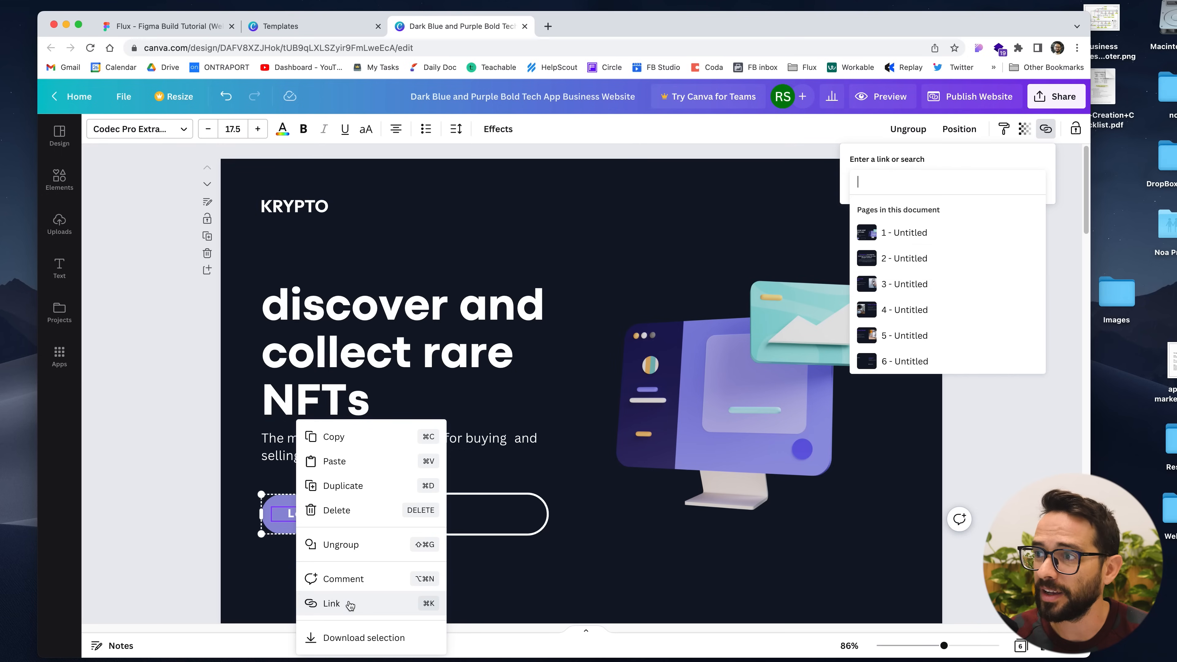
pyautogui.moveTo(885, 375)
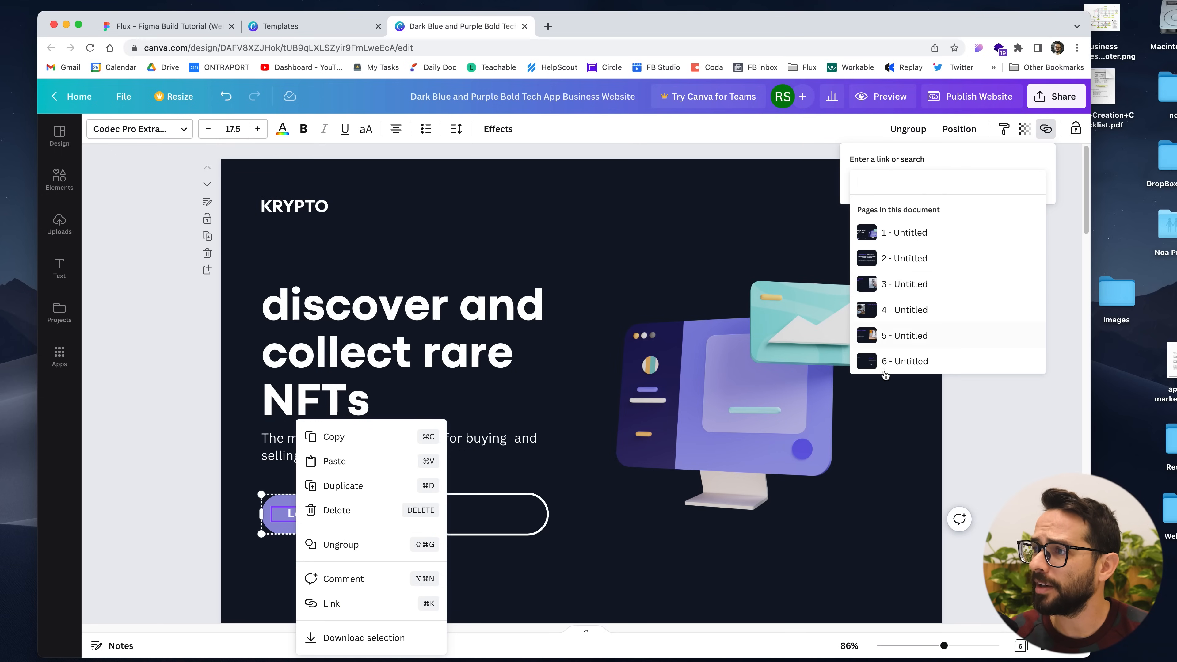
pyautogui.moveTo(874, 258)
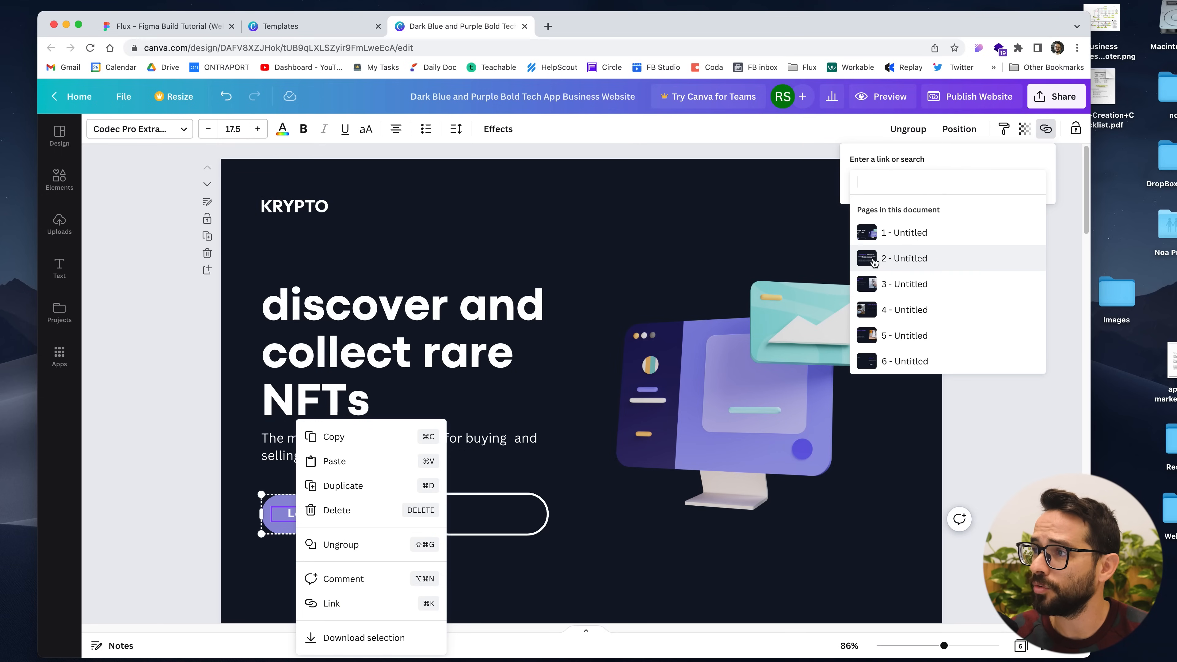
pyautogui.click(904, 258)
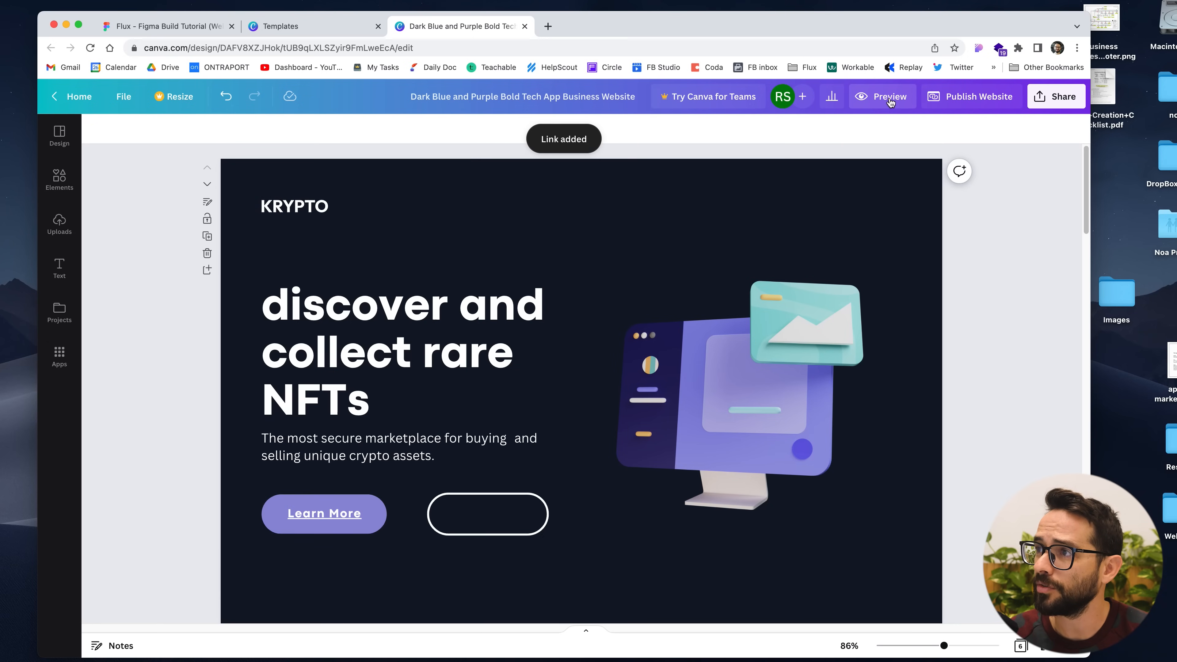
# Preview the KRYPTO website in desktop view and scroll through the hero page.
pyautogui.click(889, 96)
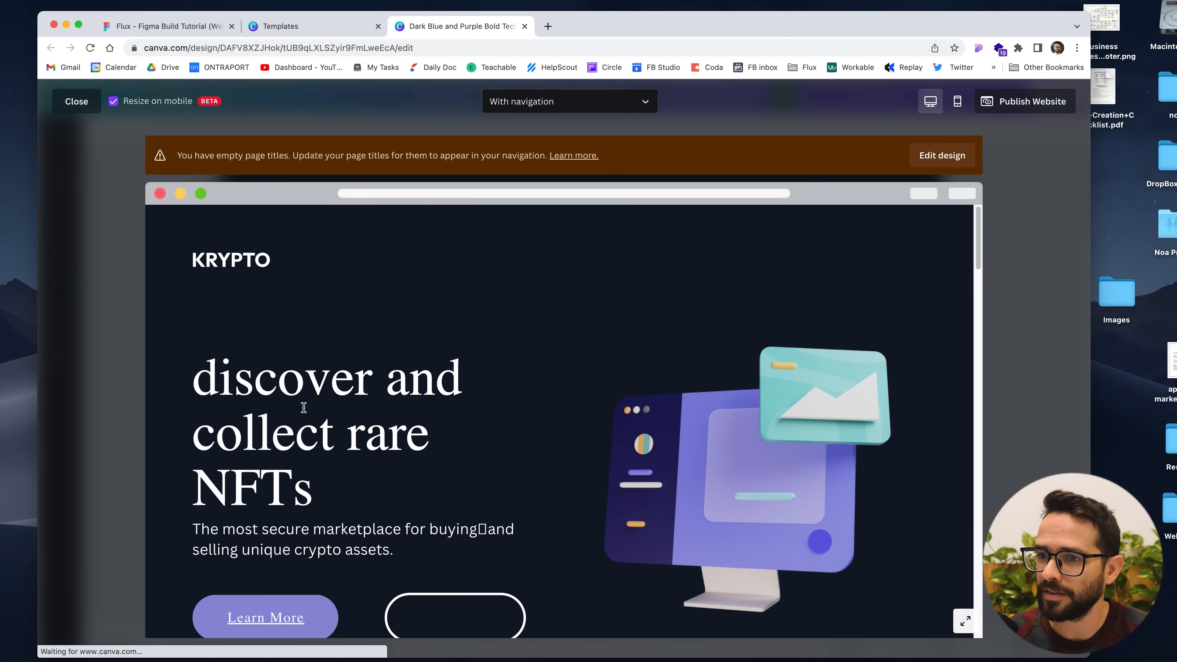
pyautogui.scroll(-3)
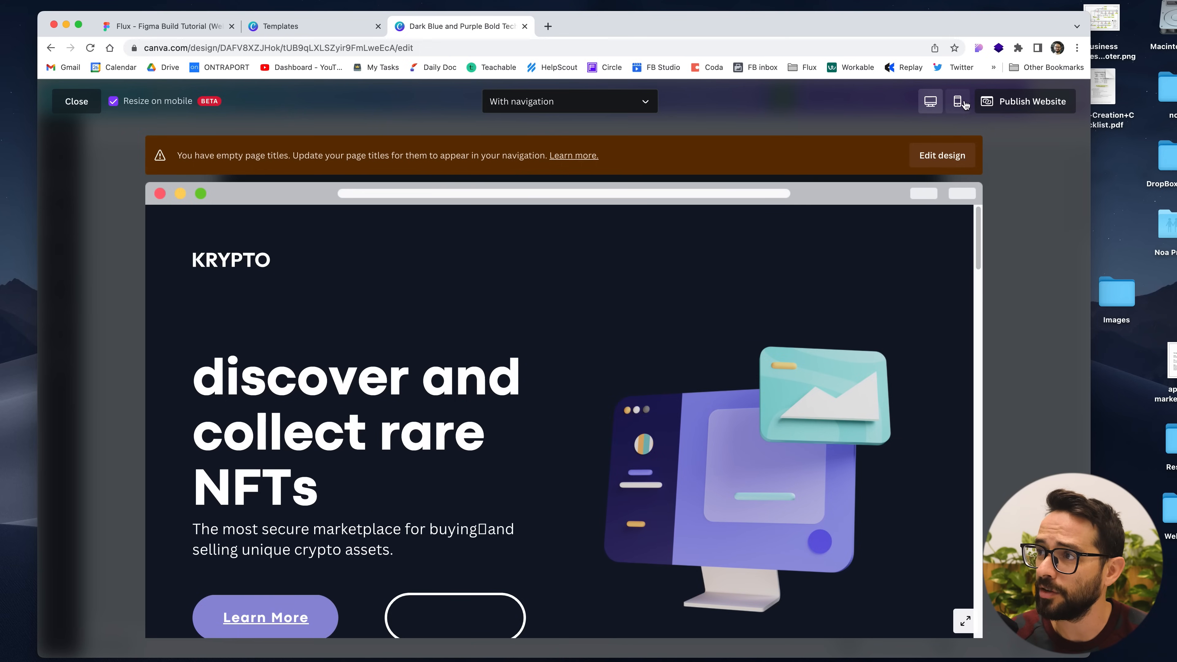
# Switch the preview to mobile view and scroll through the stacked hero layout.
pyautogui.click(957, 101)
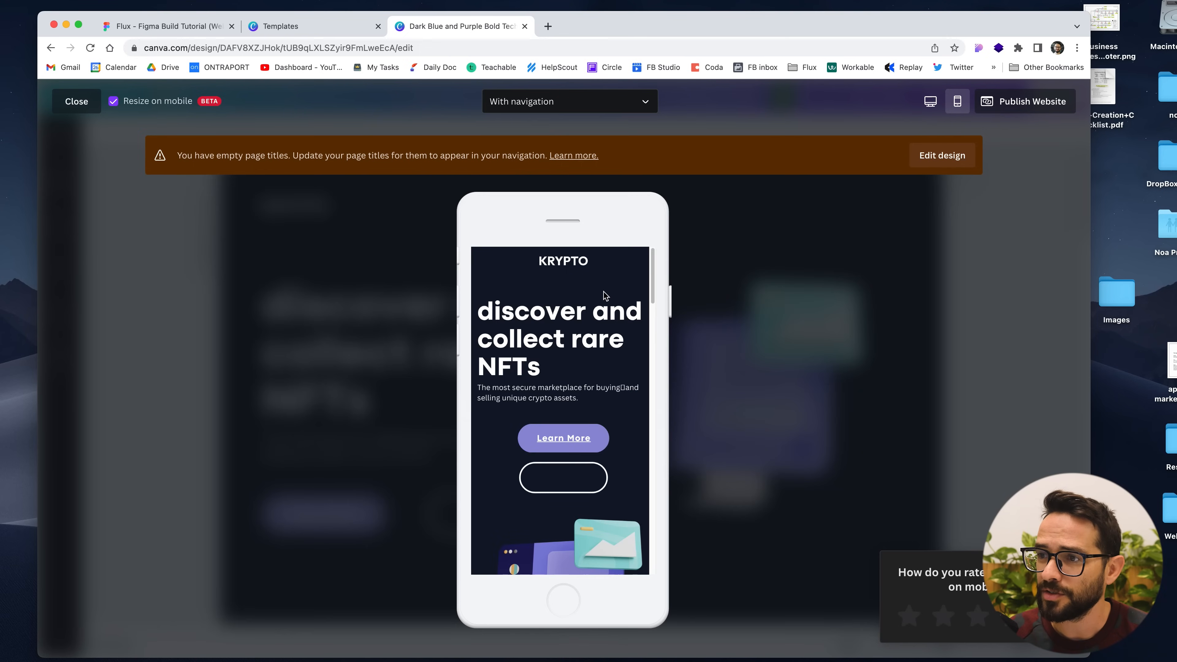
pyautogui.moveTo(647, 284)
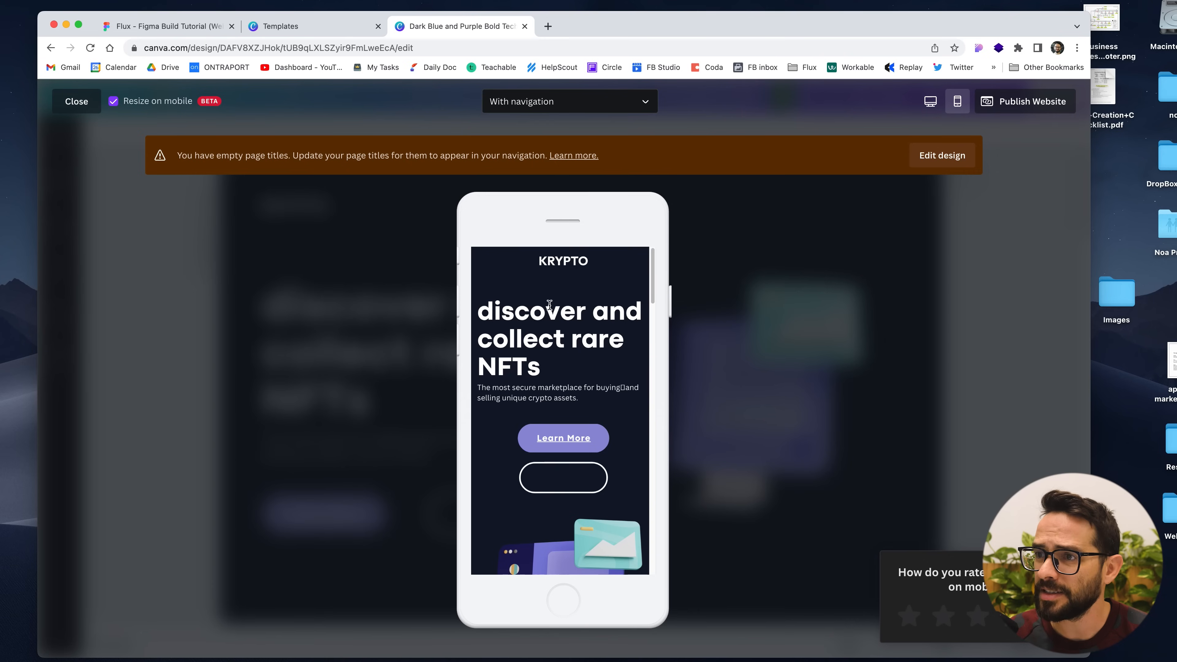
pyautogui.moveTo(636, 241)
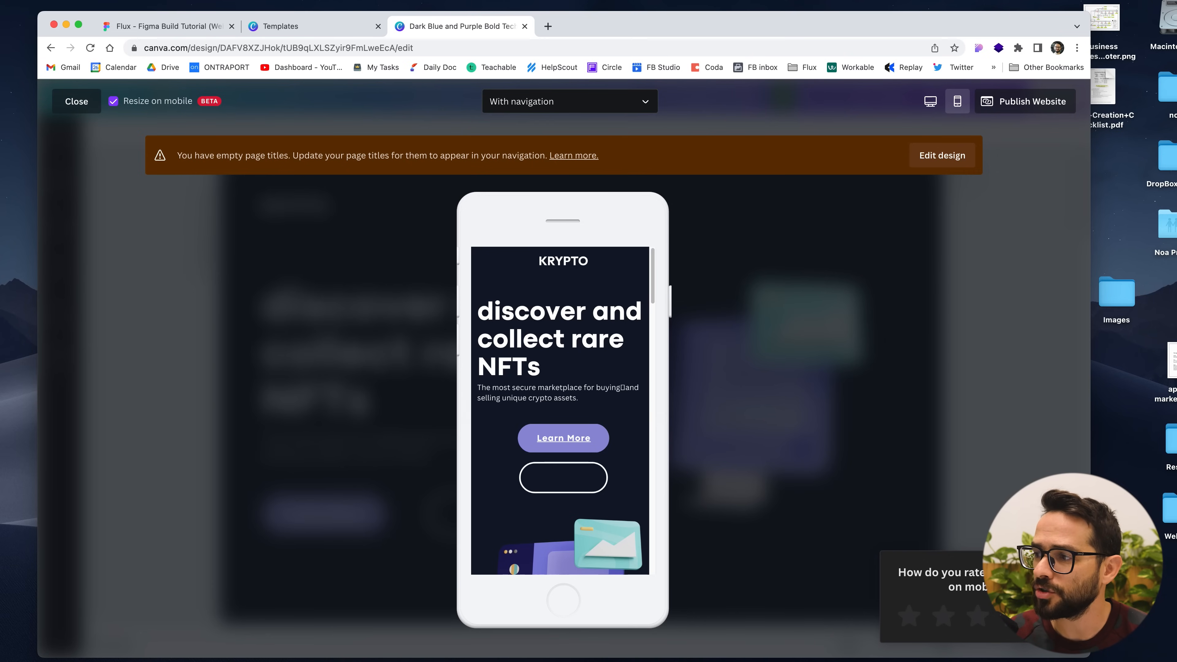
pyautogui.scroll(-3)
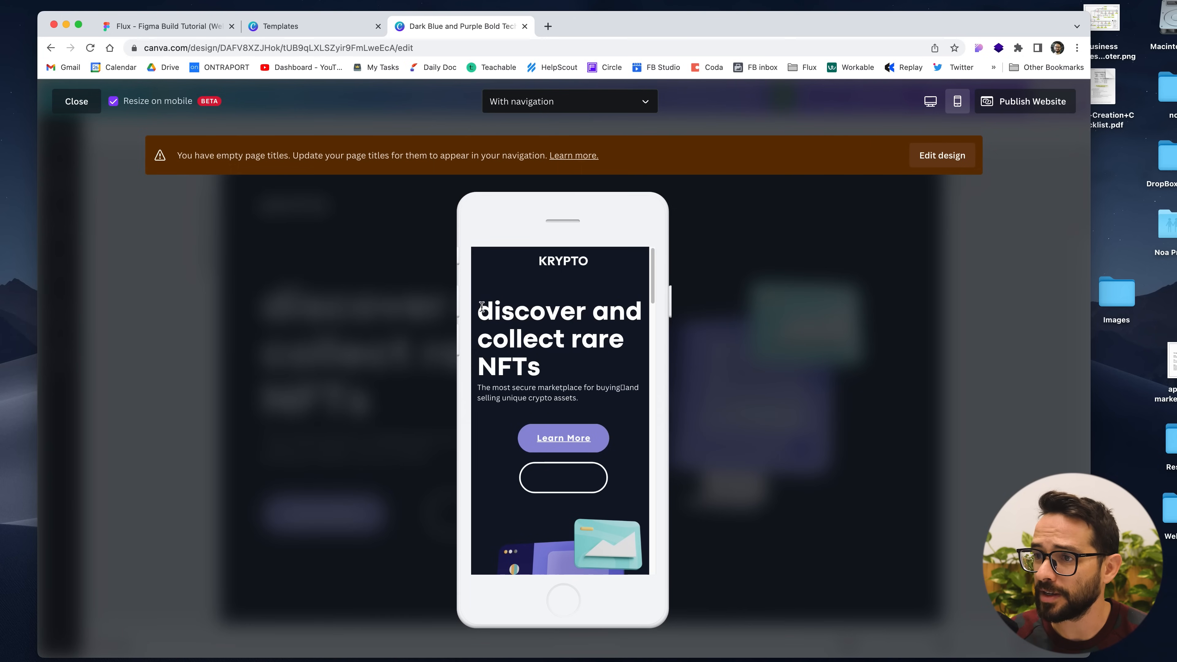
pyautogui.moveTo(575, 373)
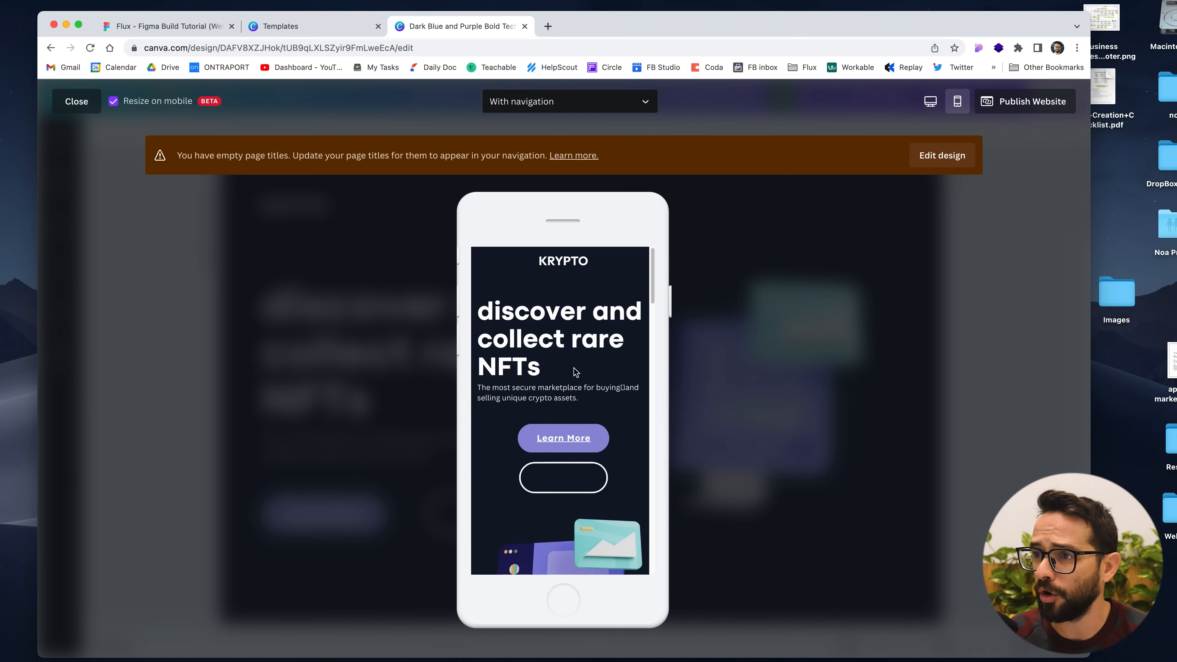
pyautogui.scroll(-3)
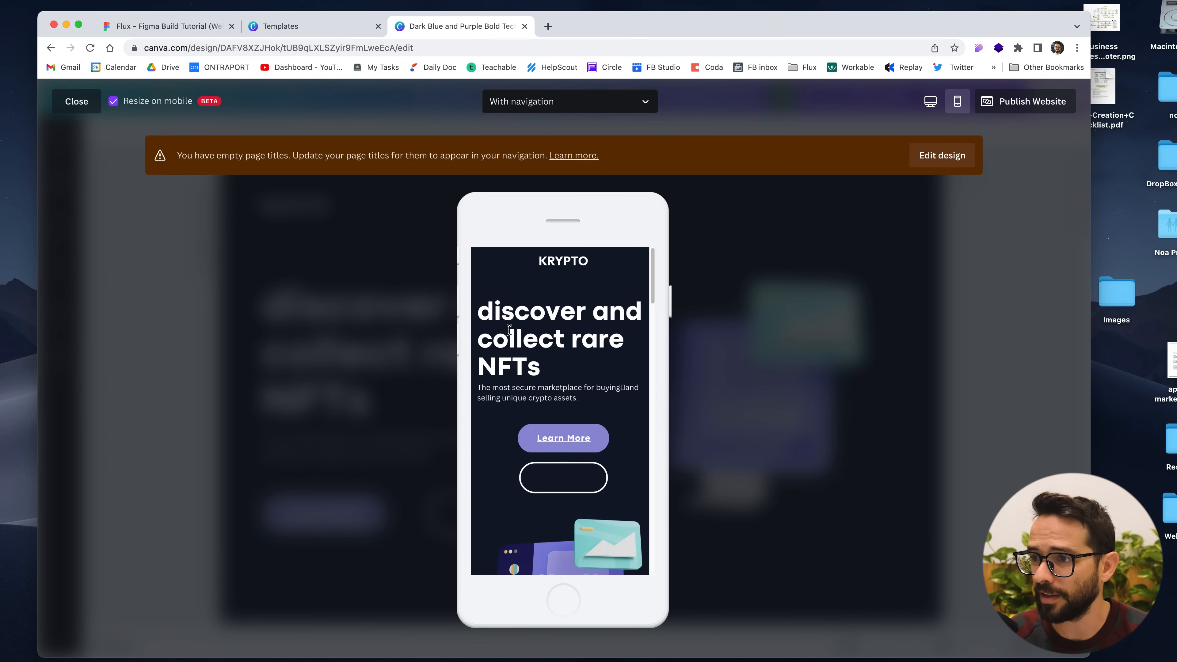
pyautogui.moveTo(563, 439)
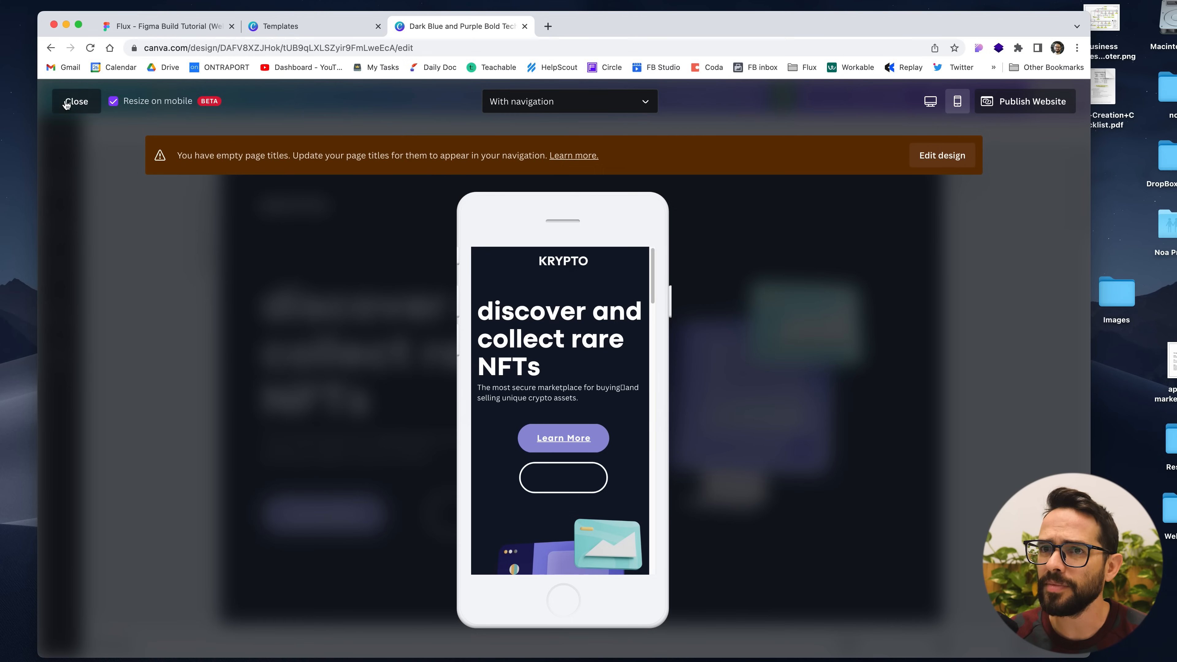
# Publish the design as a live website on a free canva.site domain.
pyautogui.click(76, 100)
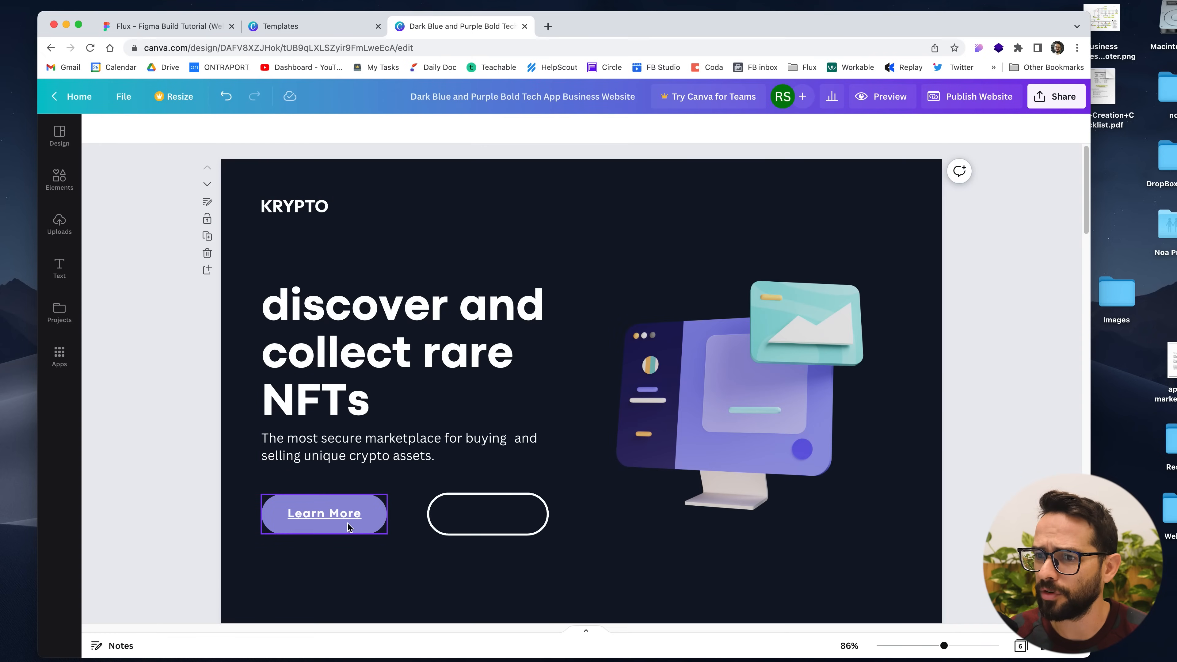
pyautogui.click(971, 96)
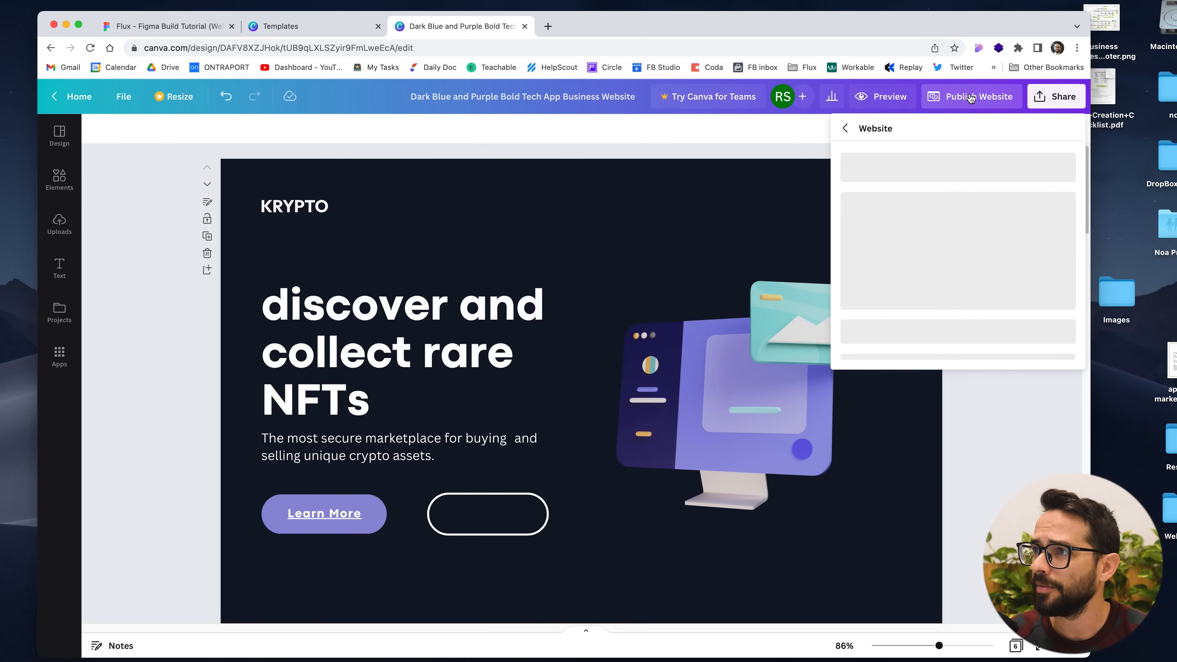
pyautogui.click(970, 96)
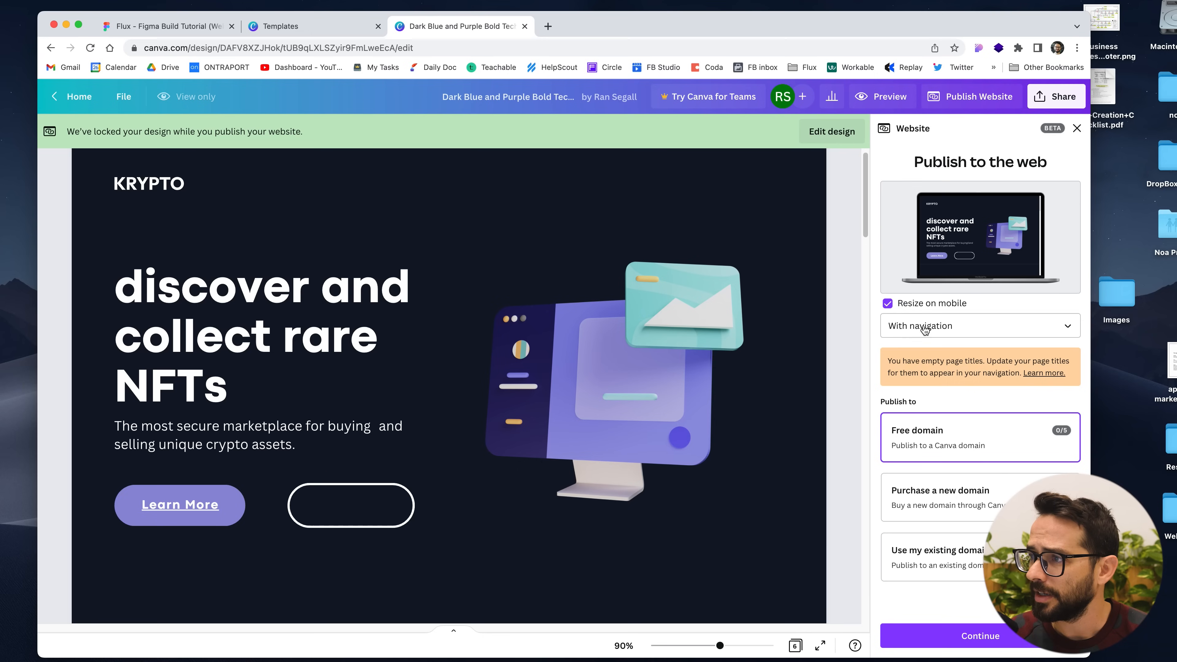
pyautogui.click(980, 636)
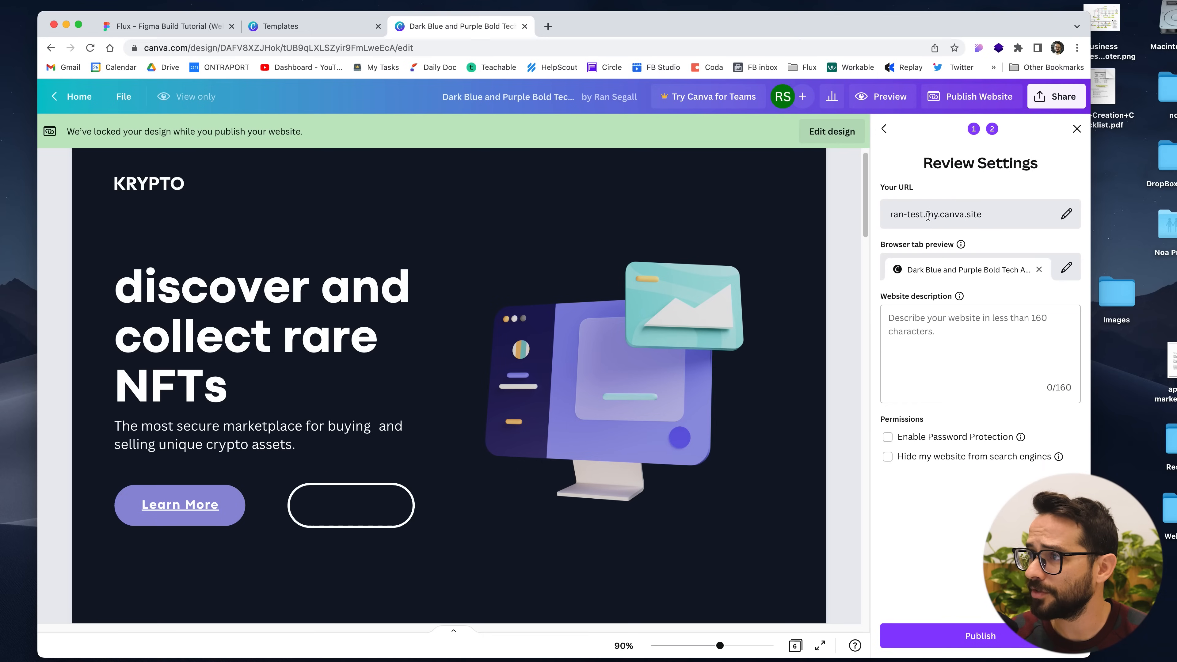
pyautogui.click(979, 636)
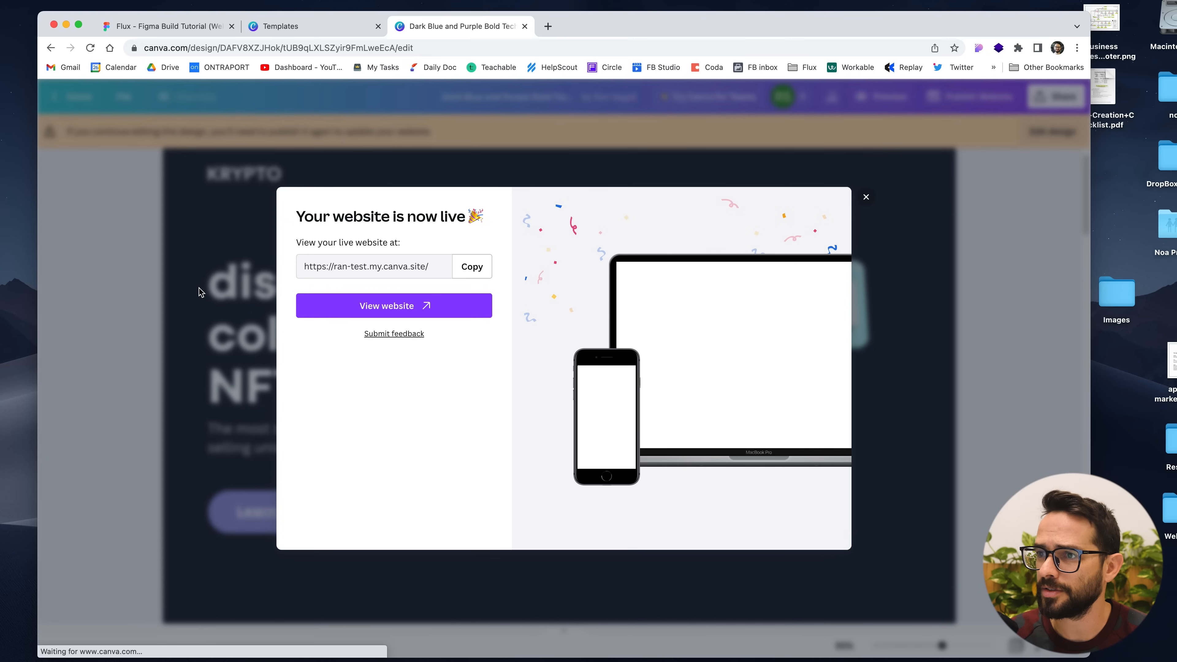
# View the live KRYPTO site in its own browser tab from the 'now live' dialog.
pyautogui.click(393, 305)
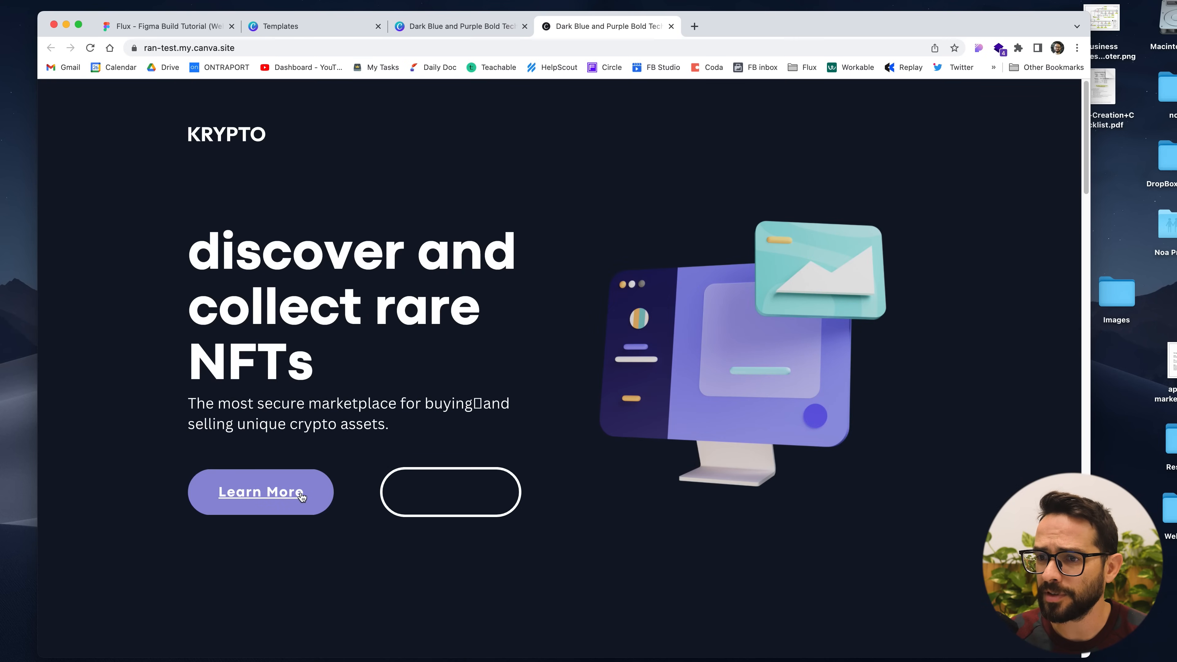
pyautogui.moveTo(317, 501)
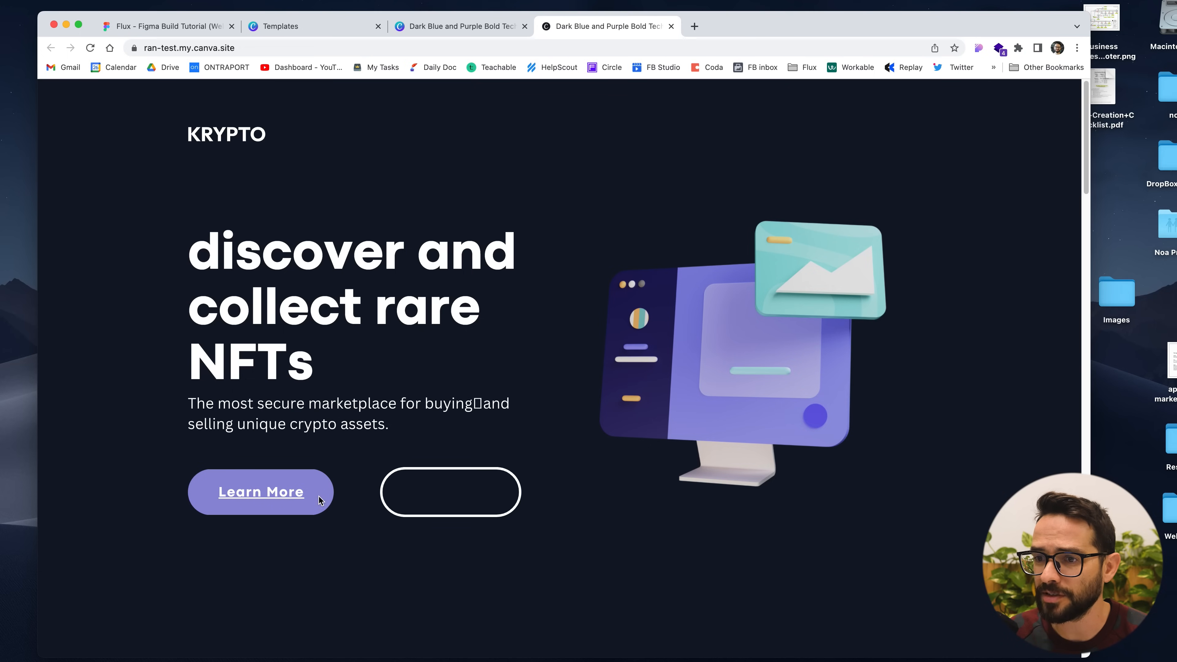
pyautogui.moveTo(346, 368)
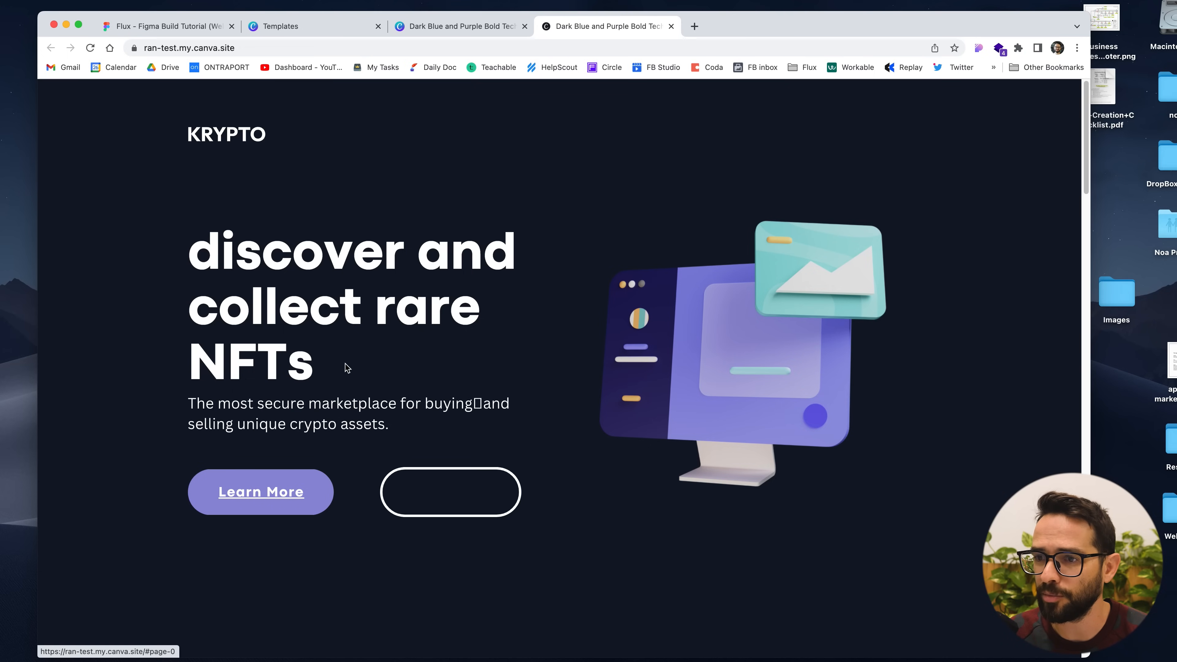
pyautogui.moveTo(284, 521)
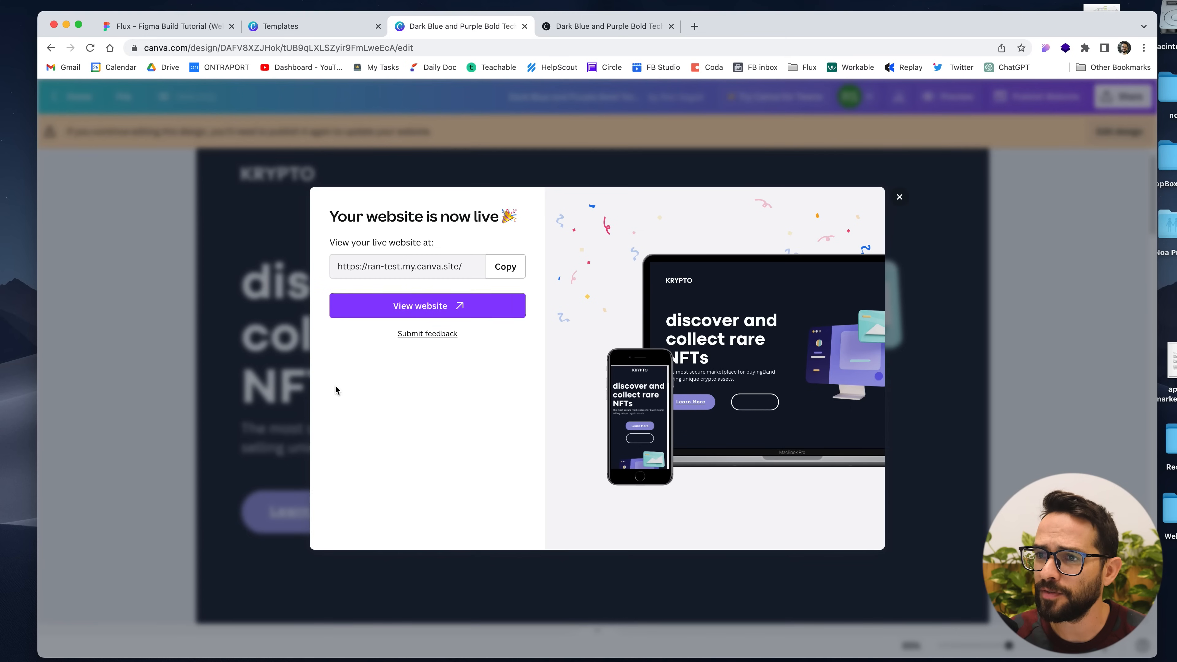
# Close the live-site announcement and use Edit design to leave view-only mode.
pyautogui.click(898, 197)
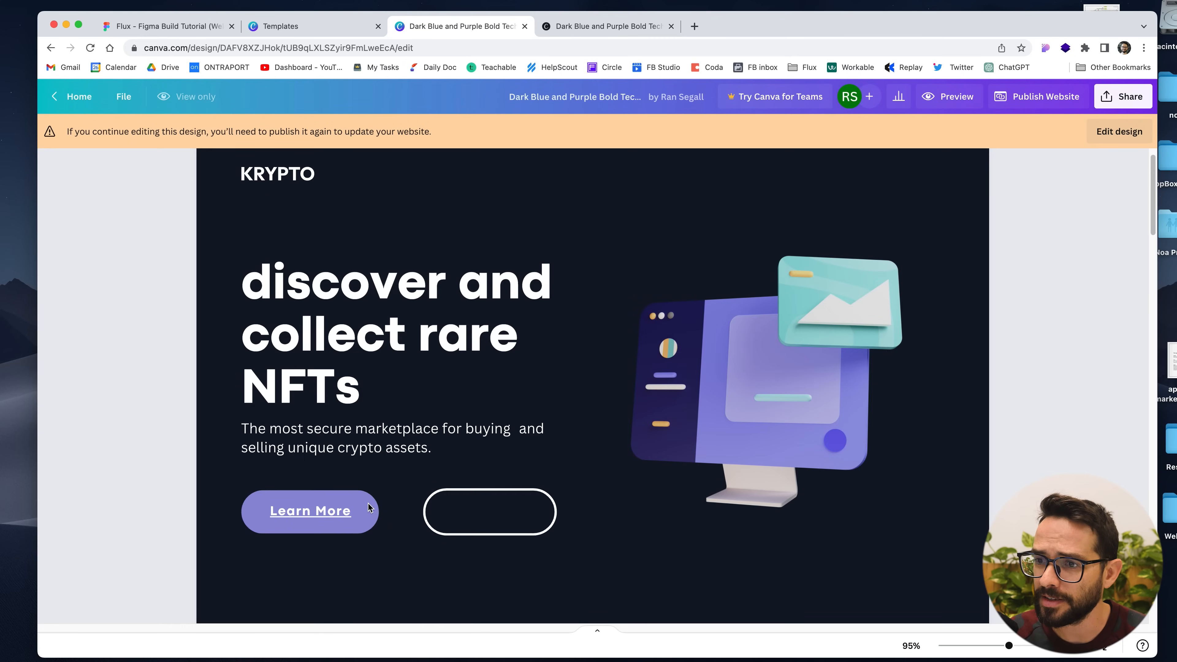
pyautogui.moveTo(72, 96)
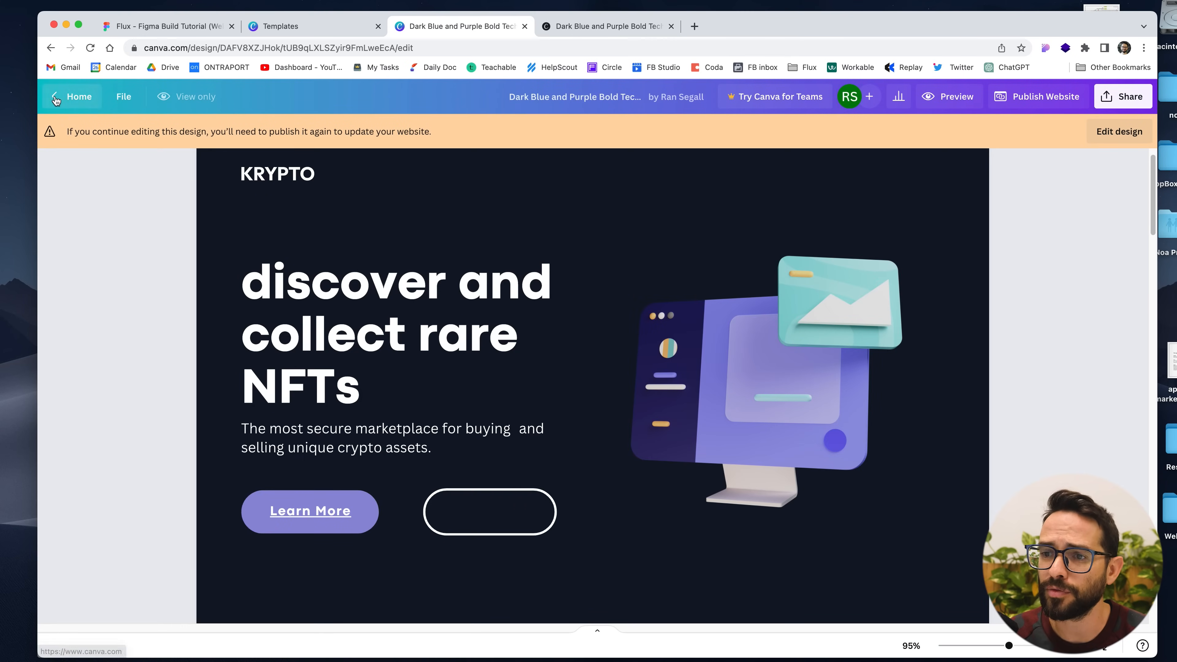
pyautogui.click(78, 96)
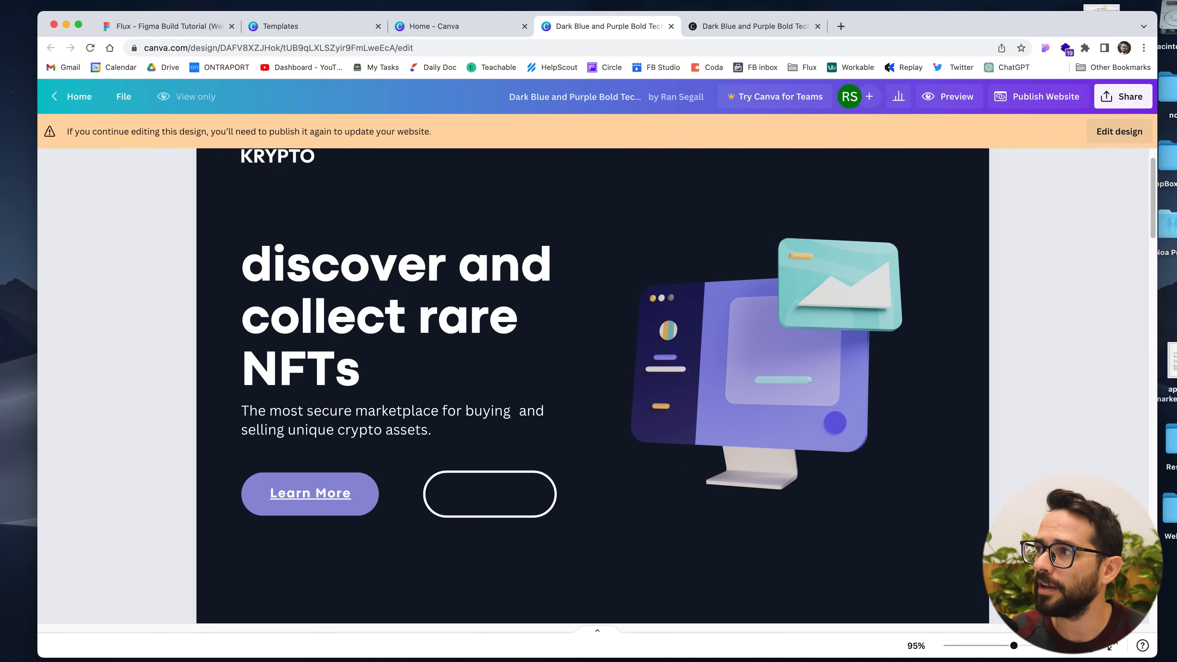
pyautogui.click(310, 493)
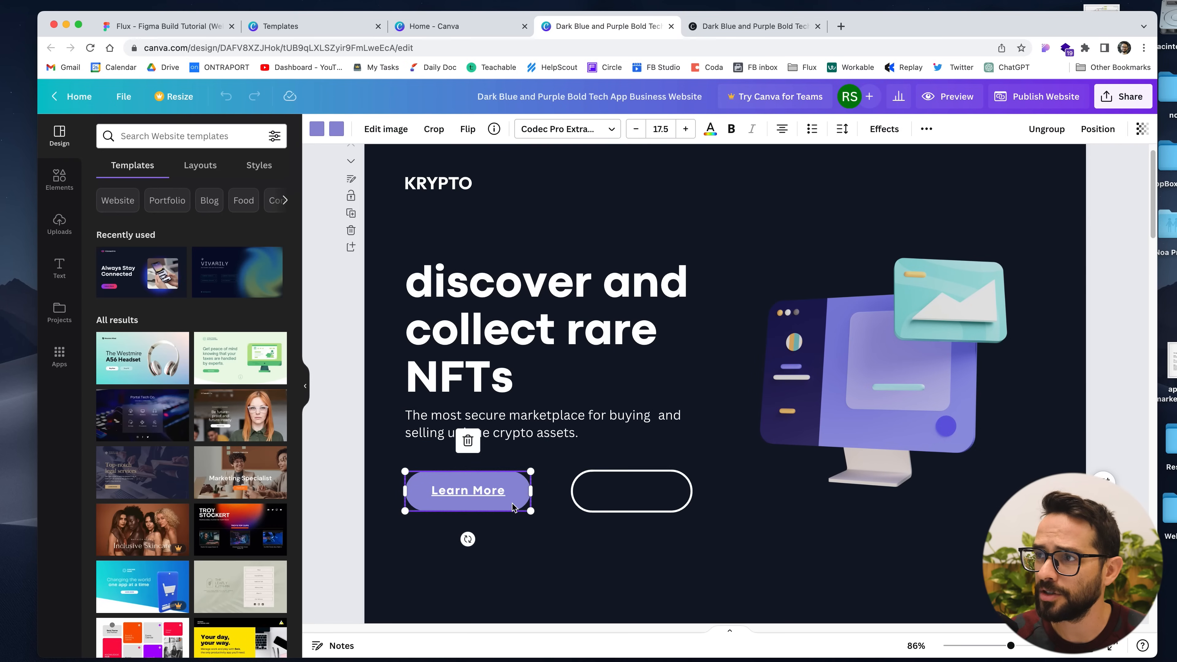
pyautogui.click(439, 183)
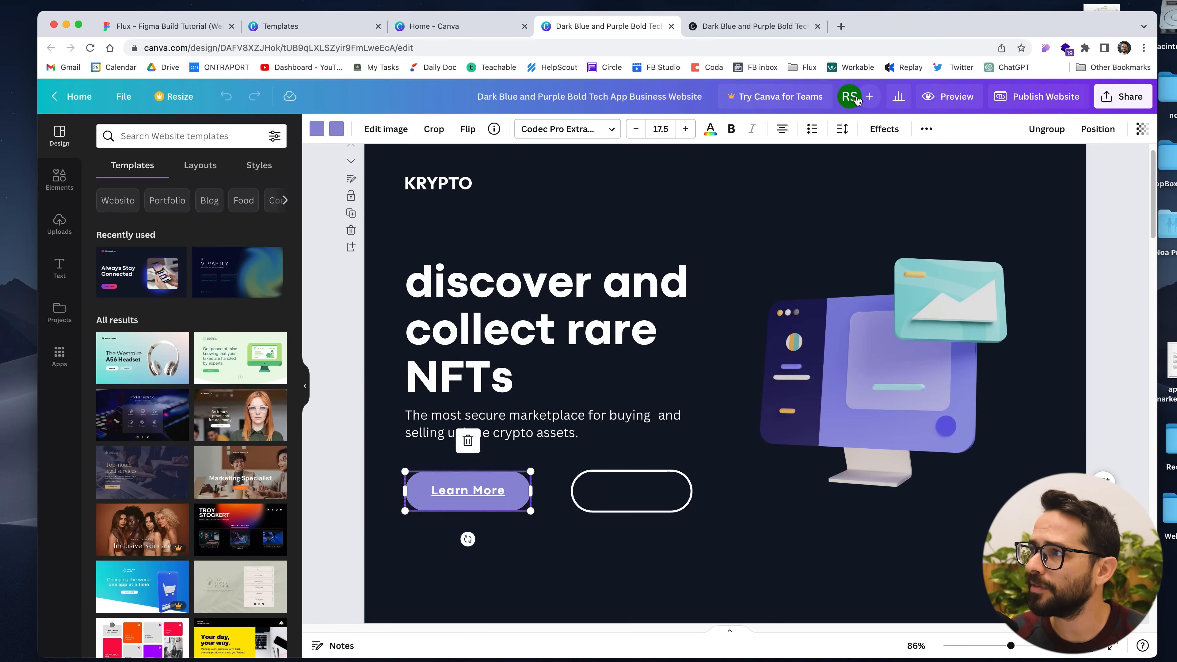
pyautogui.click(883, 128)
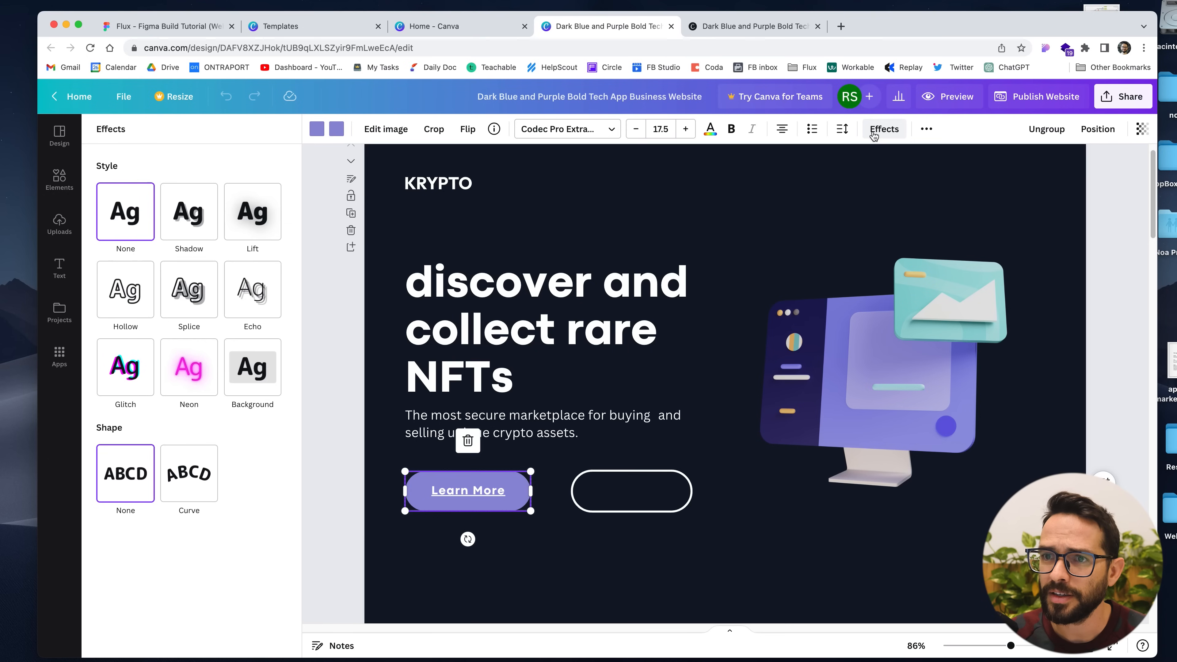
pyautogui.moveTo(189, 212)
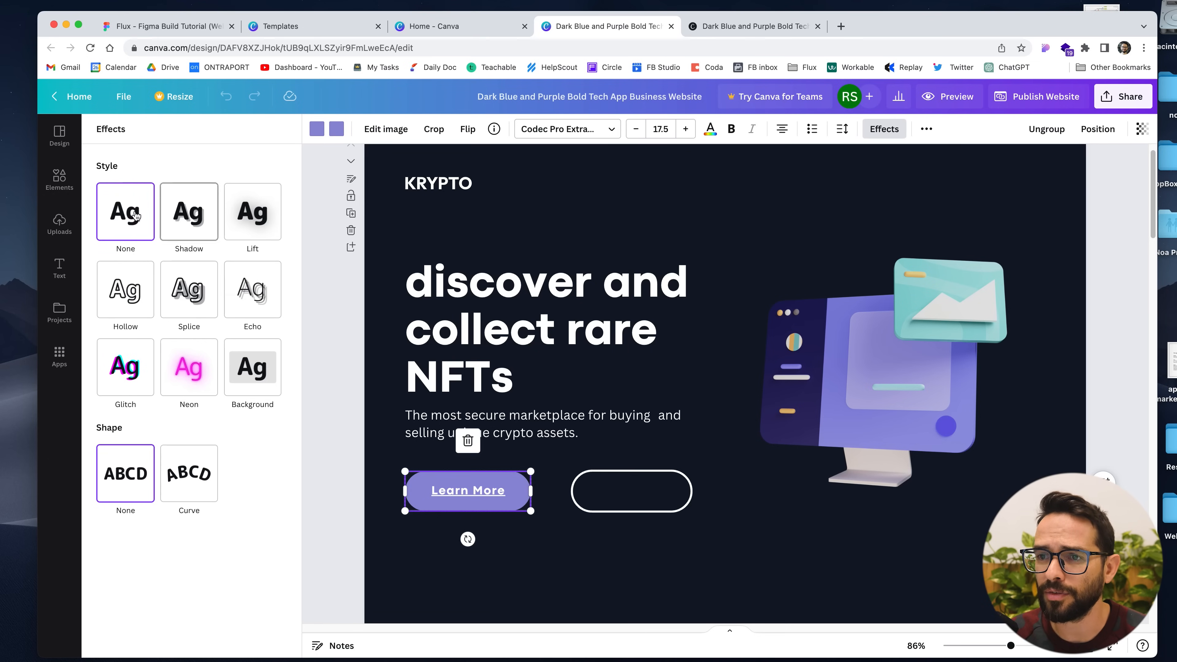
pyautogui.moveTo(342, 382)
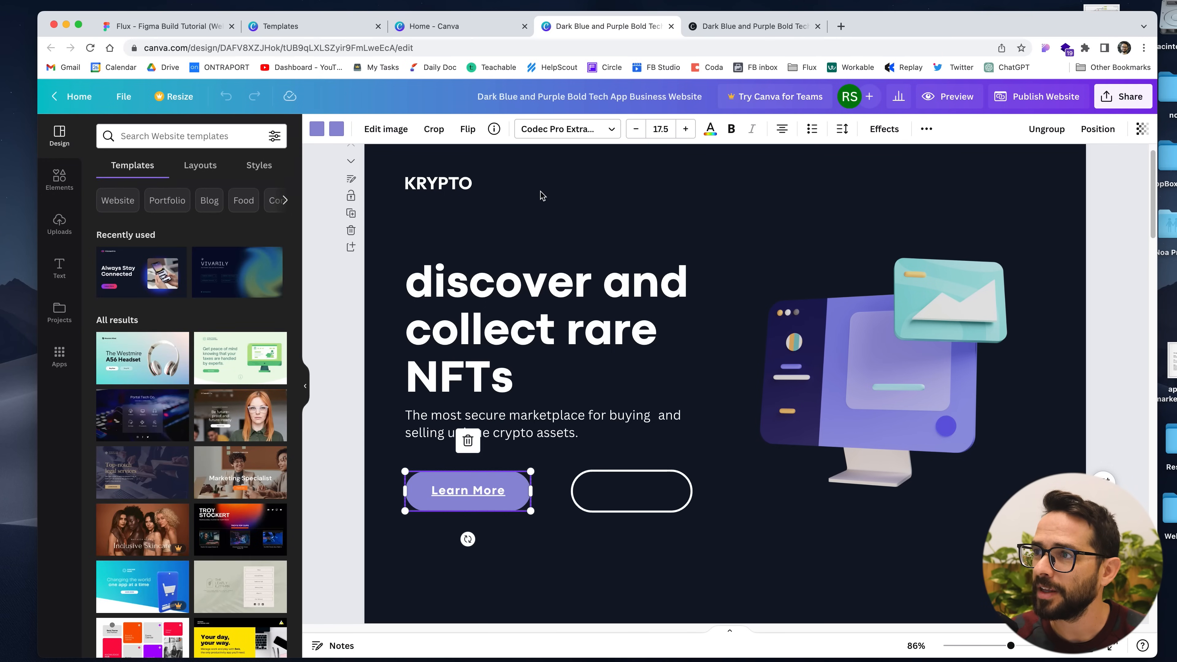
pyautogui.click(926, 128)
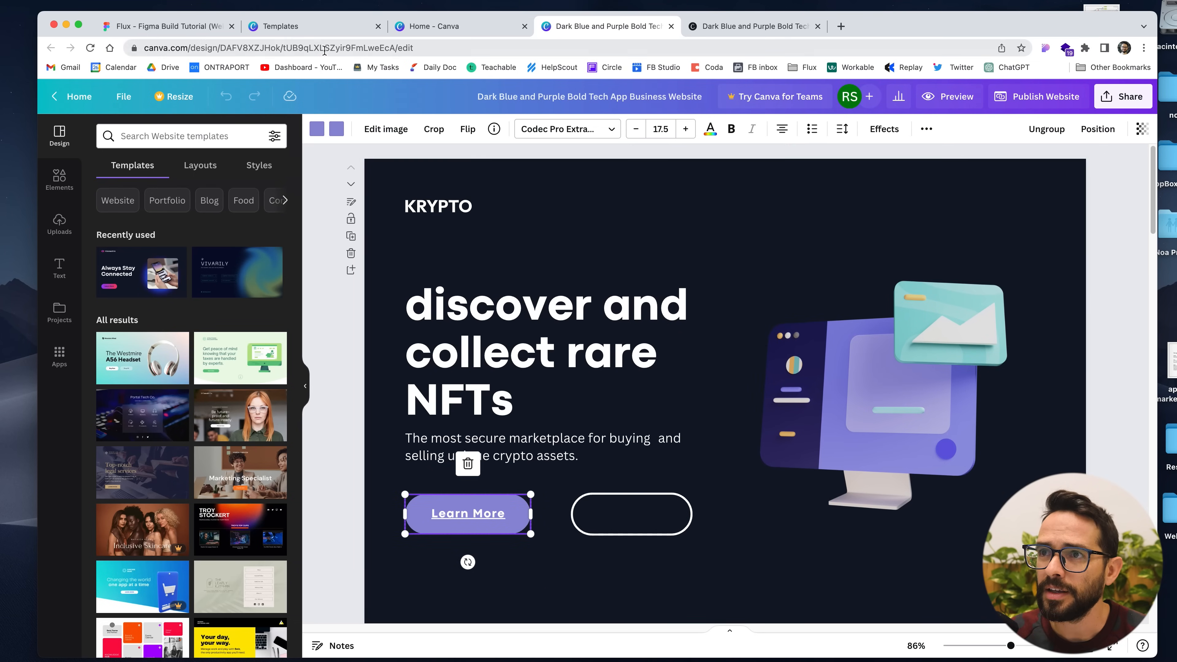
pyautogui.click(165, 25)
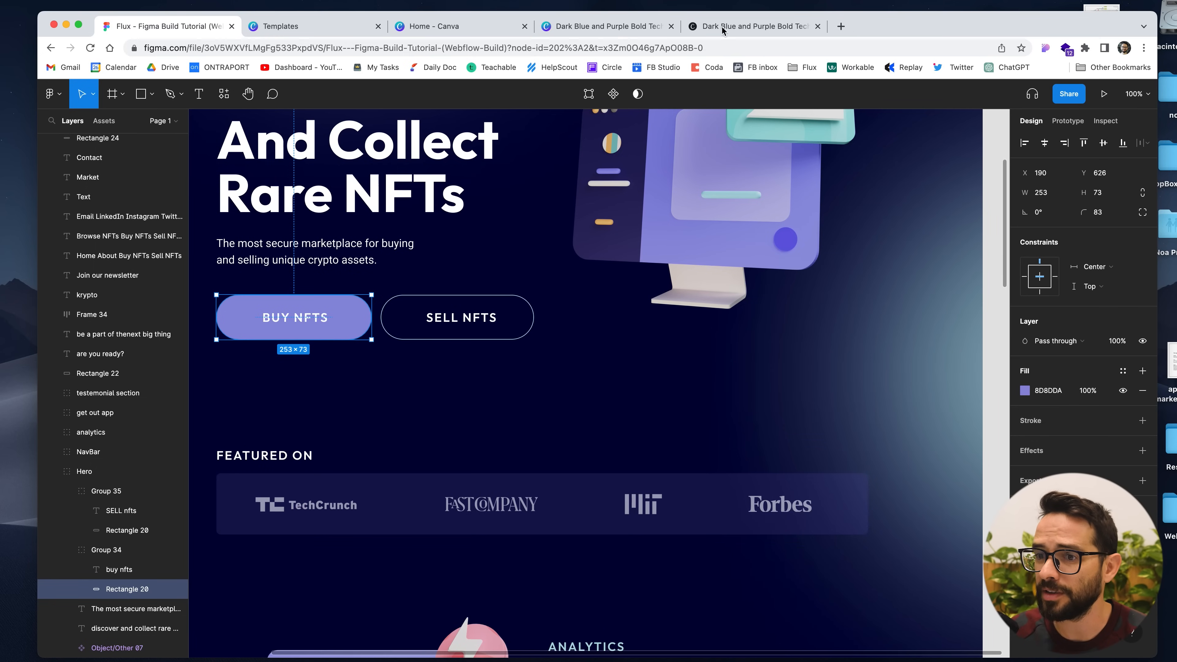
pyautogui.click(606, 26)
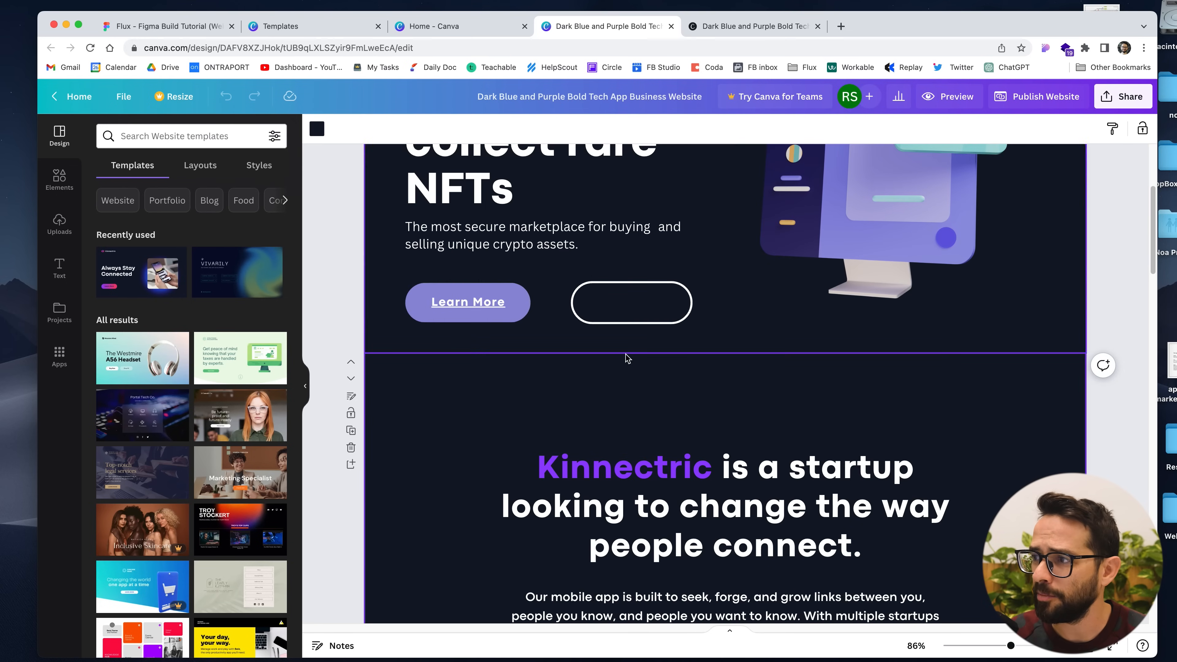
# Select the Kinnectric startup text block, then switch to Figma's Featured On logo strip for reference.
pyautogui.scroll(-3)
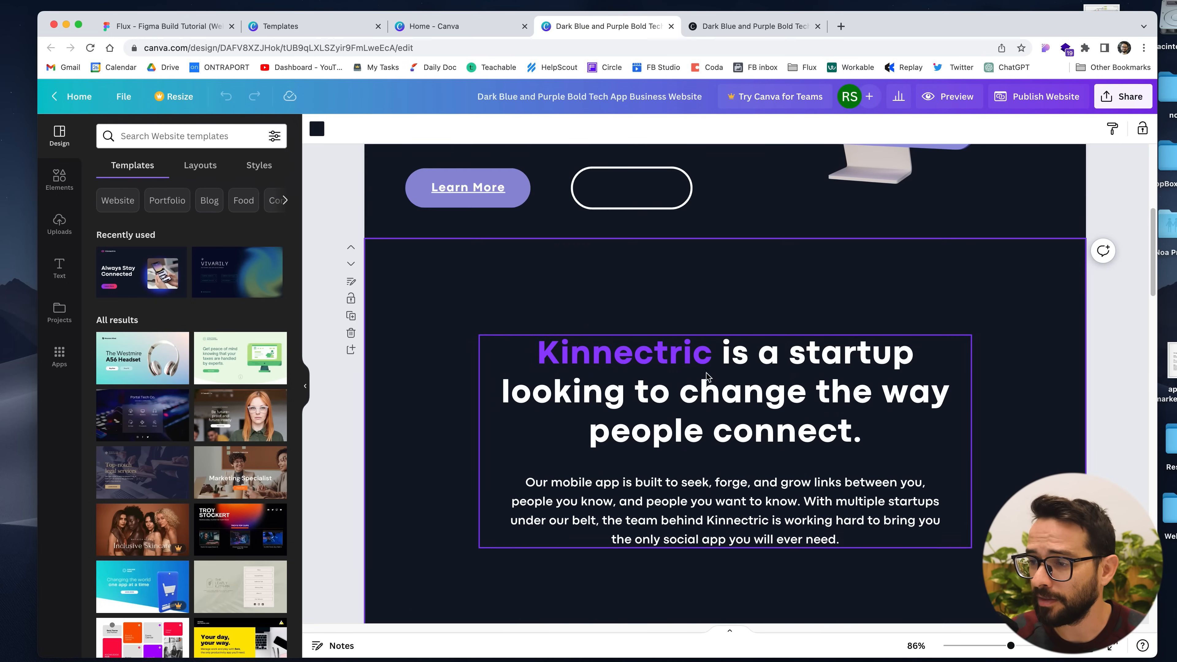
pyautogui.click(1029, 233)
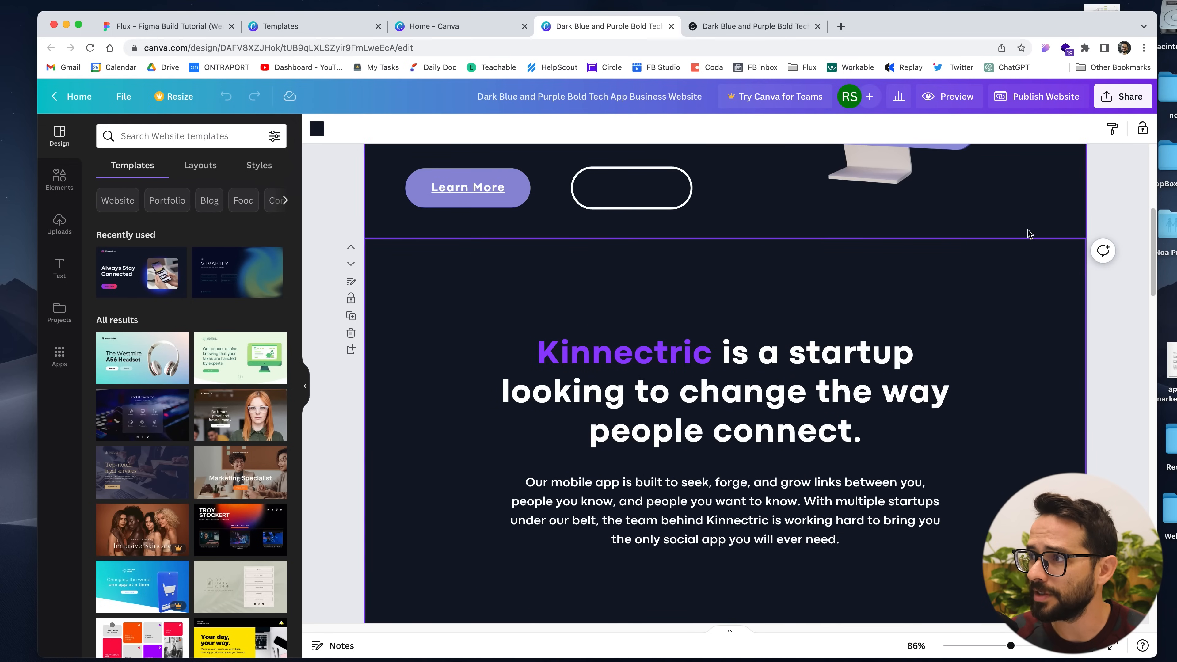
pyautogui.click(625, 352)
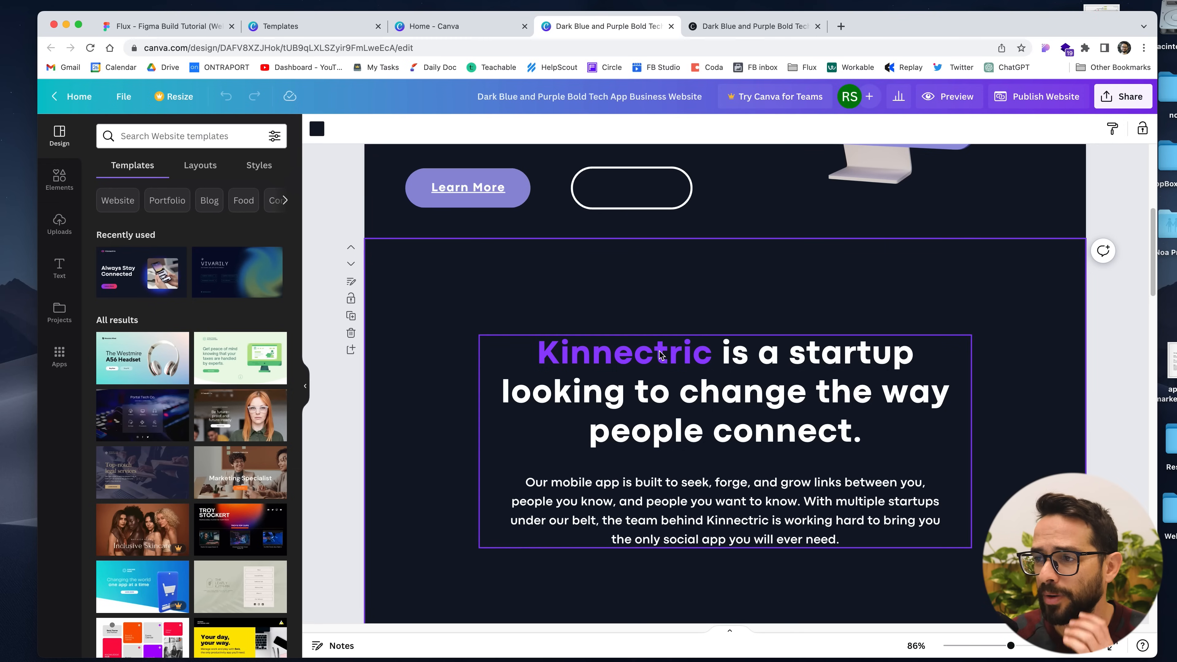
pyautogui.click(725, 519)
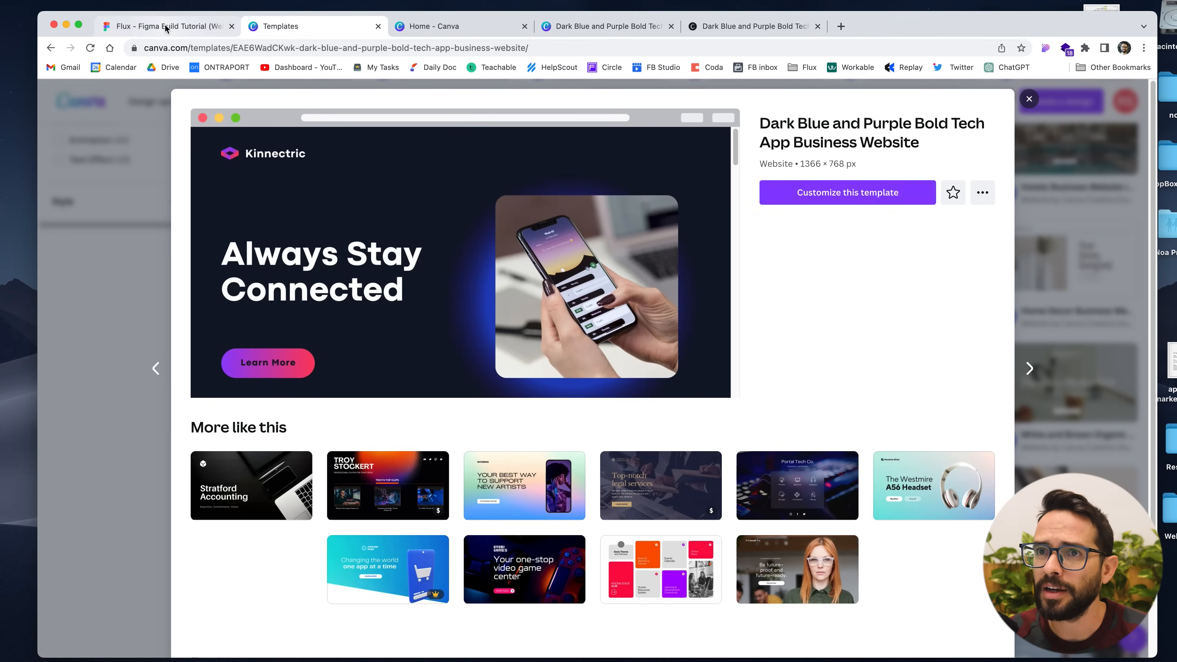
pyautogui.click(167, 27)
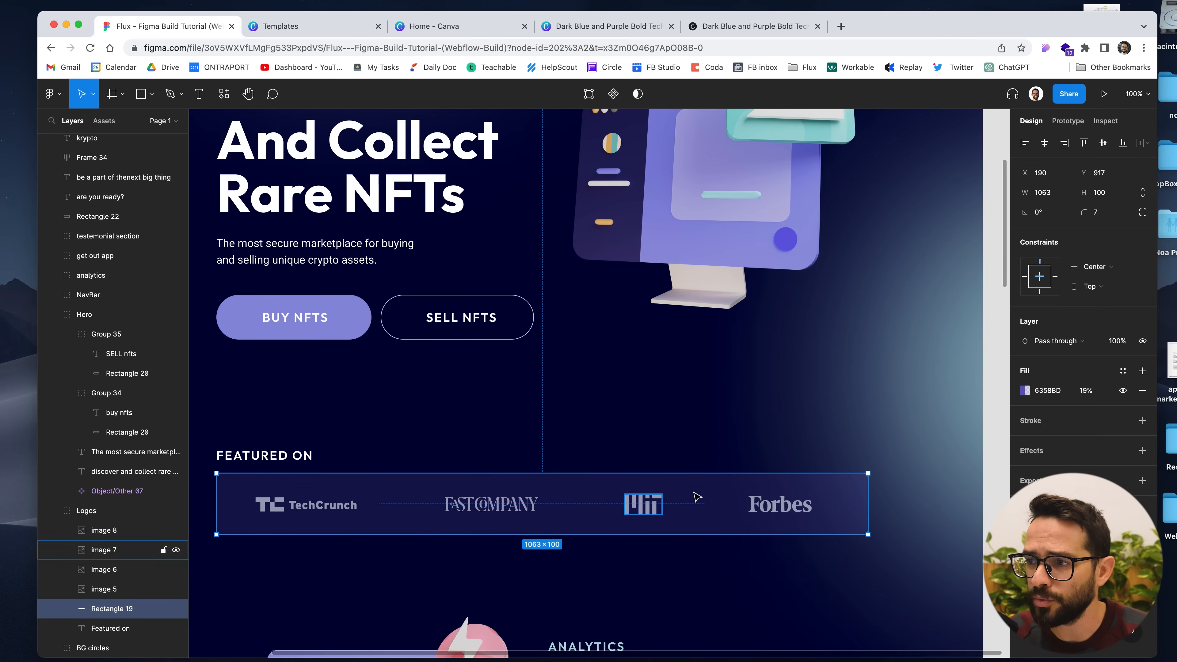
# Add a square from Elements and stretch it into a wide horizontal strip.
pyautogui.click(753, 26)
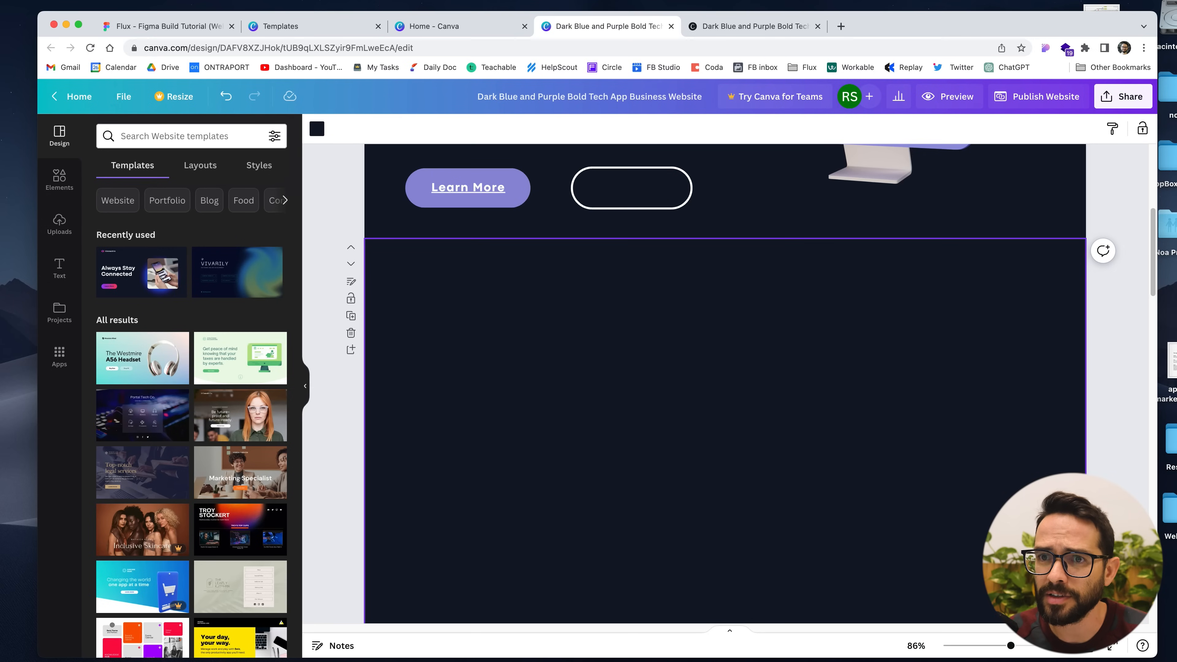
pyautogui.click(59, 180)
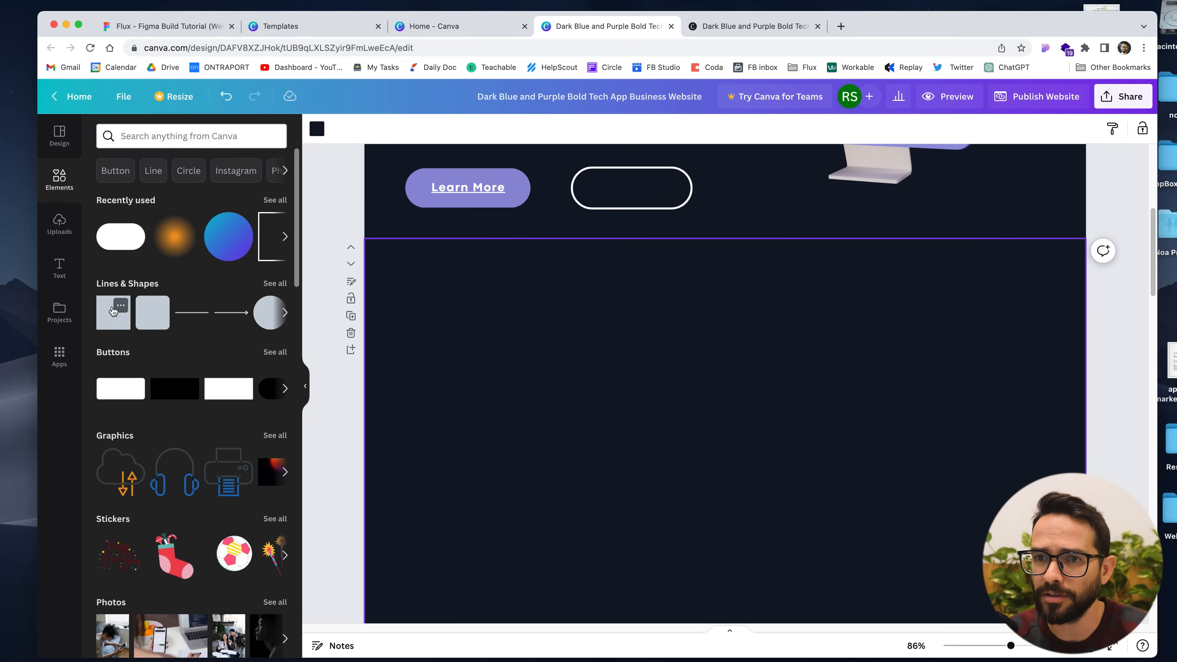
pyautogui.click(113, 312)
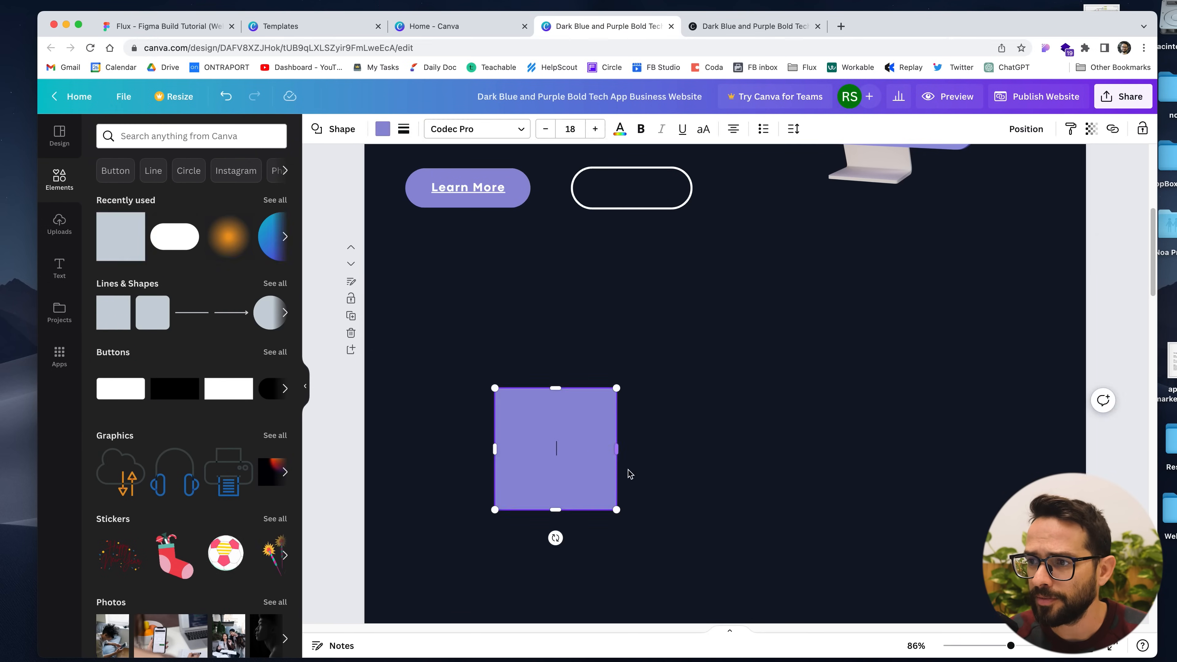
pyautogui.moveTo(616, 449); pyautogui.dragTo(999, 448)
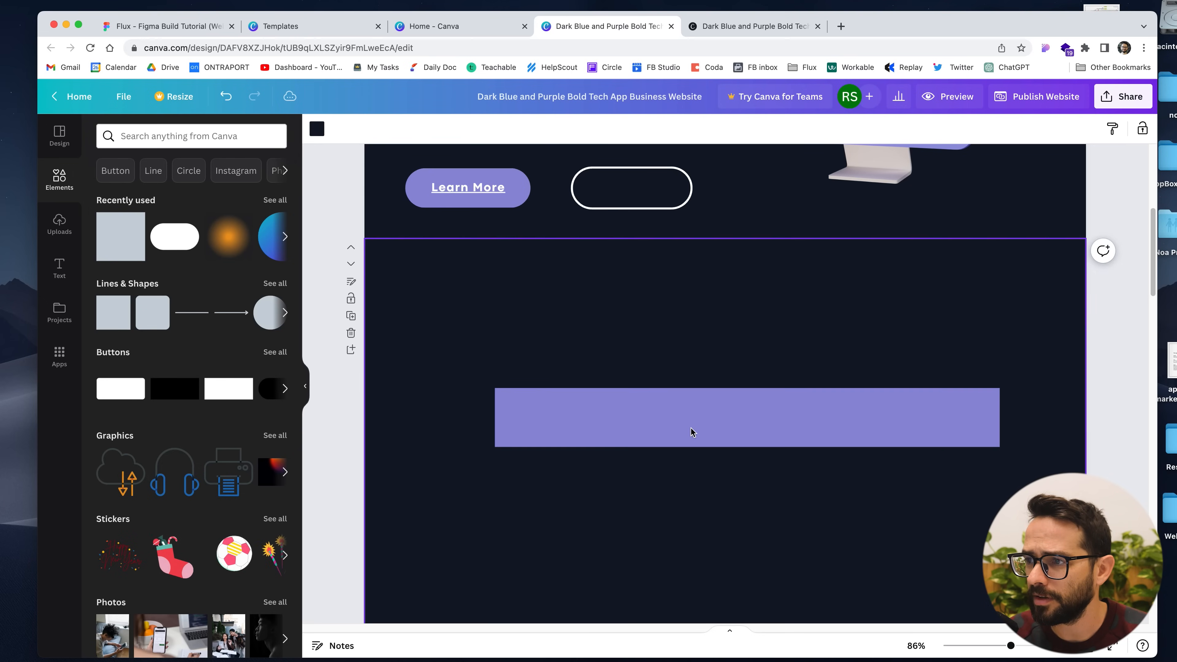
# Recolour the strip purple and lower its transparency to 40 so it blends into the background.
pyautogui.click(691, 418)
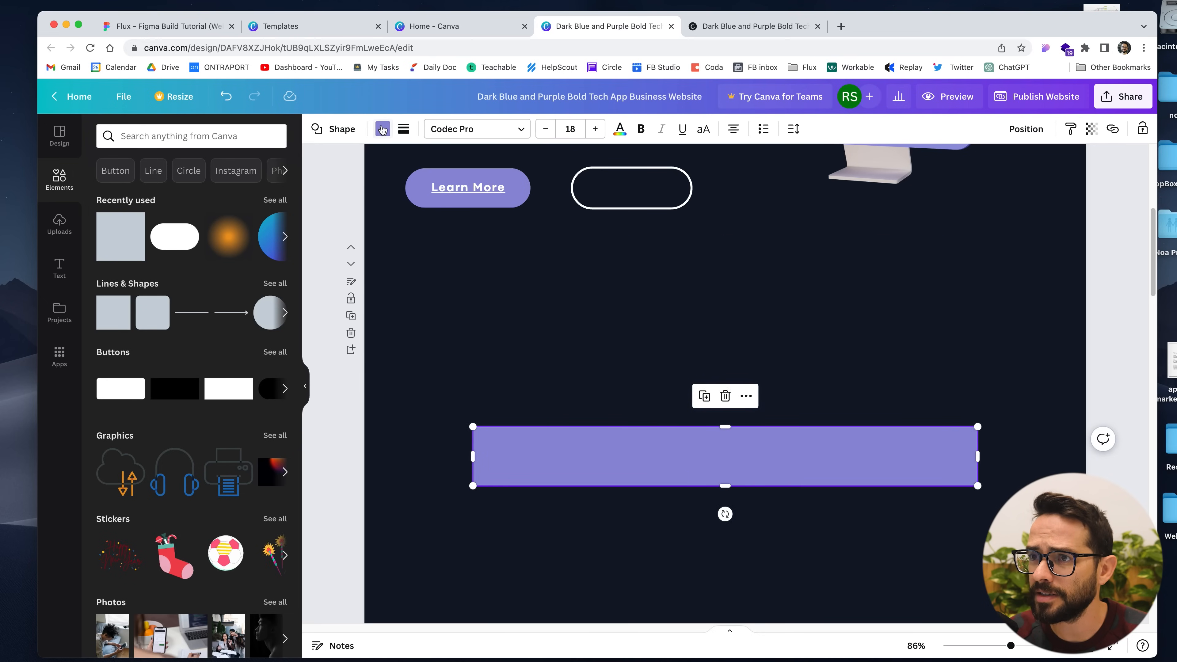
pyautogui.click(382, 128)
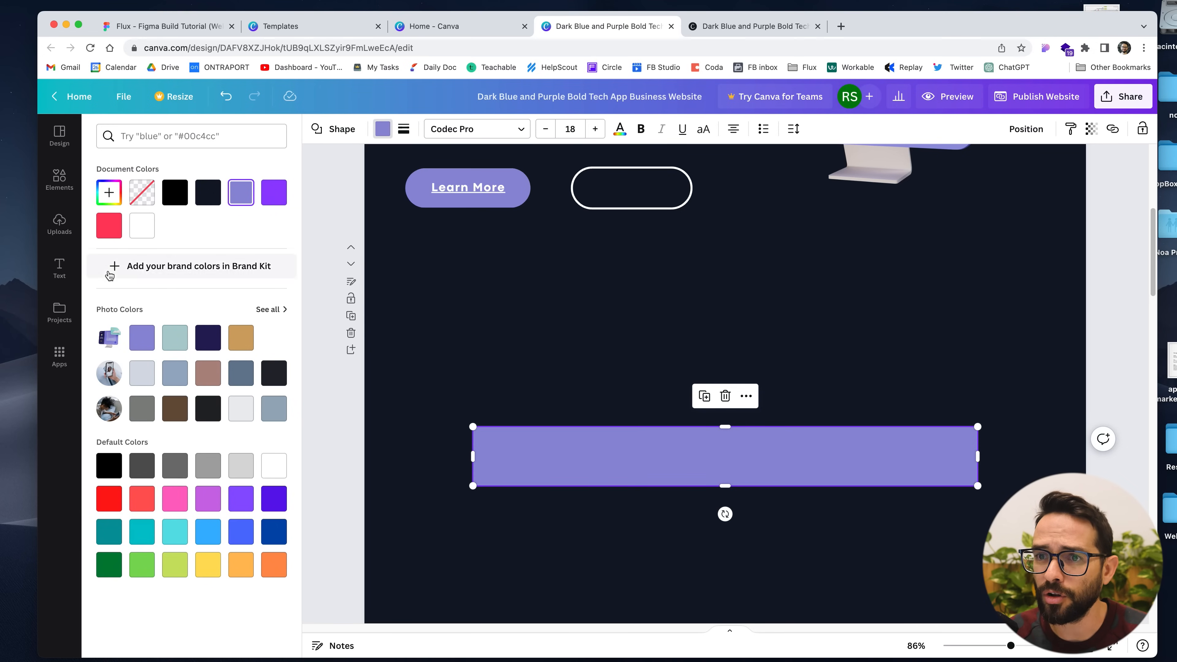
pyautogui.click(267, 308)
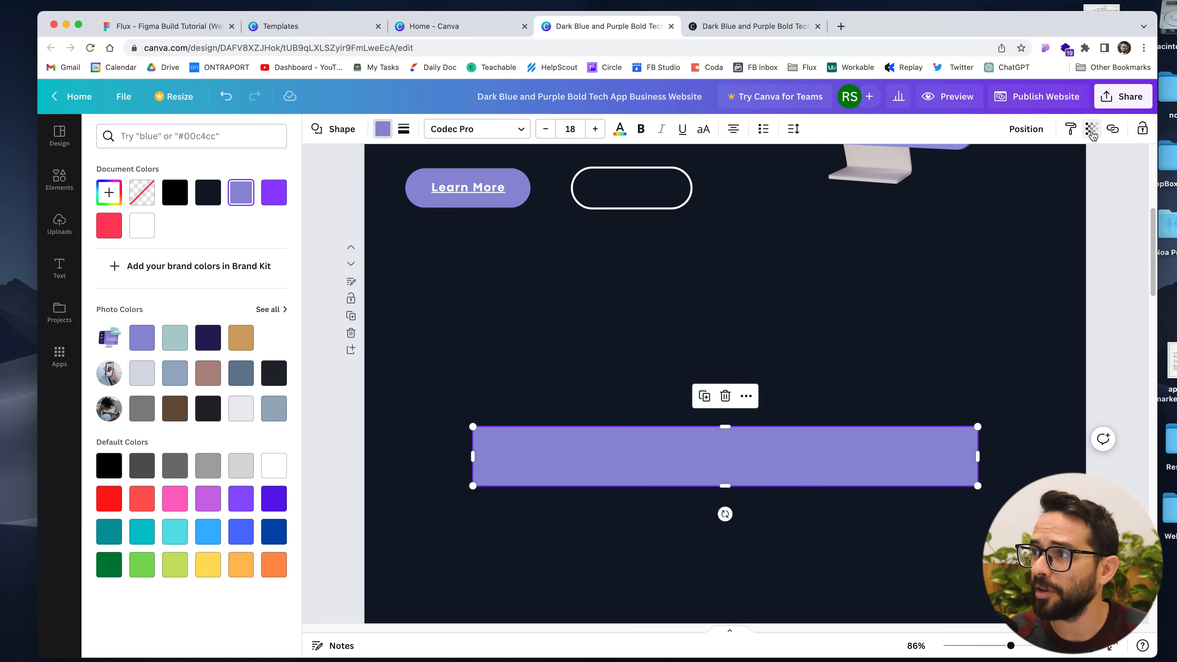
pyautogui.click(1090, 128)
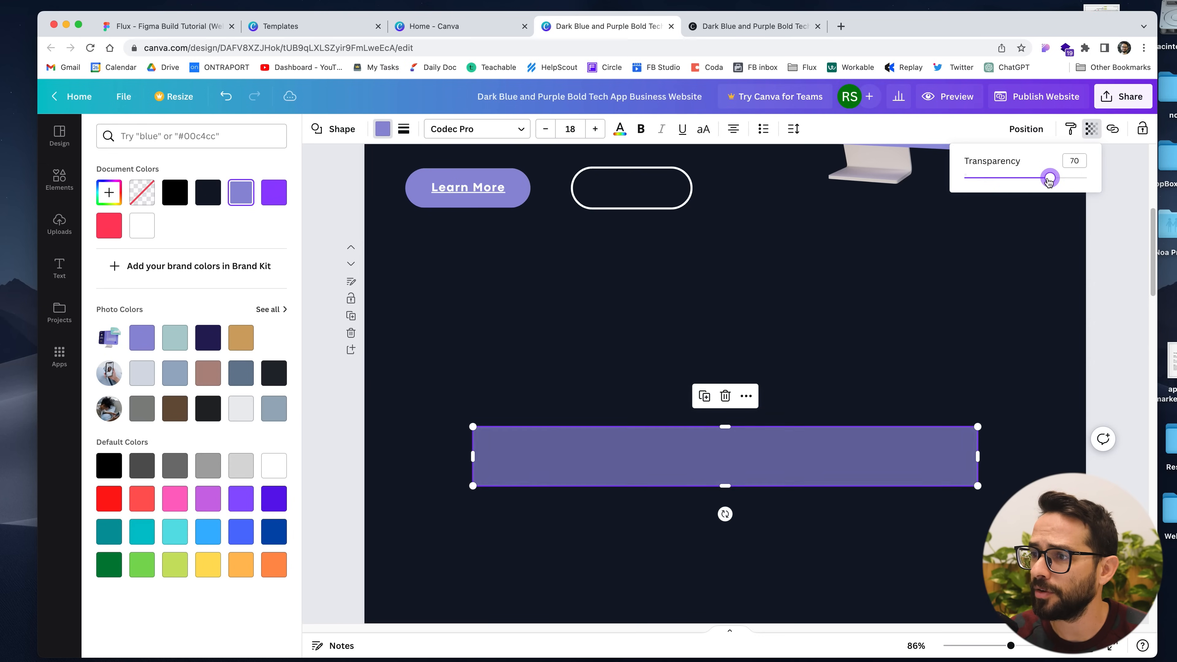
pyautogui.moveTo(1049, 178); pyautogui.dragTo(1013, 178)
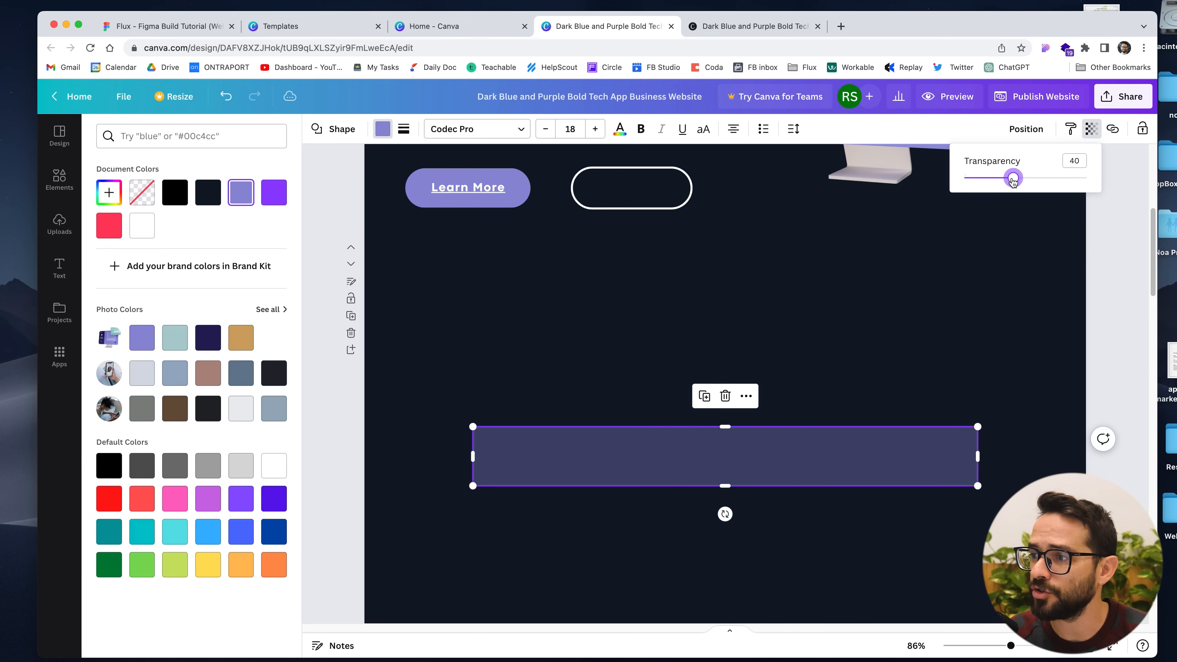
pyautogui.click(59, 180)
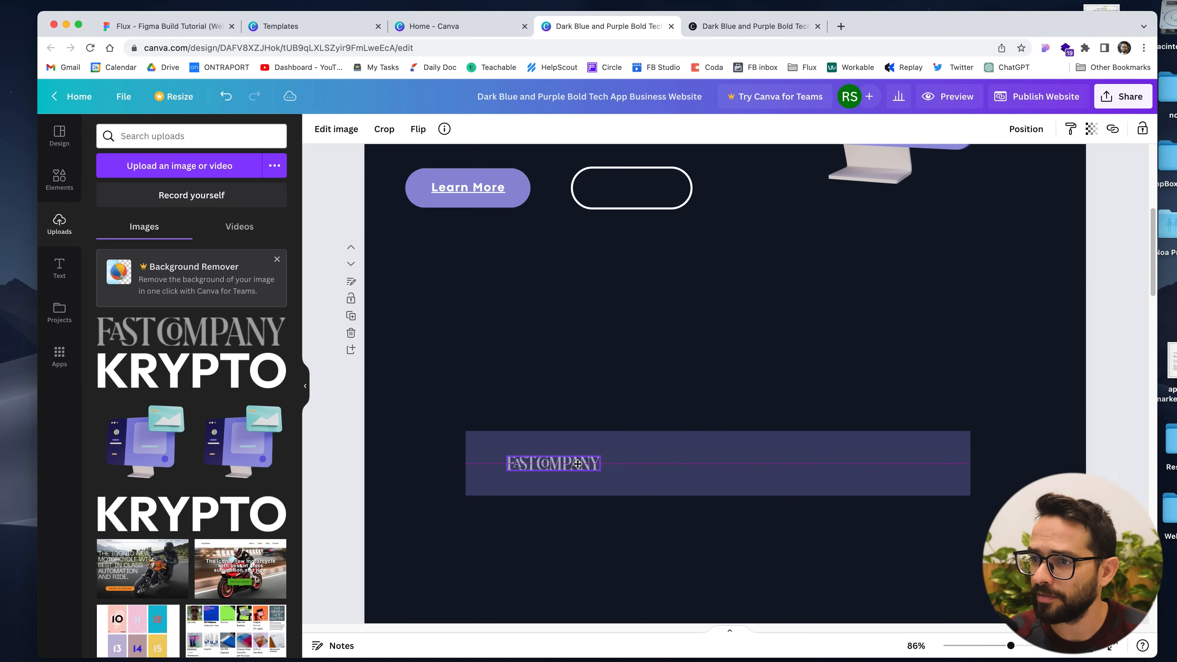
# Place the Fast Company logo in the strip and duplicate it into a row of four.
pyautogui.moveTo(553, 463); pyautogui.dragTo(678, 463)
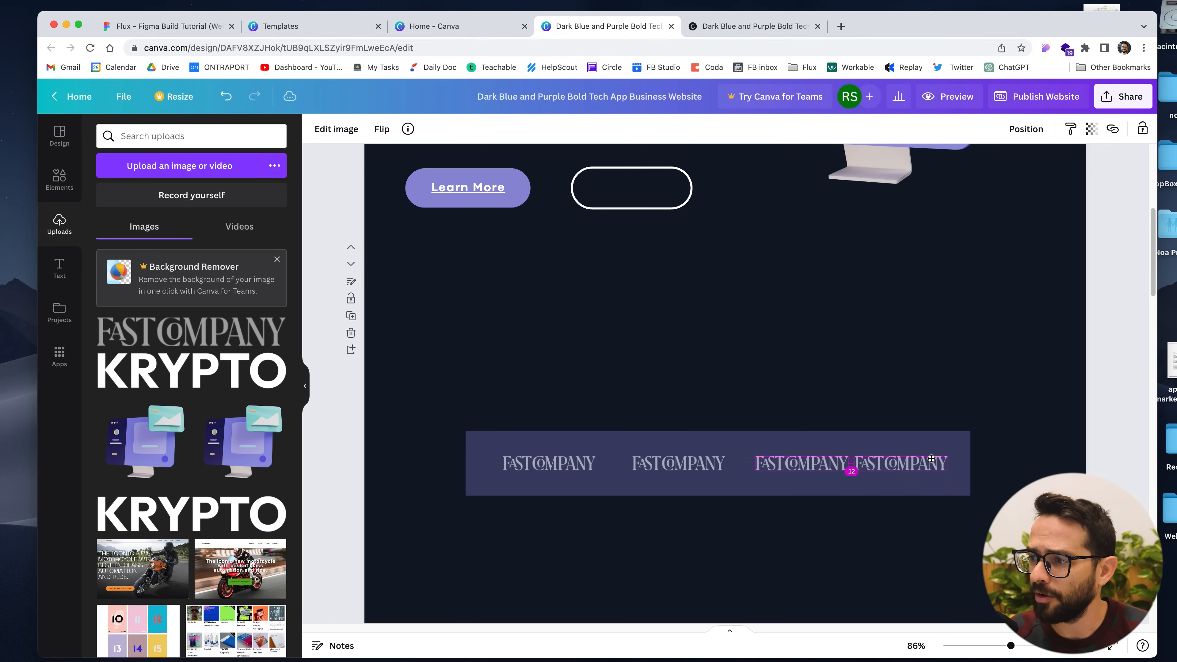
pyautogui.click(849, 463)
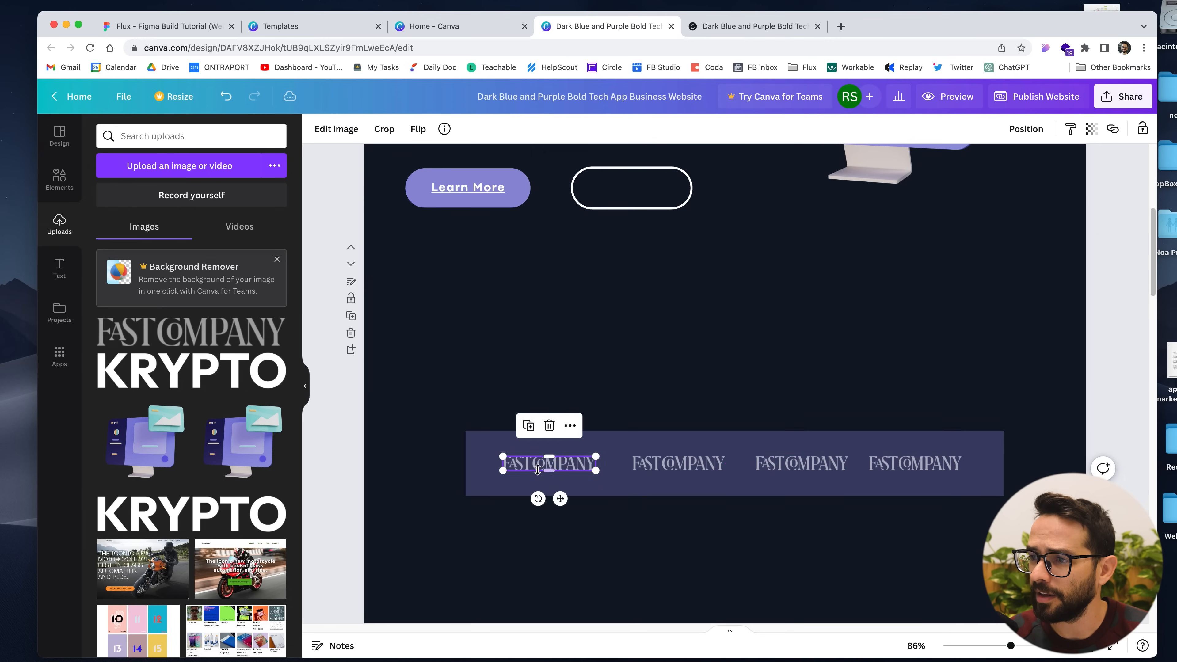
pyautogui.rightClick(801, 464)
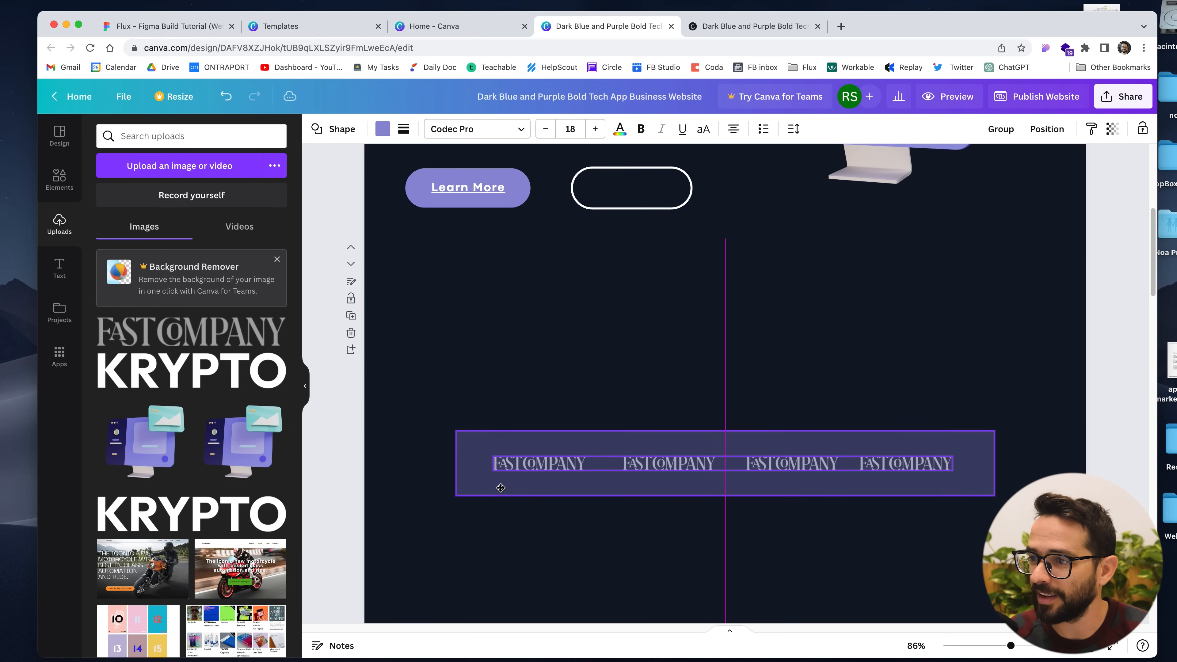
# Group the strip with its four logos and deselect to review it.
pyautogui.rightClick(500, 488)
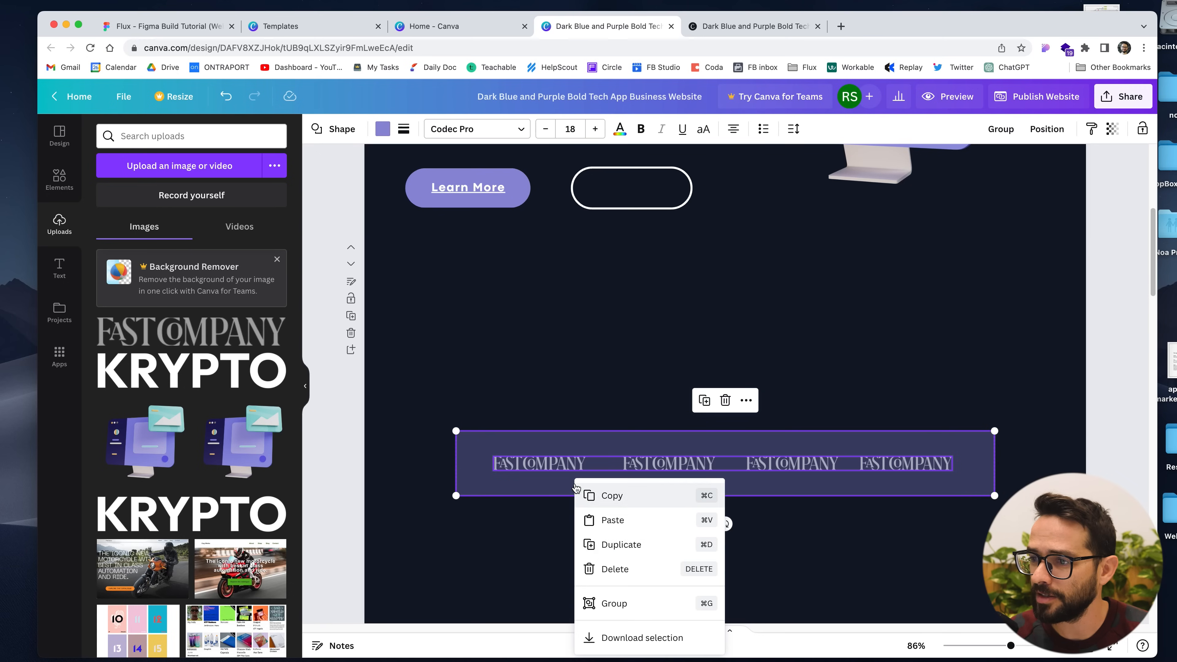
pyautogui.click(588, 337)
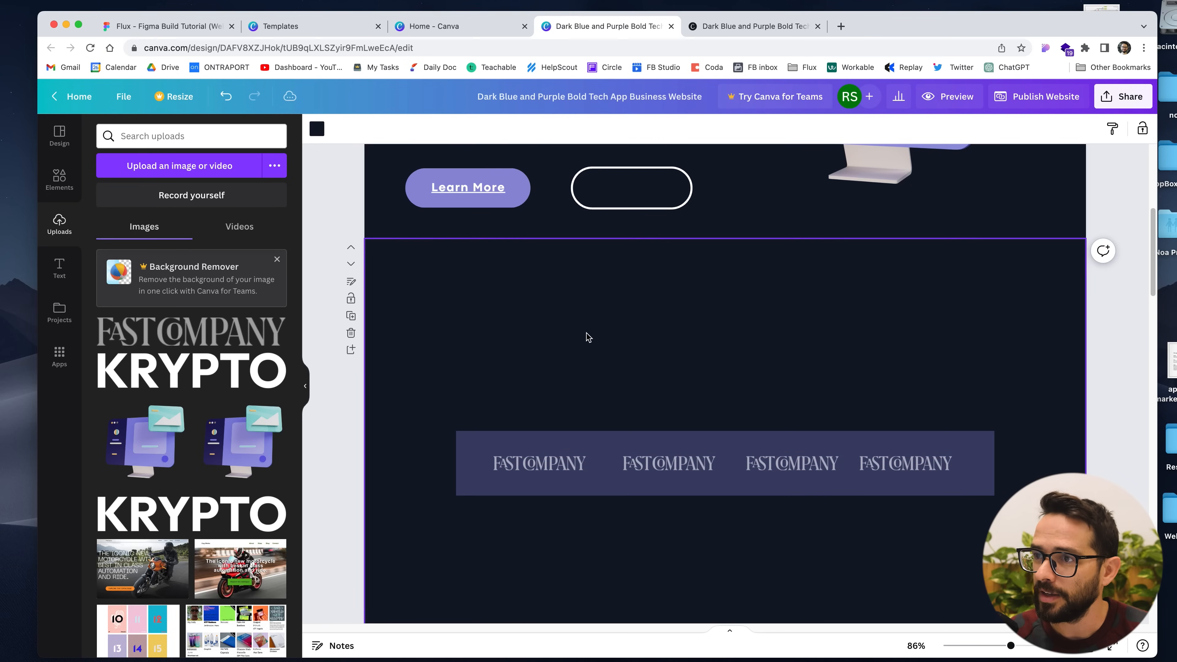
pyautogui.click(165, 25)
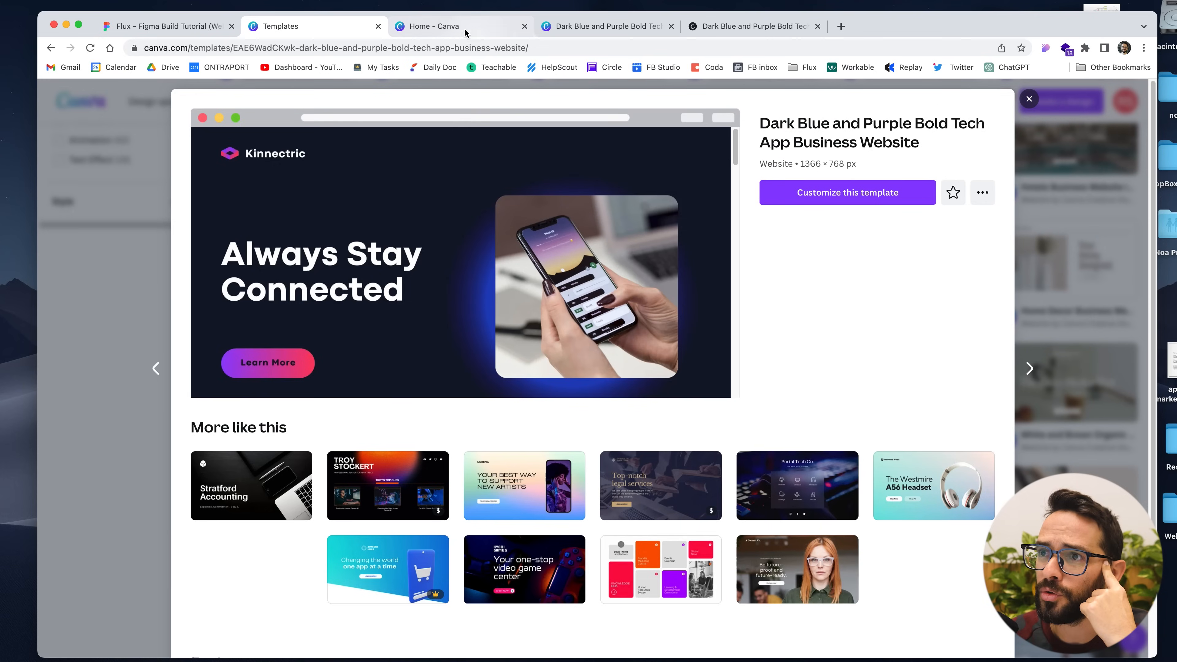
# Add the recently used glow gradient behind the hero headline and recolour it to a cool tone.
pyautogui.click(847, 191)
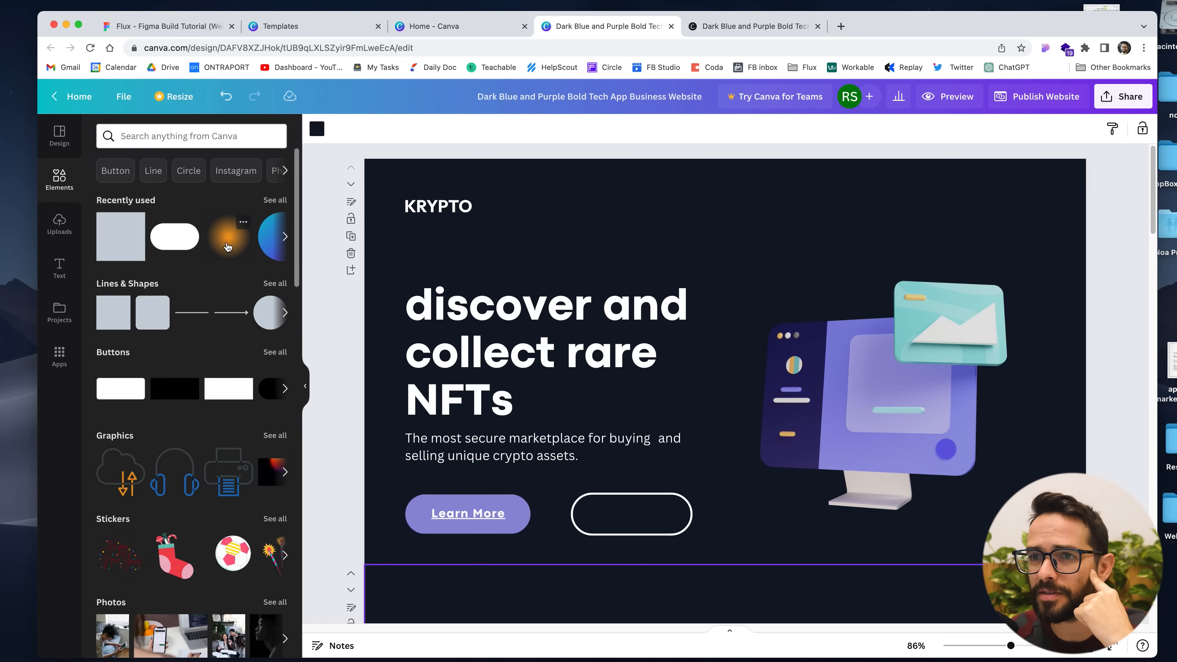
pyautogui.click(228, 237)
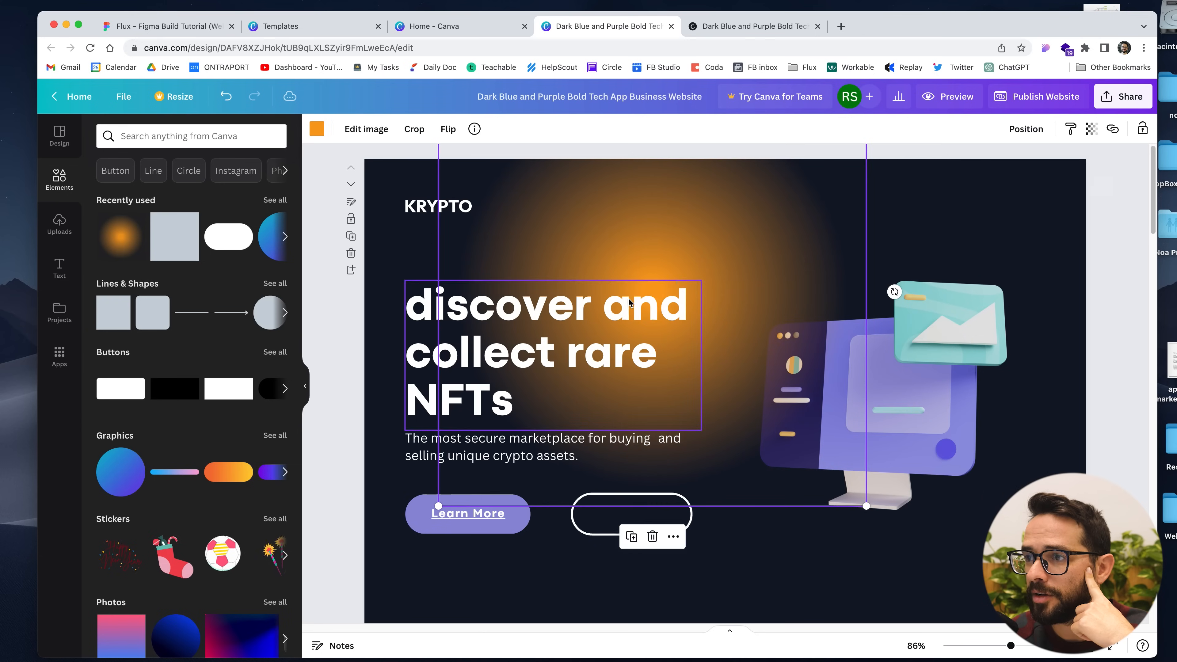
pyautogui.moveTo(677, 362)
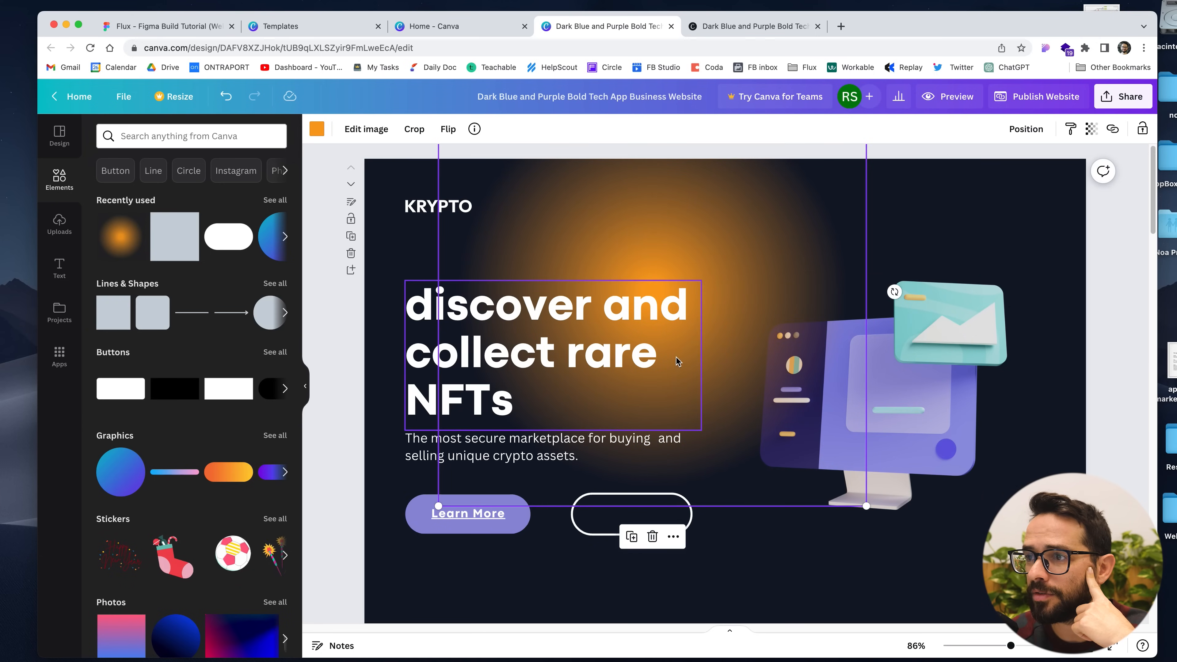
pyautogui.click(316, 128)
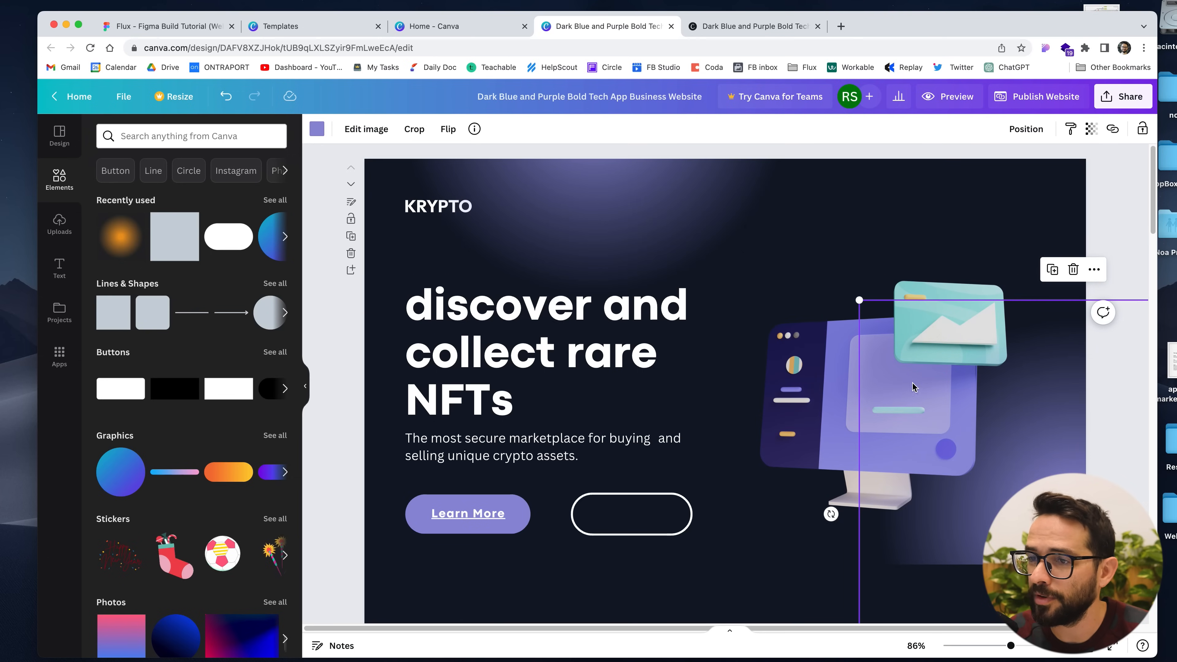
pyautogui.click(316, 128)
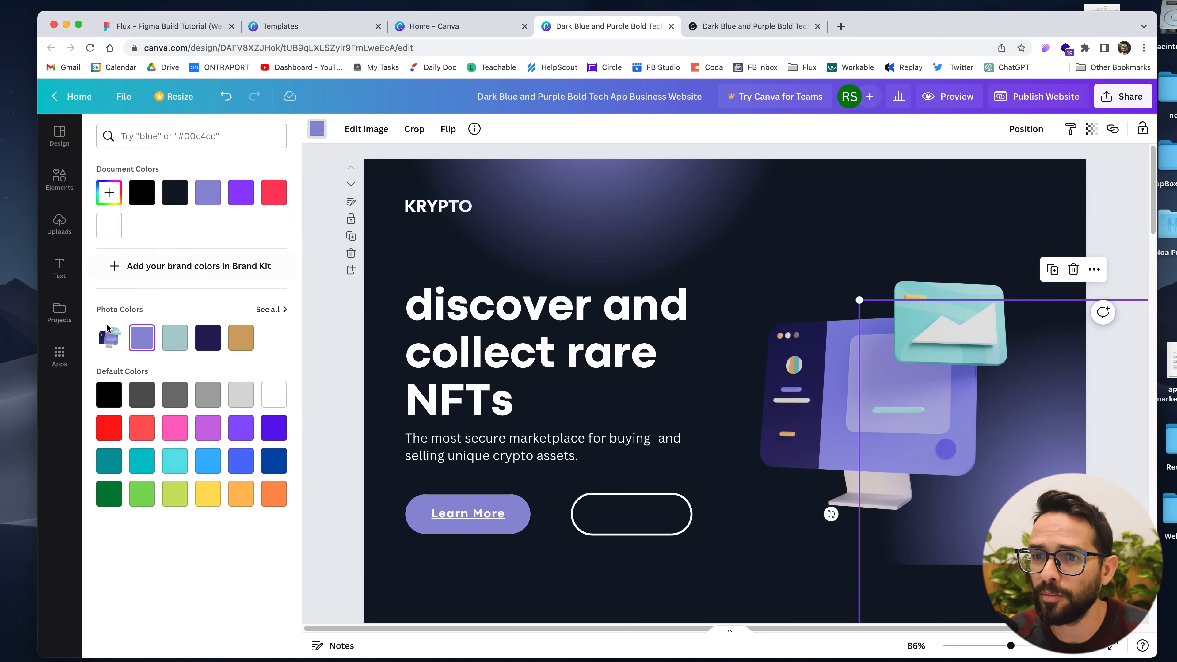
pyautogui.click(59, 180)
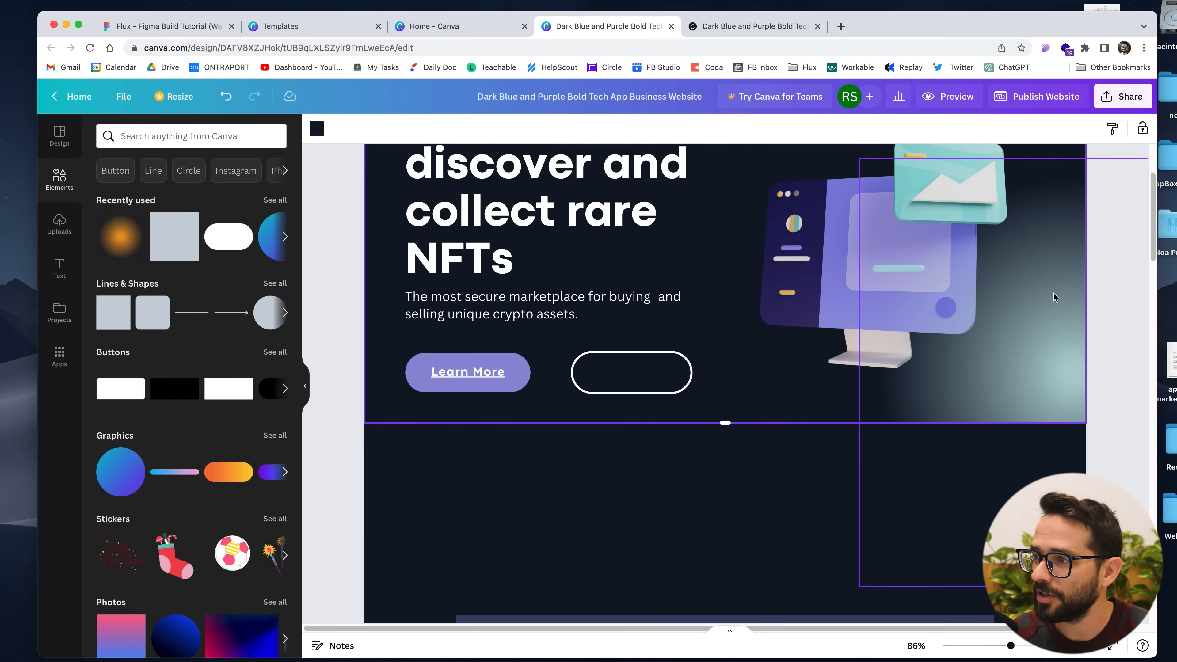
pyautogui.moveTo(942, 357)
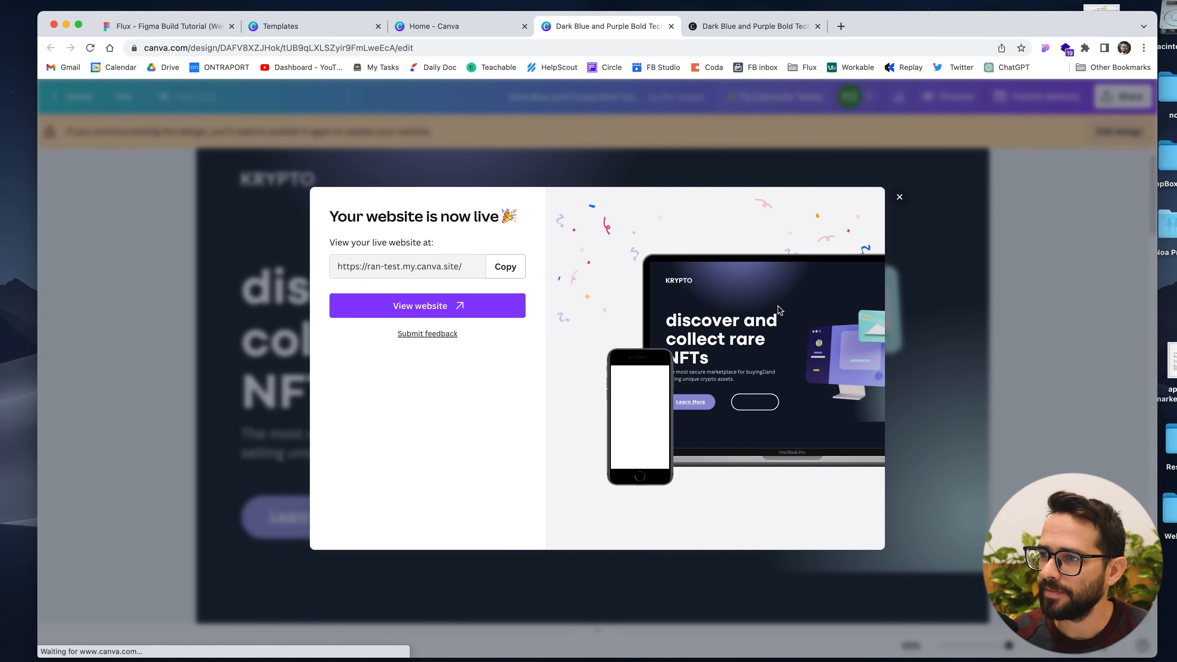
# View the republished KRYPTO website live at its canva.site address.
pyautogui.click(427, 305)
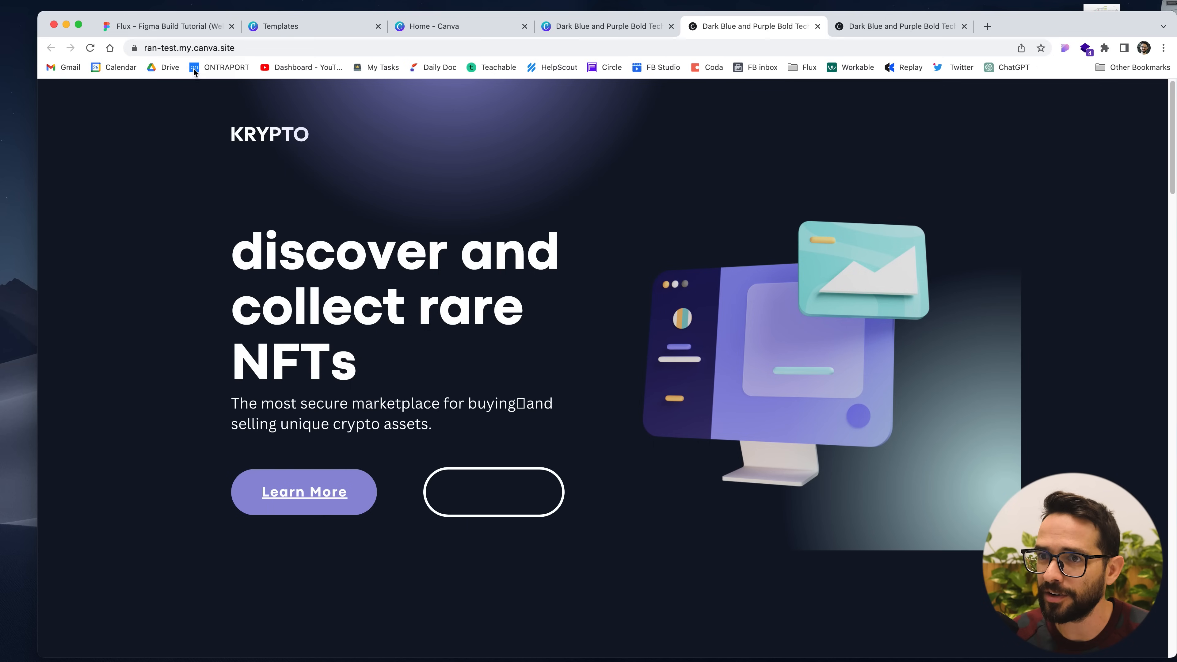
# Scroll the live site to the logo strip at desktop and phone width, then return to the design.
pyautogui.scroll(-3)
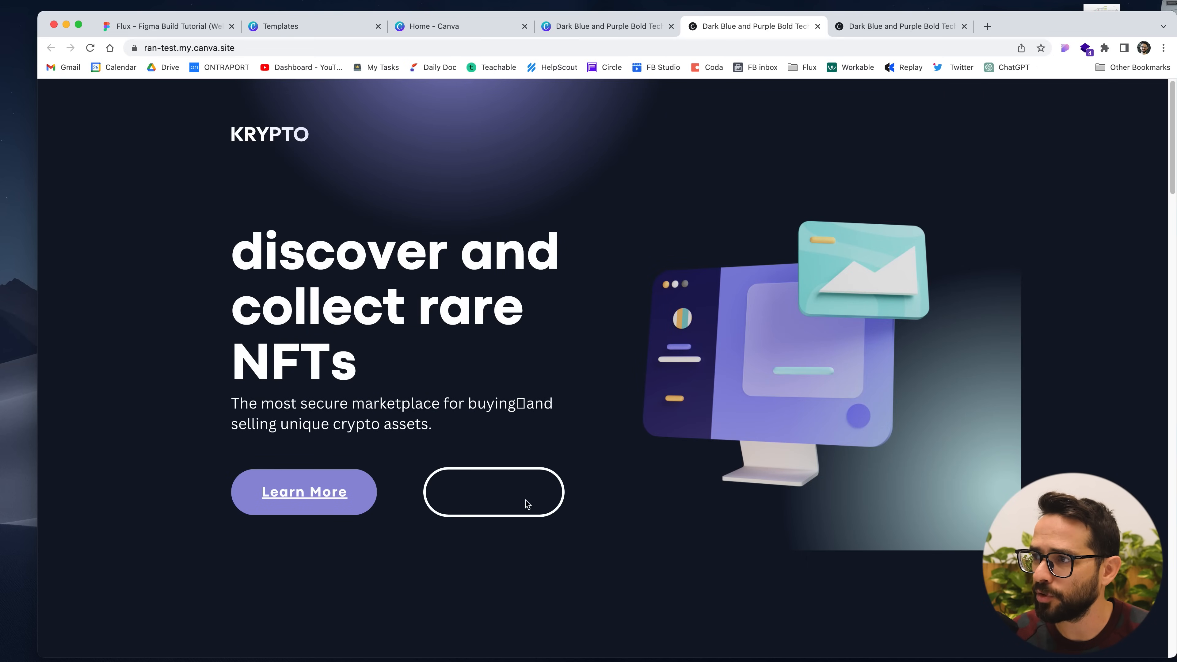
pyautogui.scroll(-3)
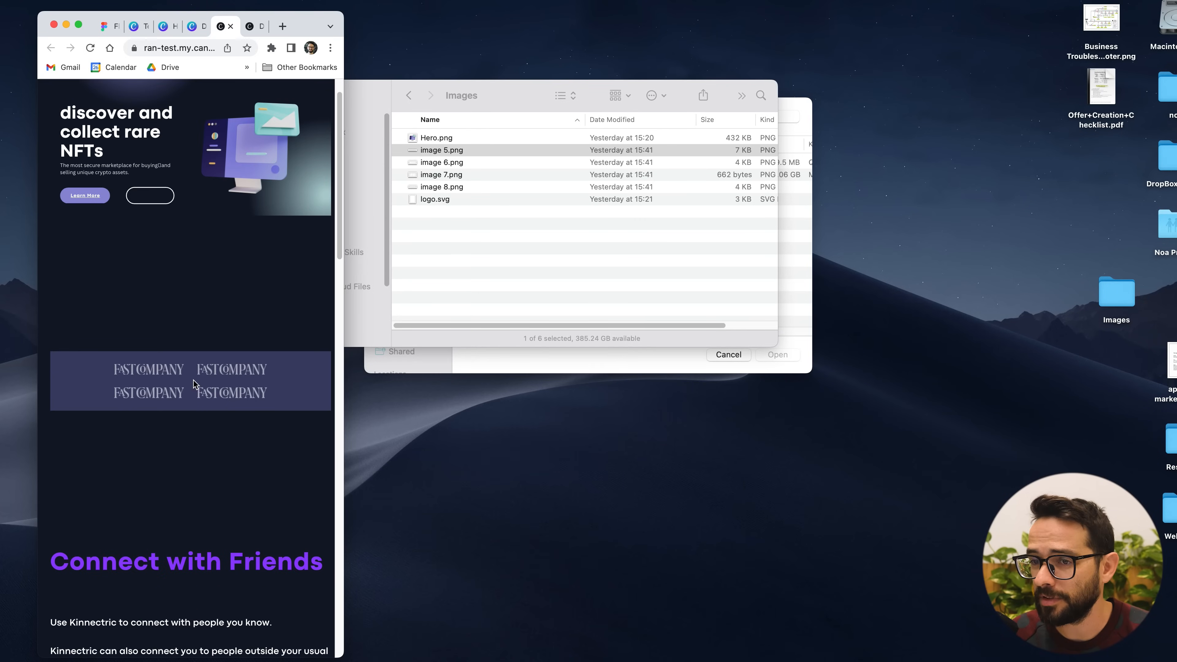
pyautogui.moveTo(250, 397)
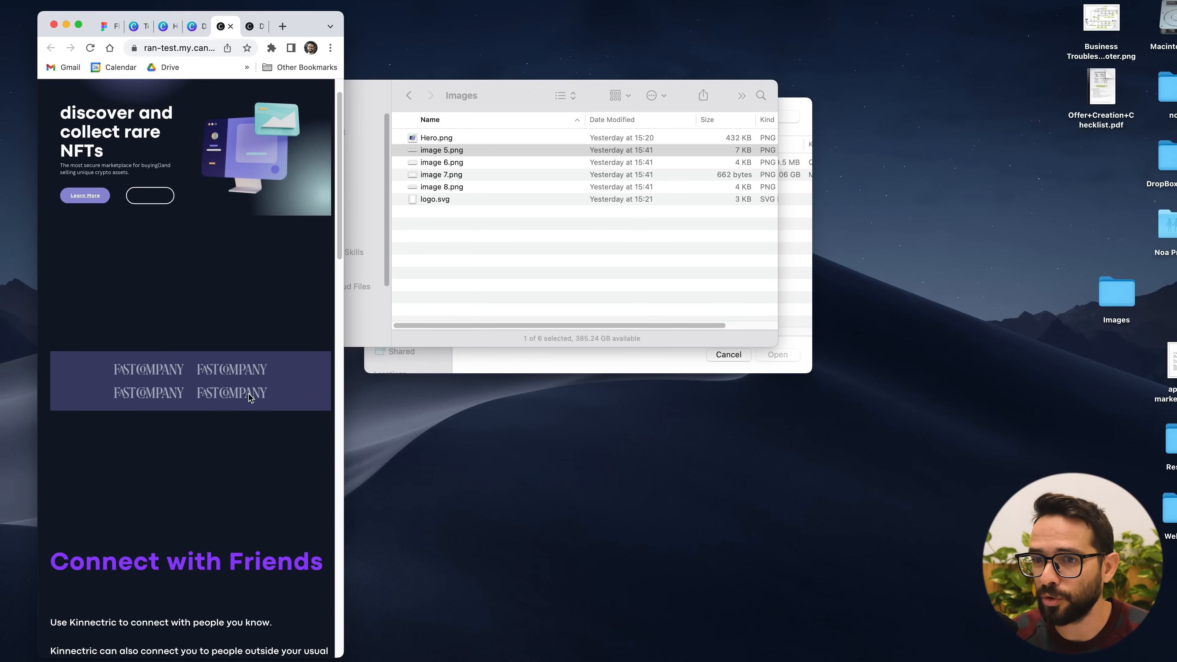
pyautogui.moveTo(340, 397)
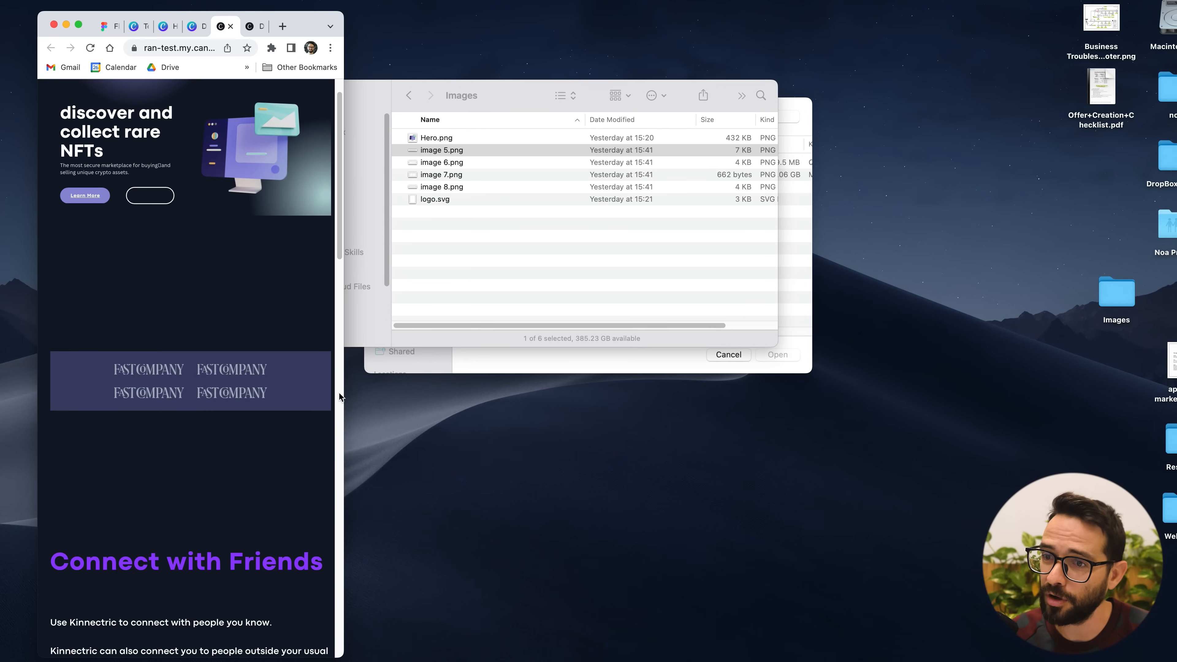
pyautogui.moveTo(144, 275)
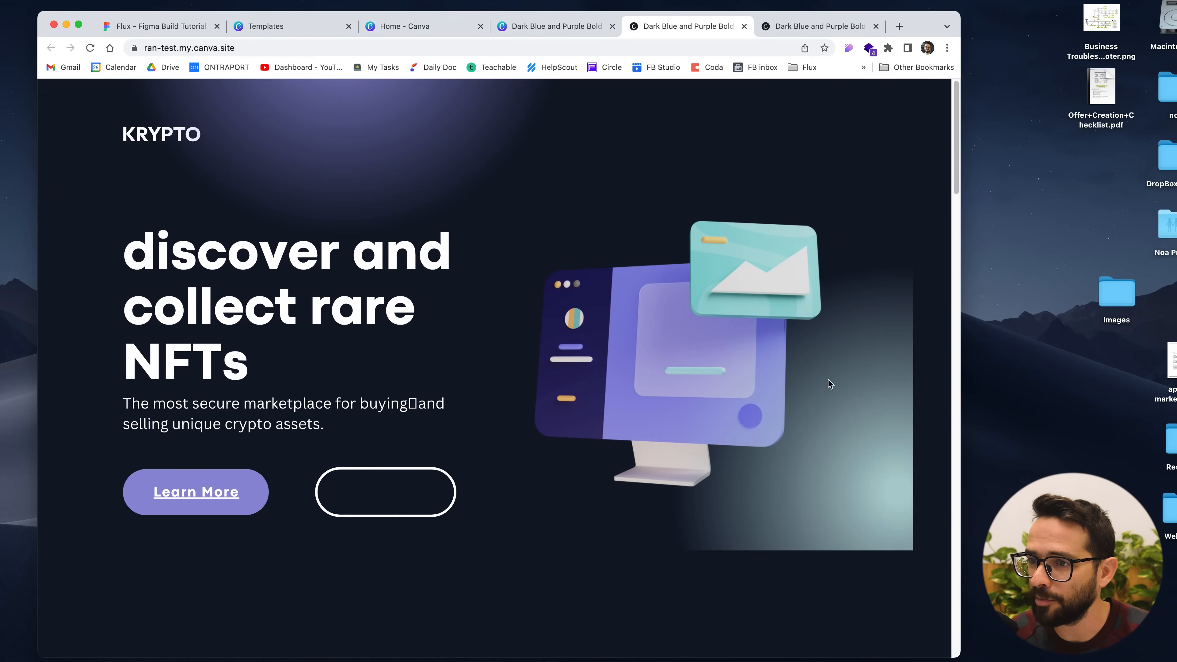
pyautogui.scroll(-3)
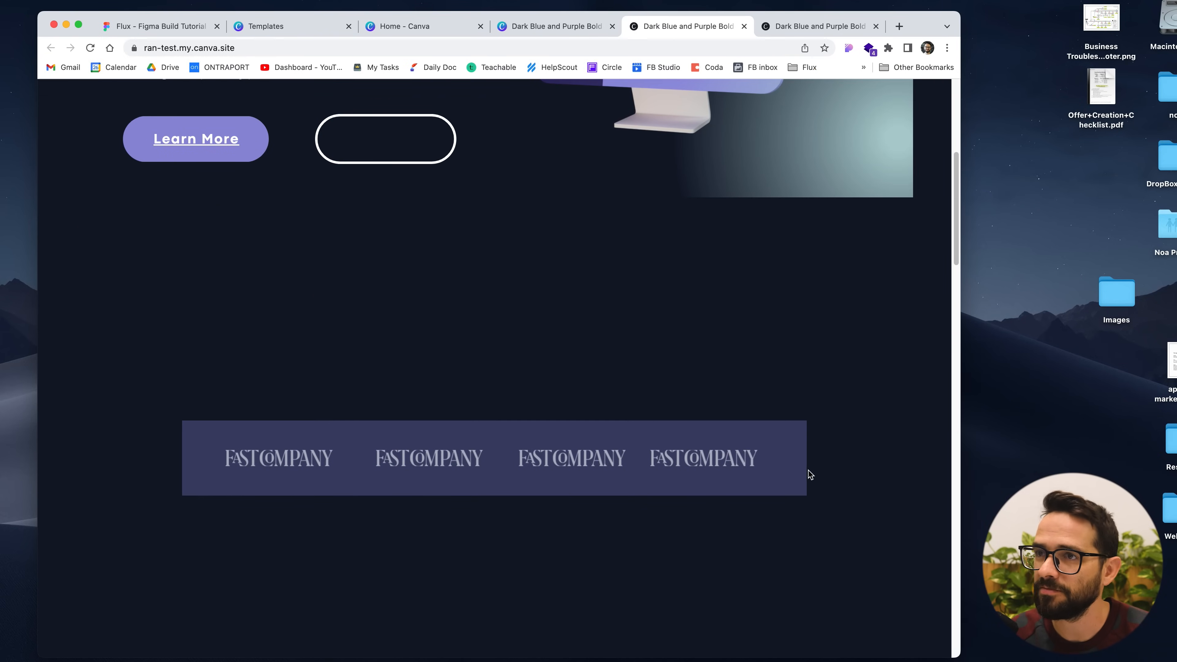
pyautogui.moveTo(687, 27)
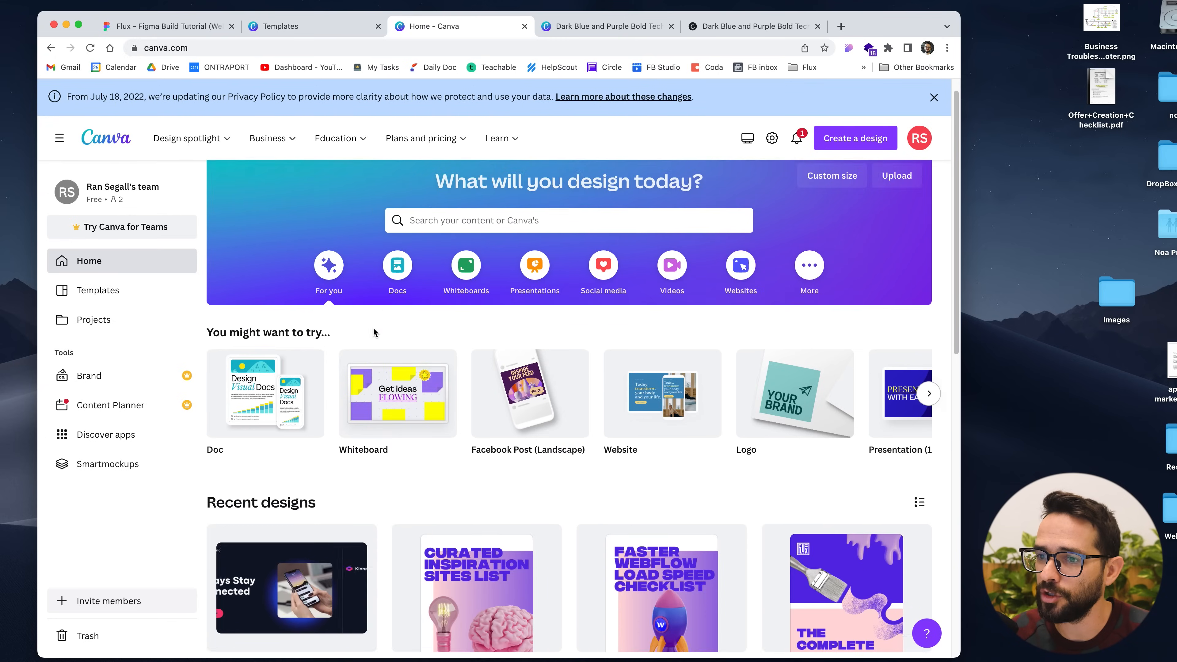
pyautogui.click(604, 26)
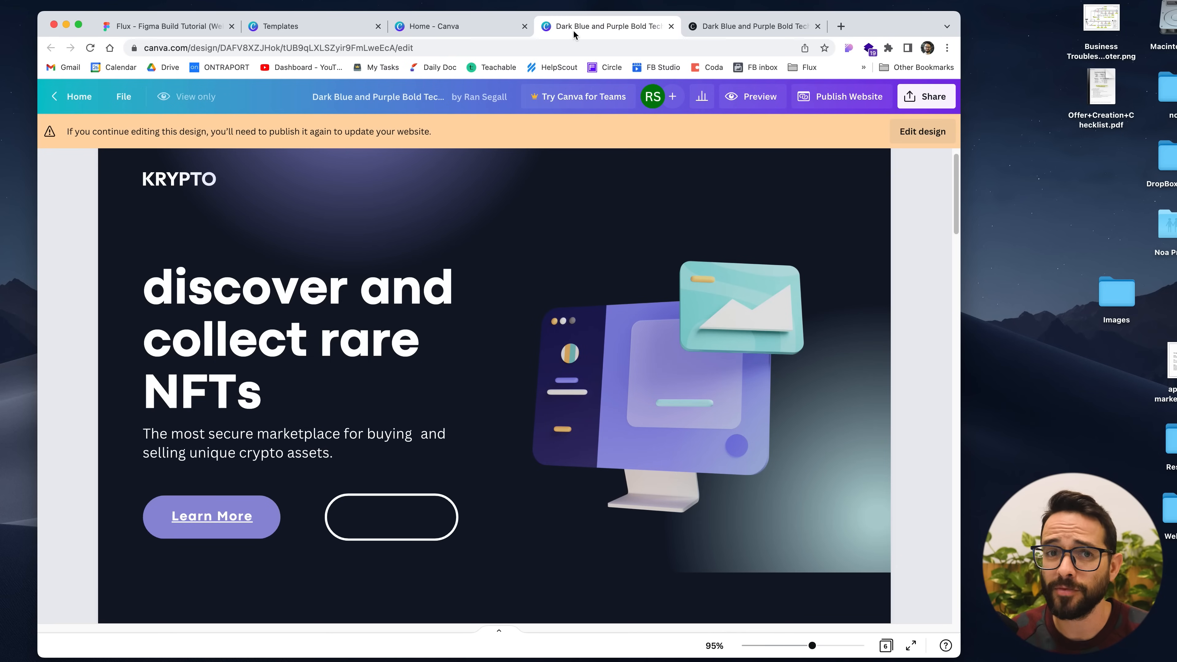